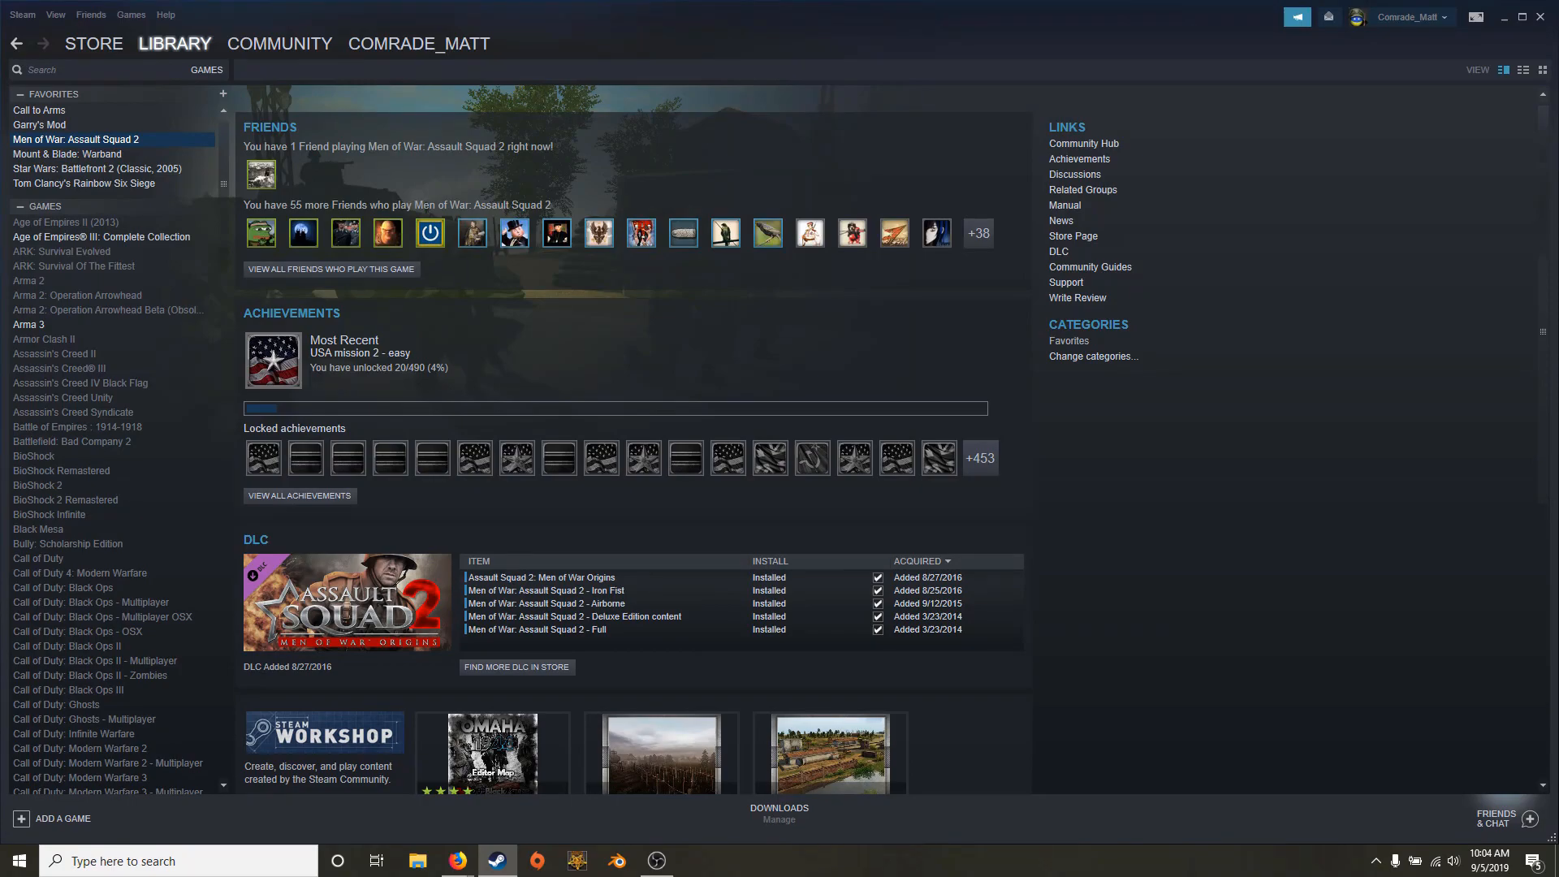
Browse the Men of War: Assault Squad 2 Workshop and list its Most Popular items.
scroll(down, 3)
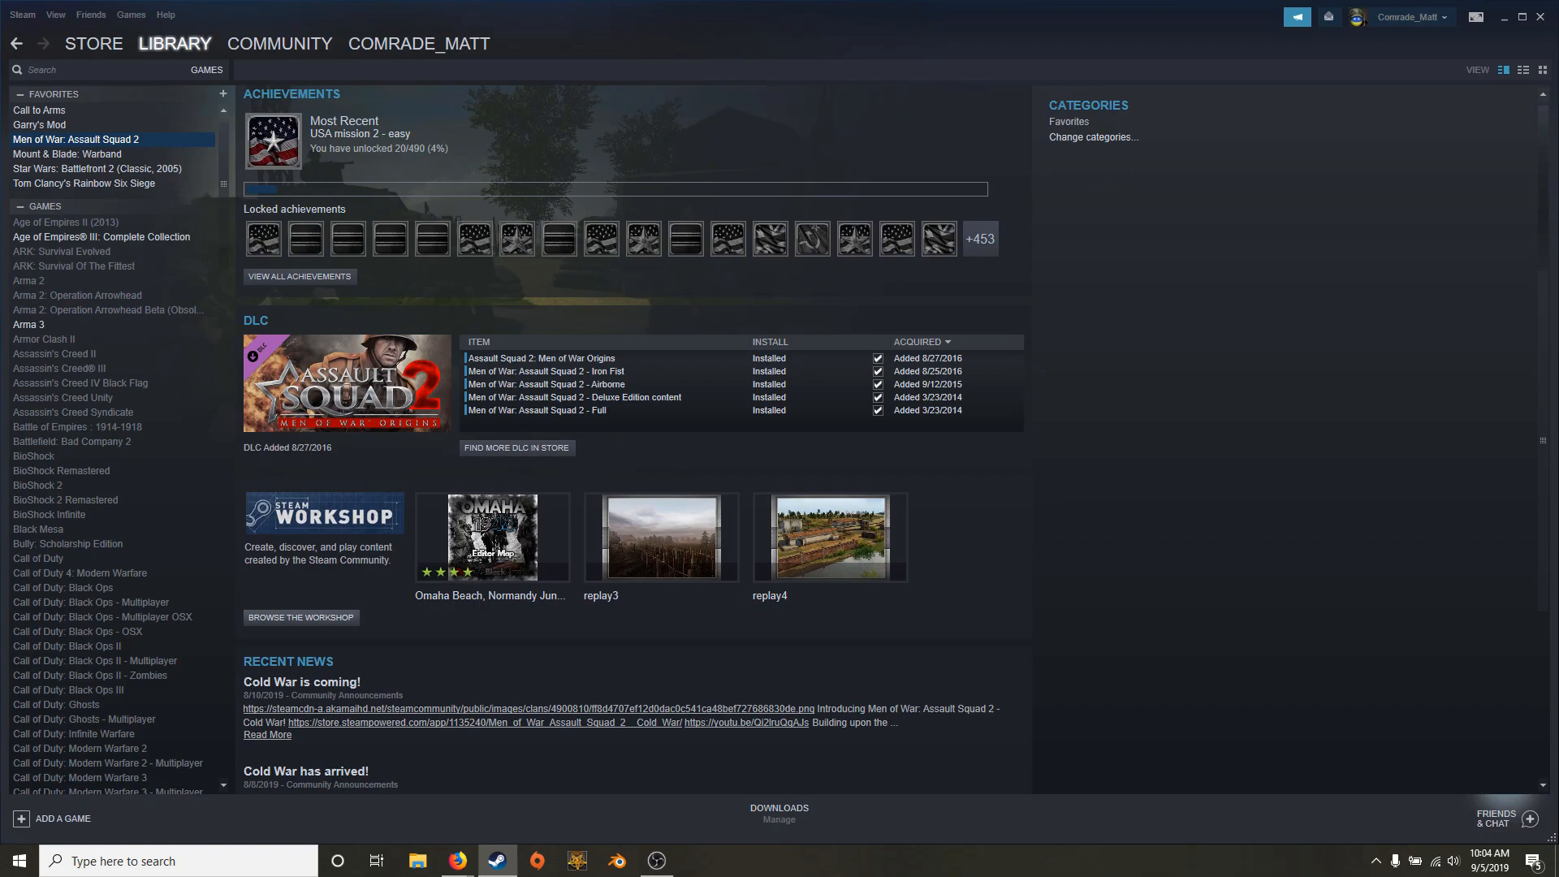
click(300, 617)
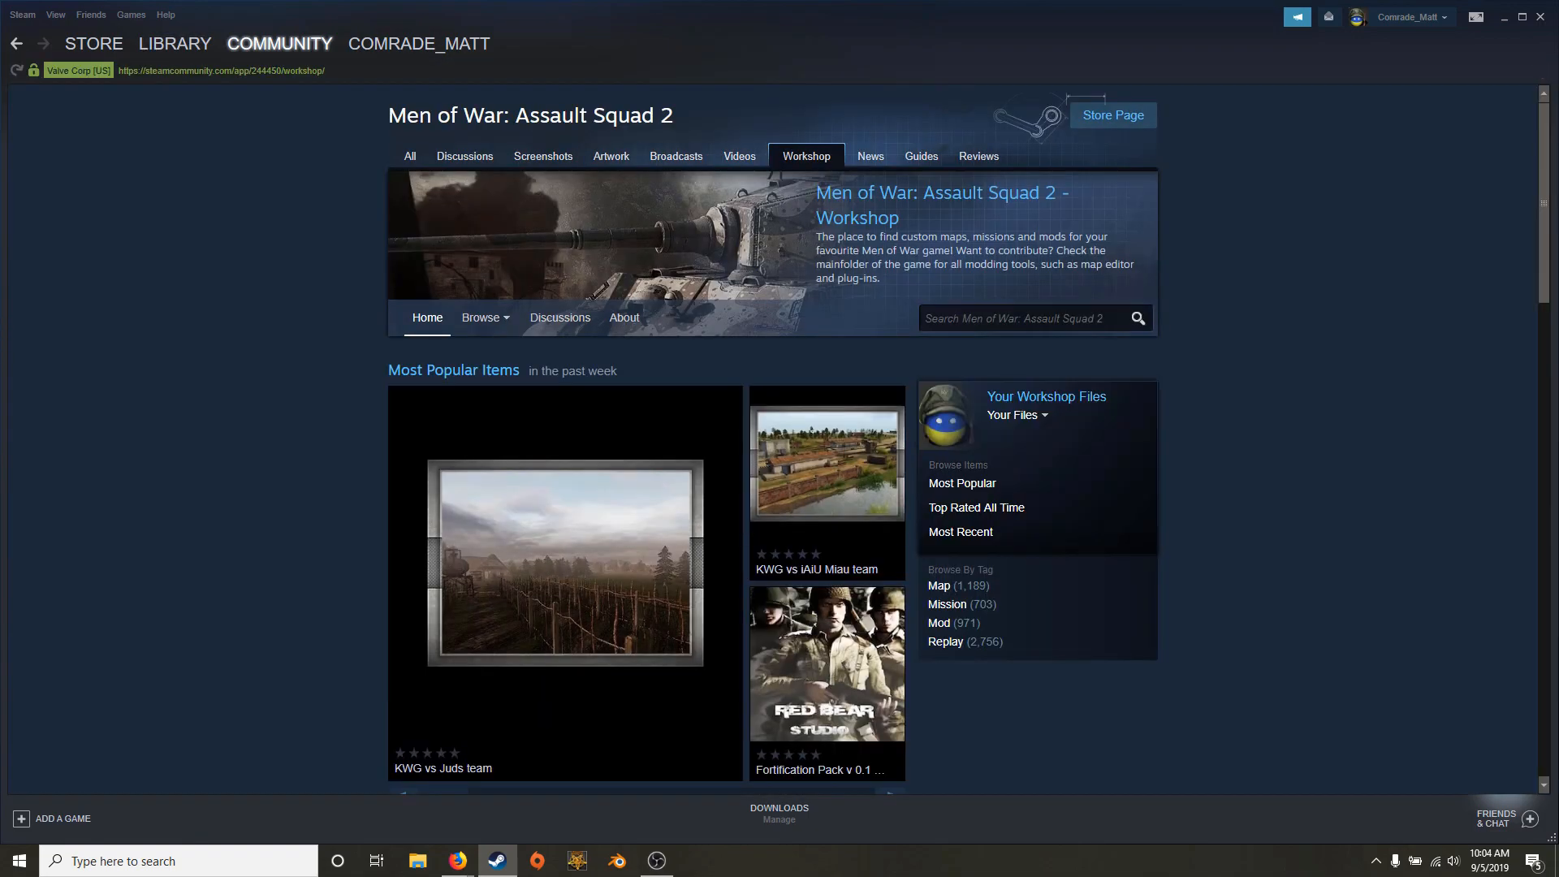
click(959, 484)
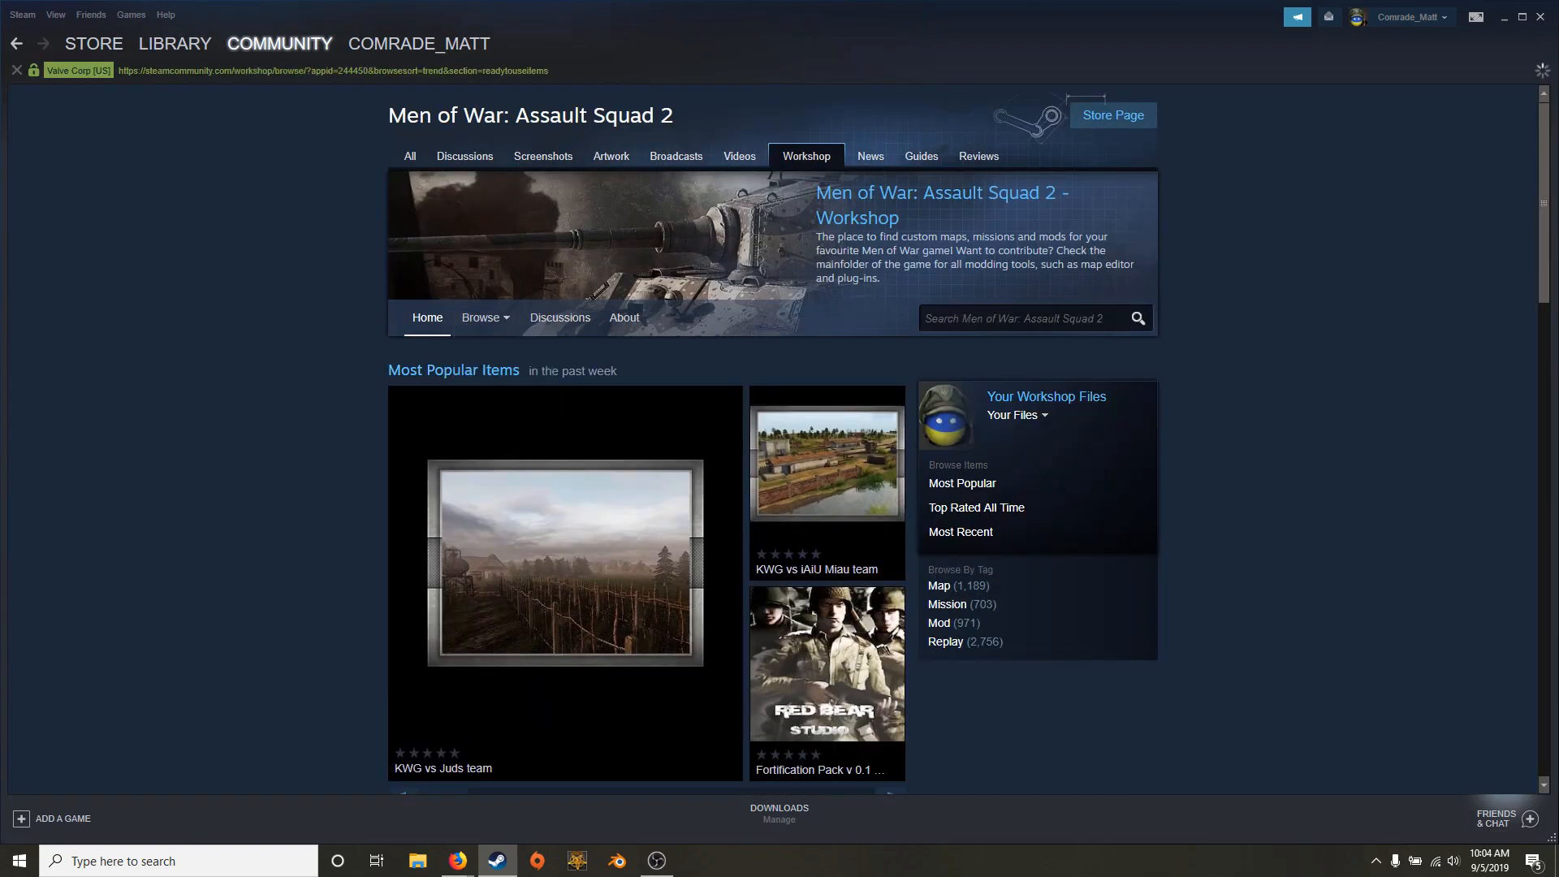
click(960, 484)
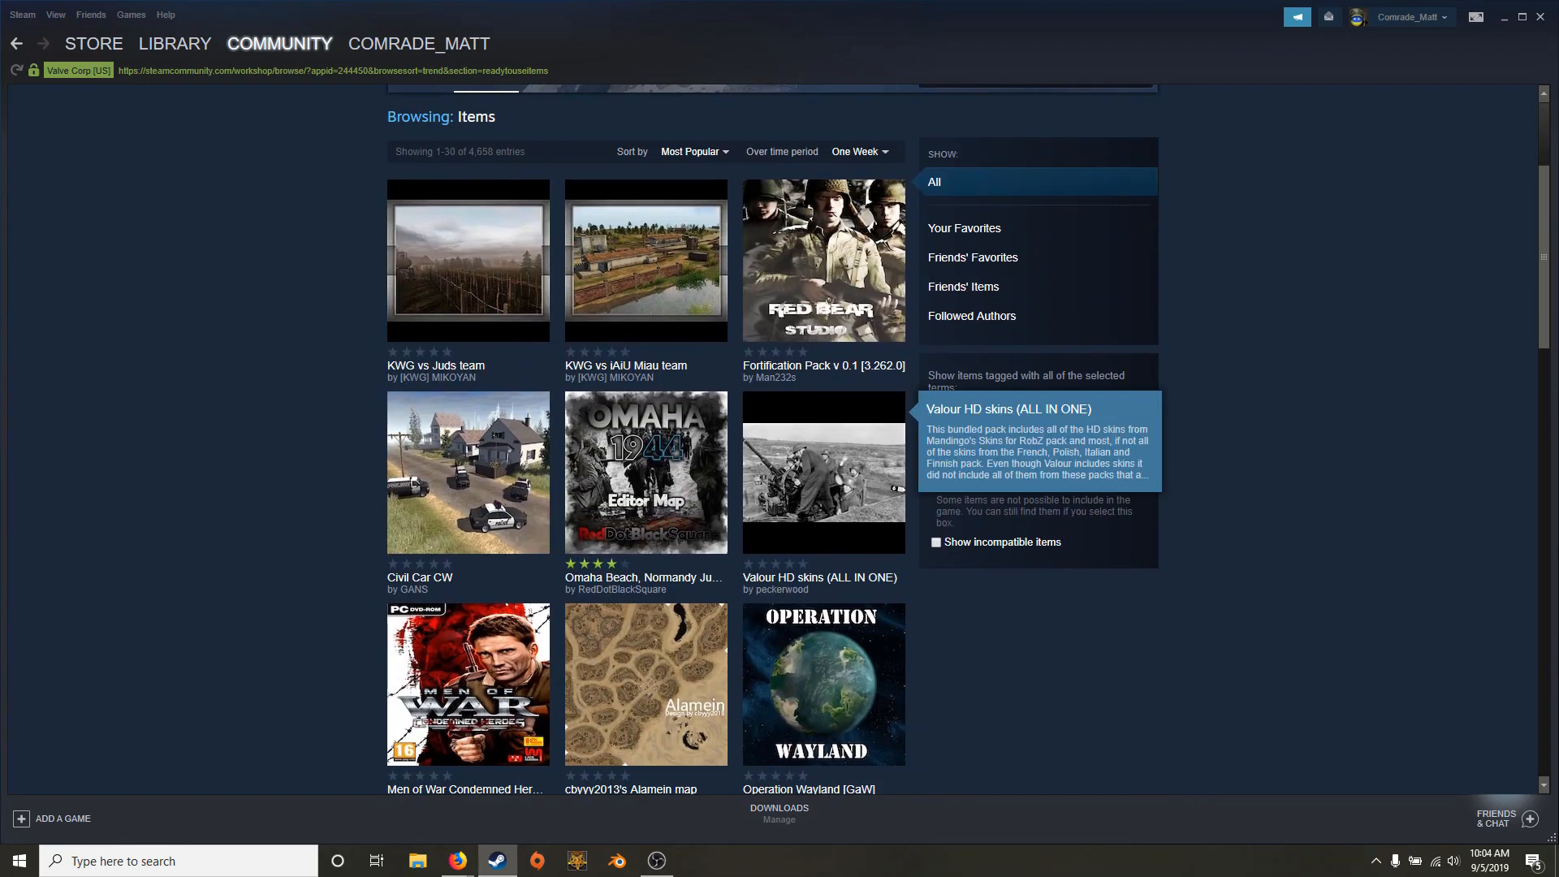
View the Valour HD skins (ALL IN ONE) Workshop item page.
click(821, 471)
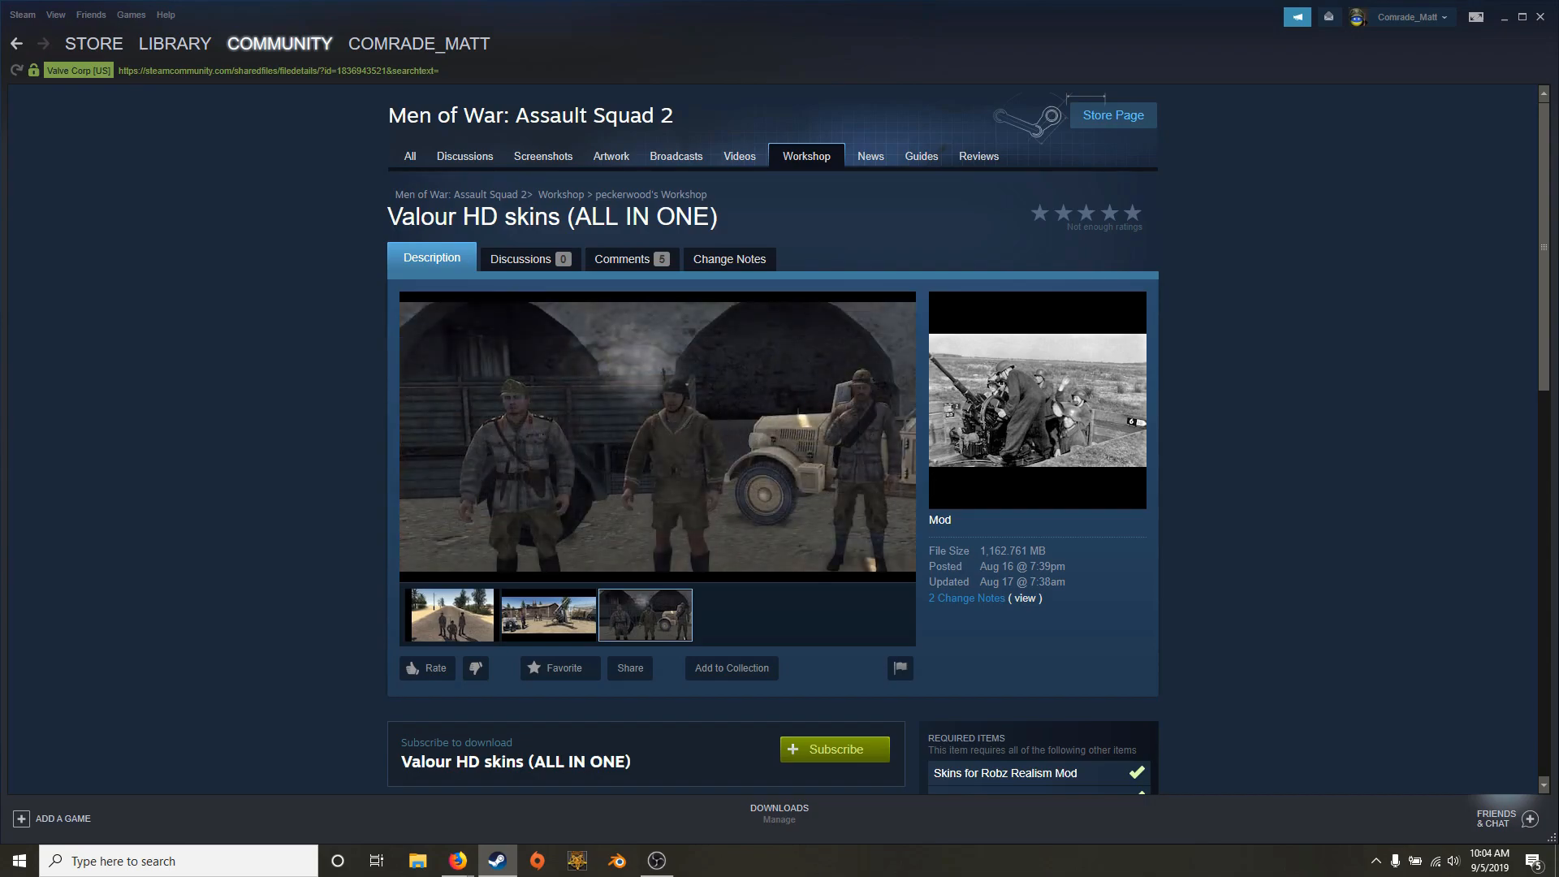
scroll(down, 3)
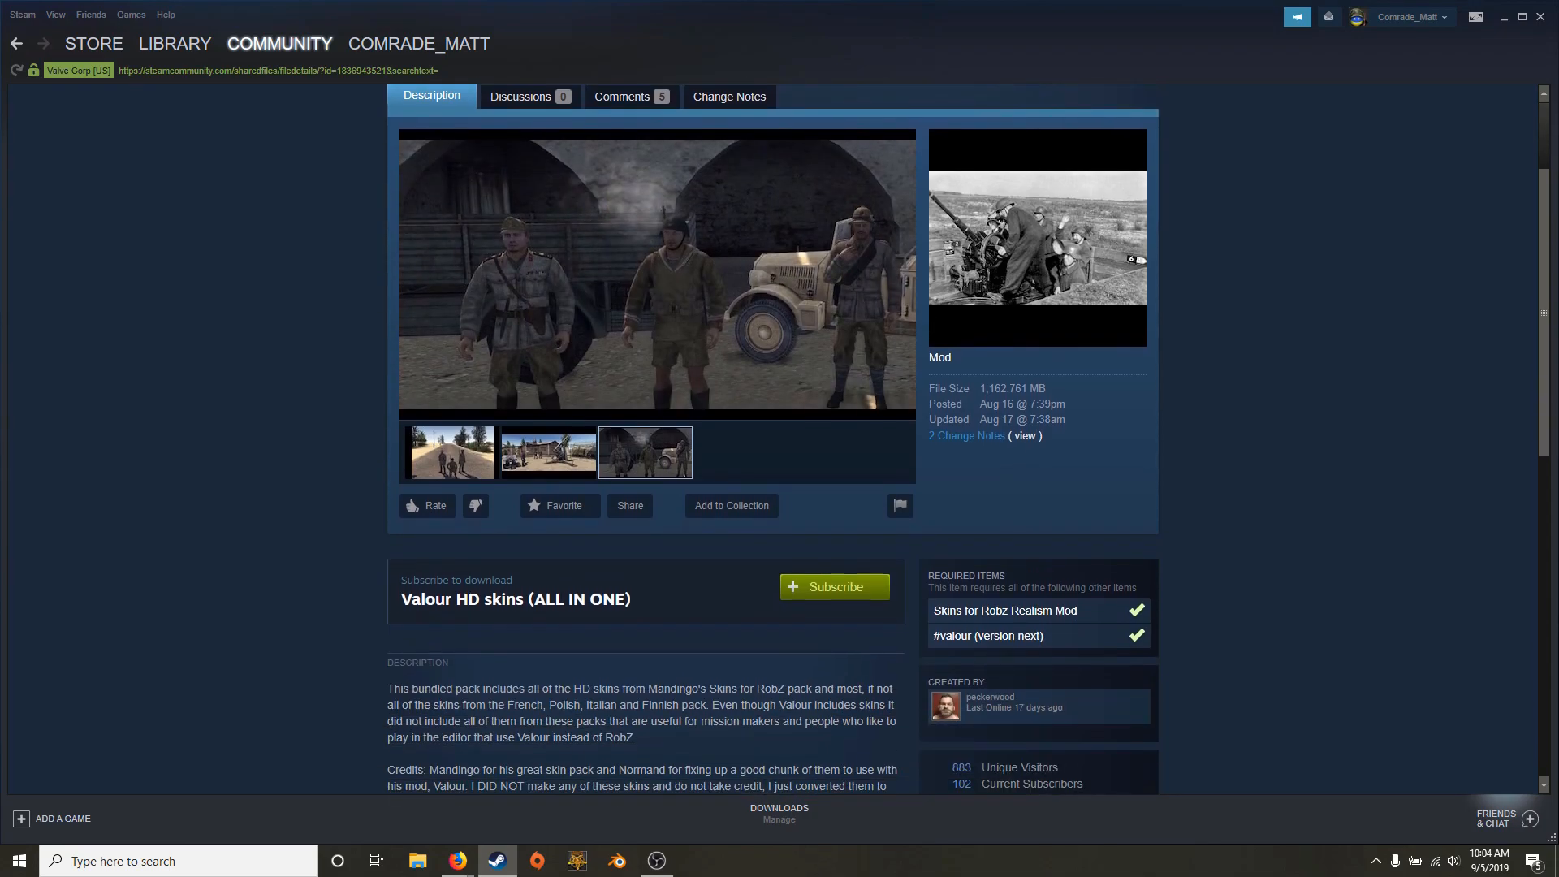
scroll(up, 3)
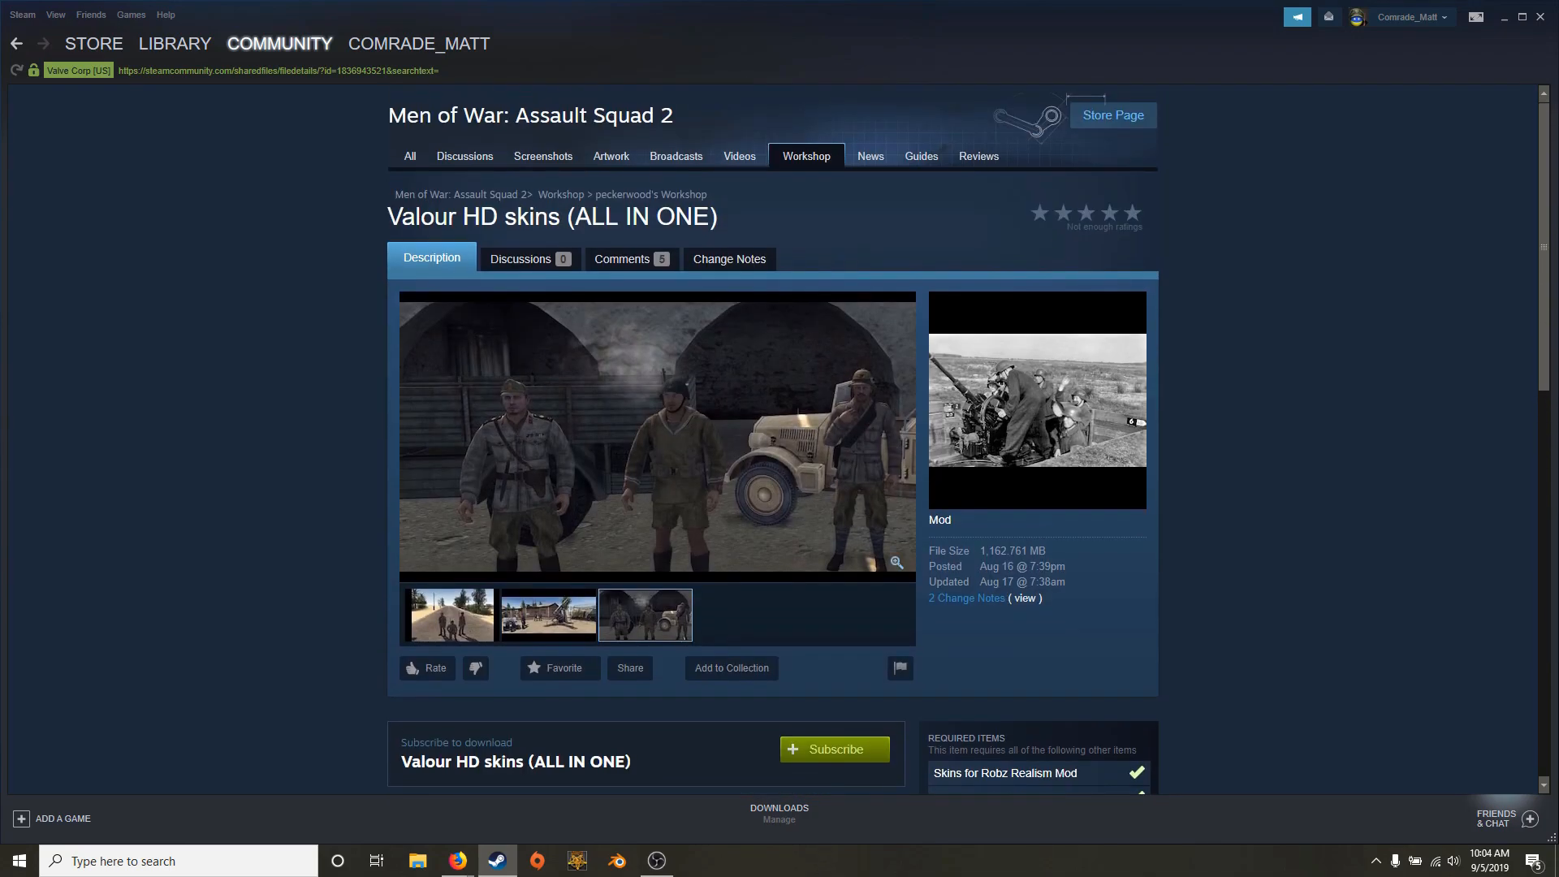
click(174, 42)
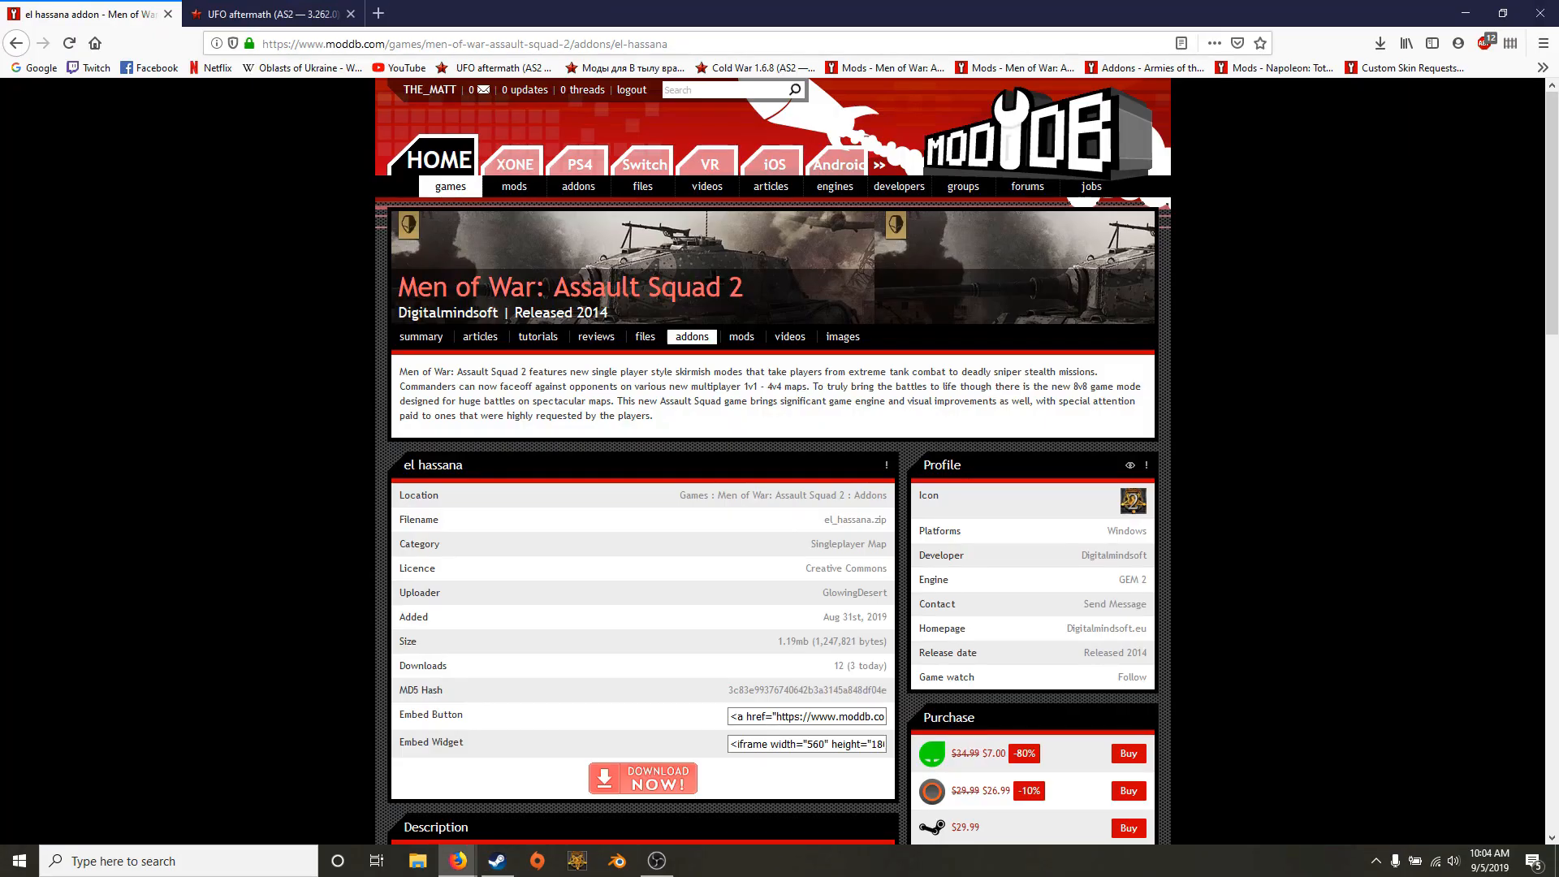
Check the UFO aftermath tab, then start Download Now on the el hassana addon page.
click(267, 15)
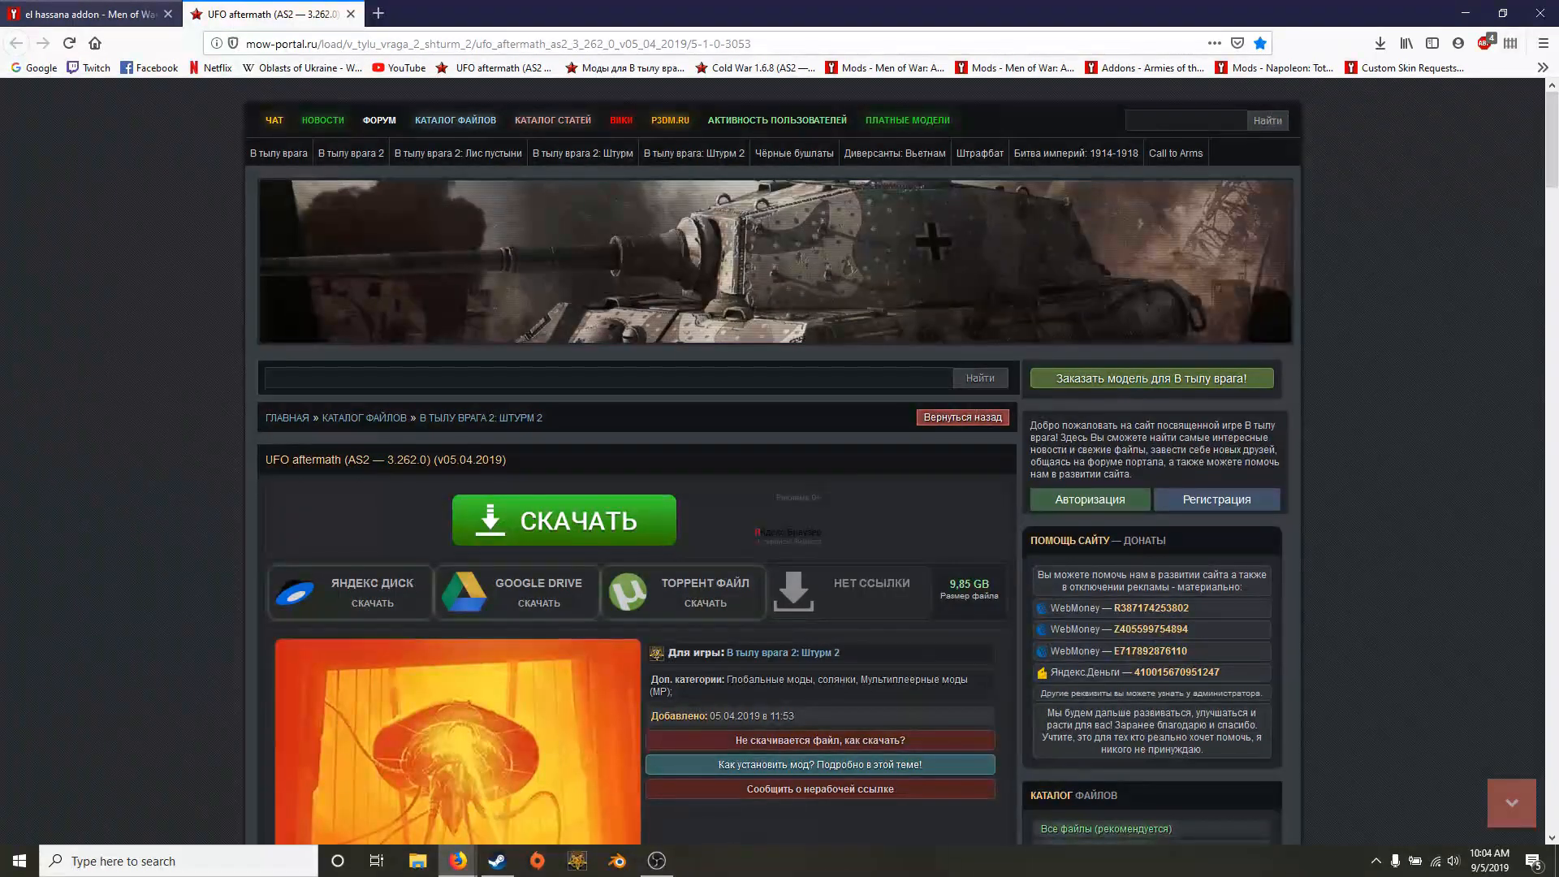
mouse_move(89, 15)
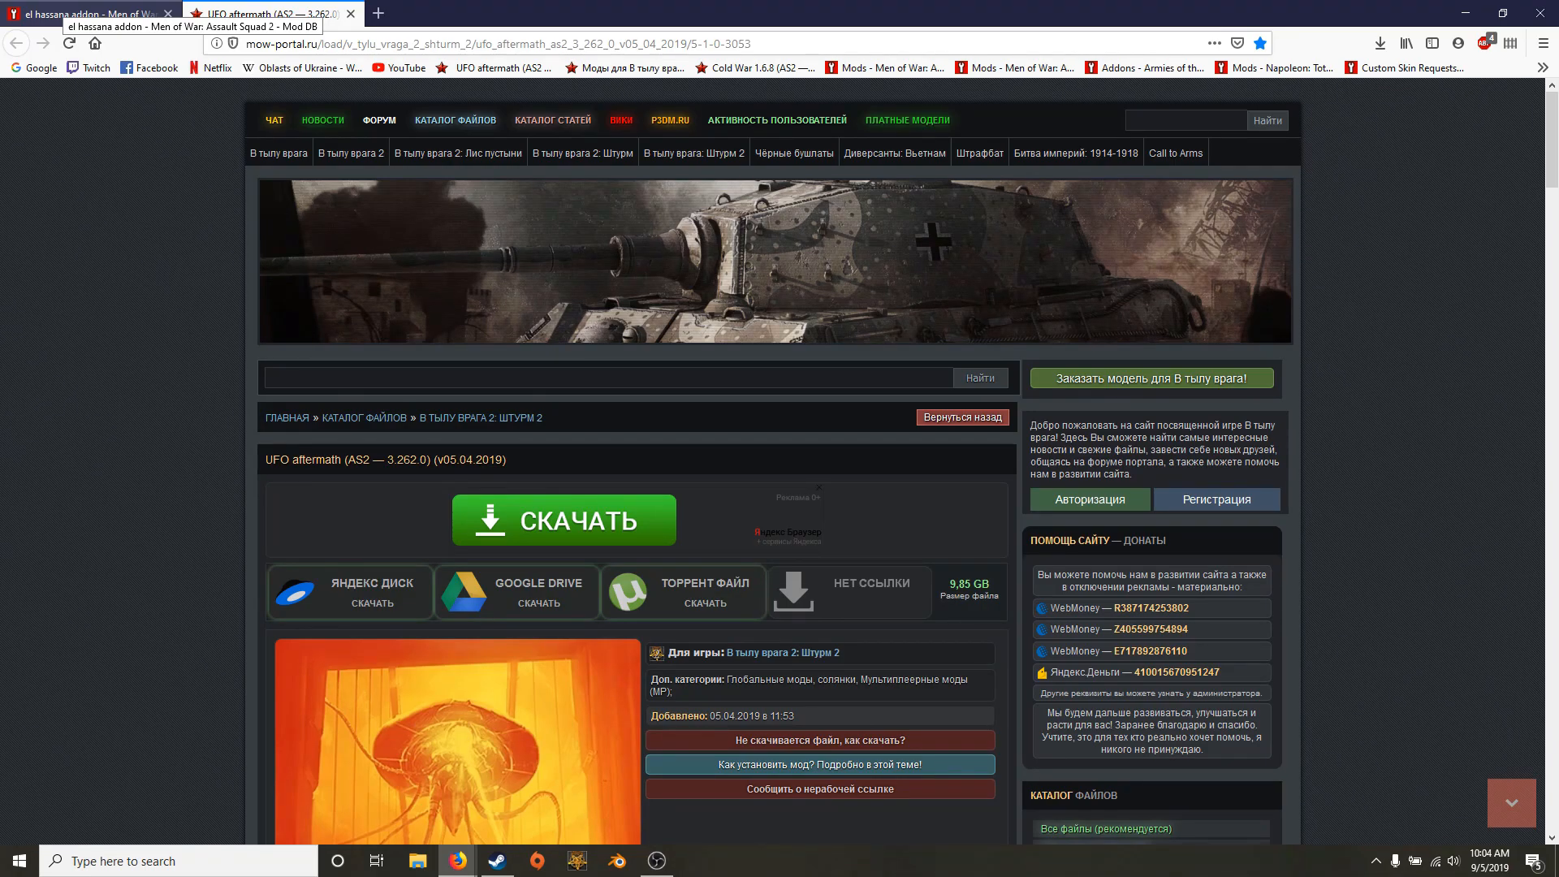
click(89, 13)
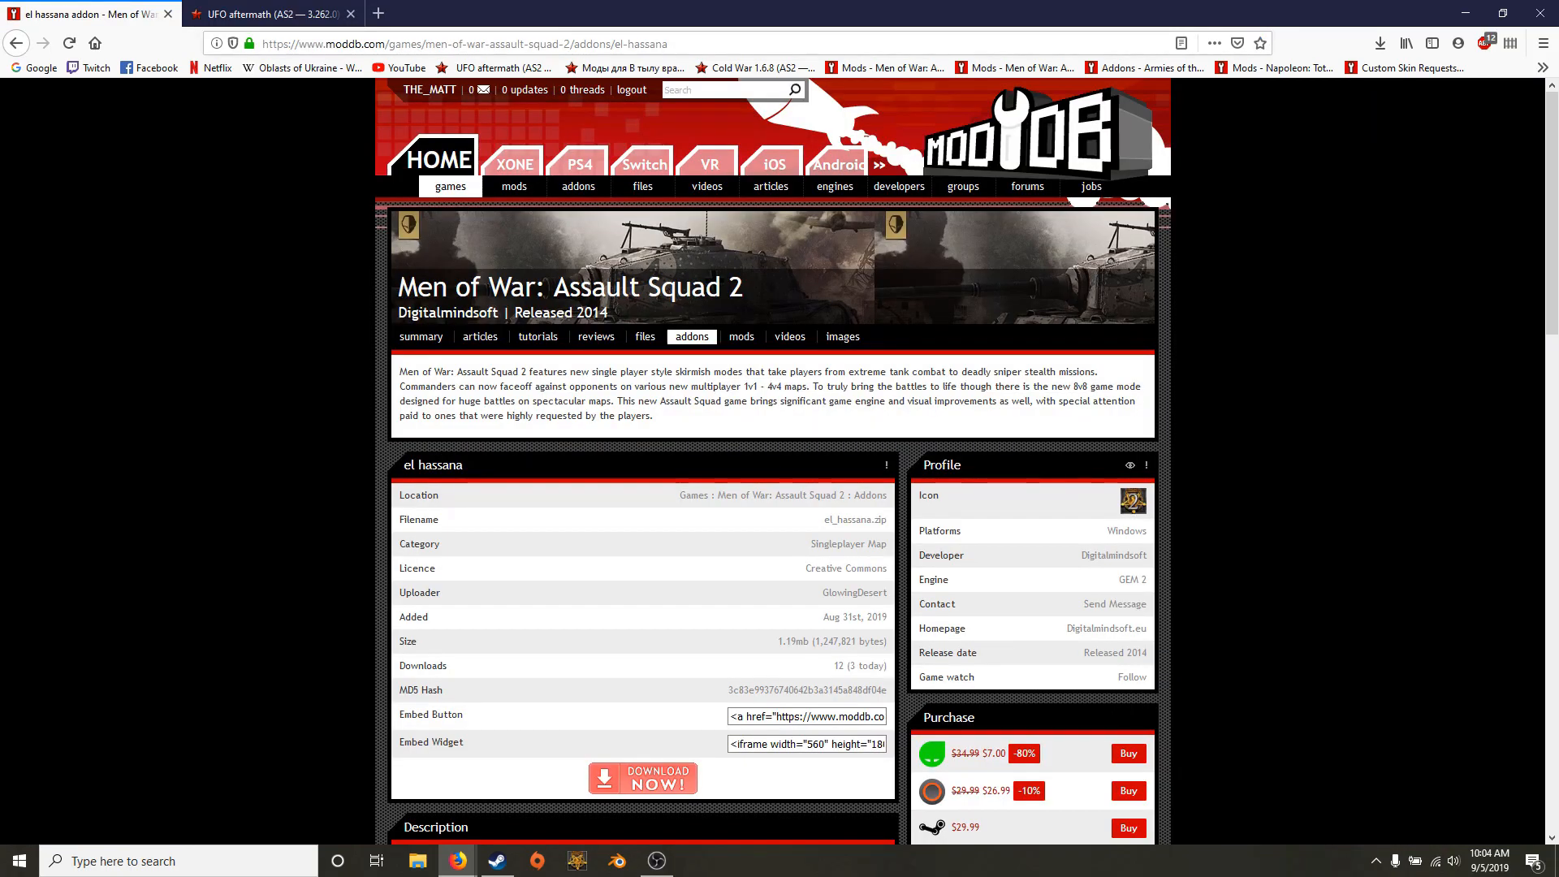
scroll(down, 3)
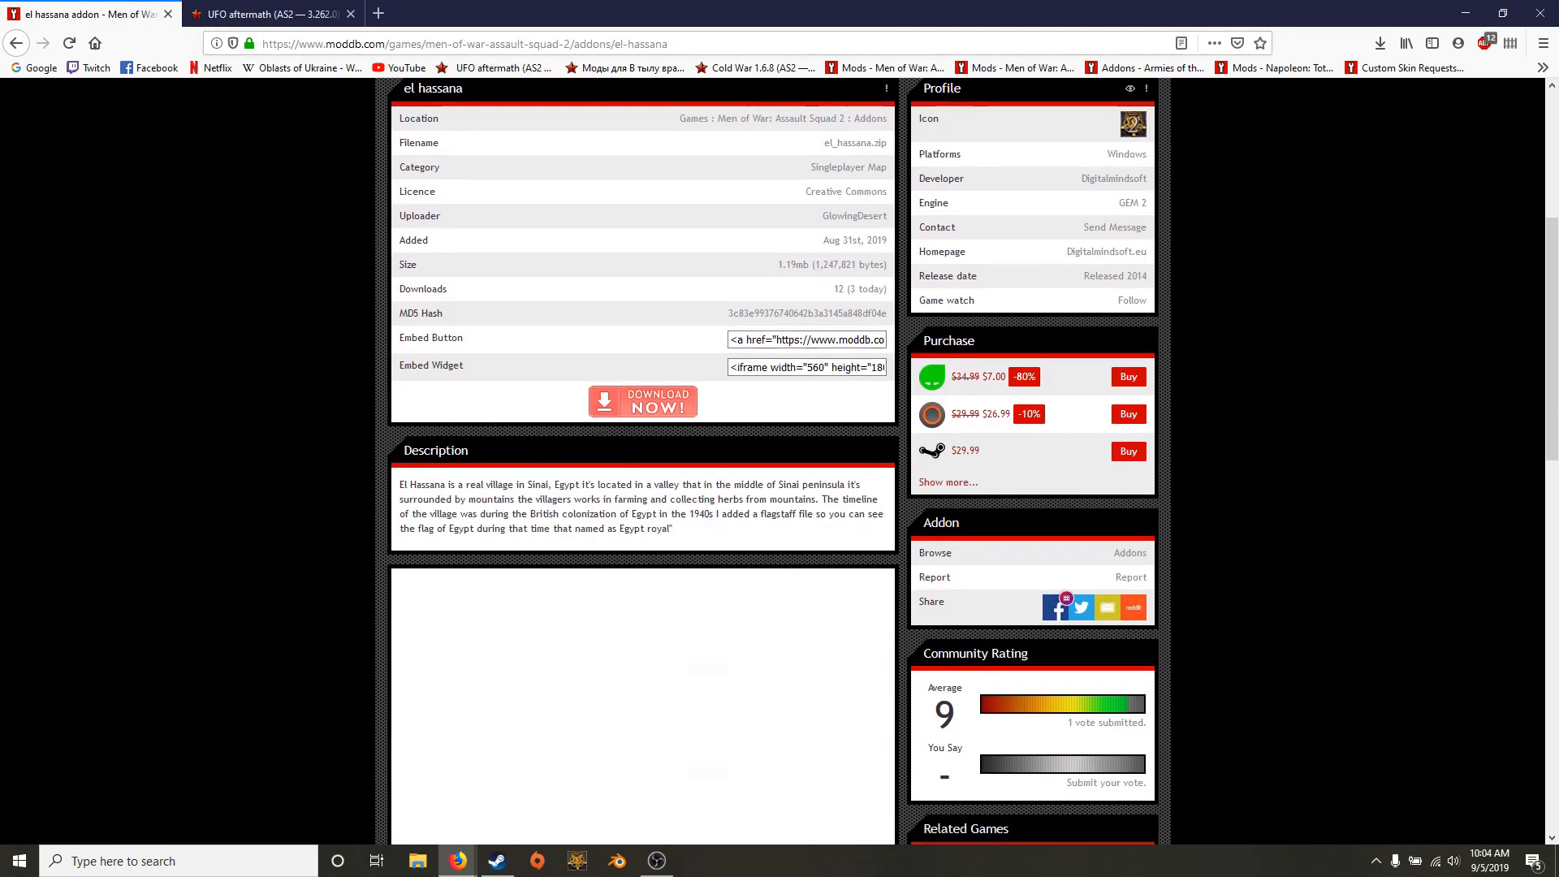
click(641, 402)
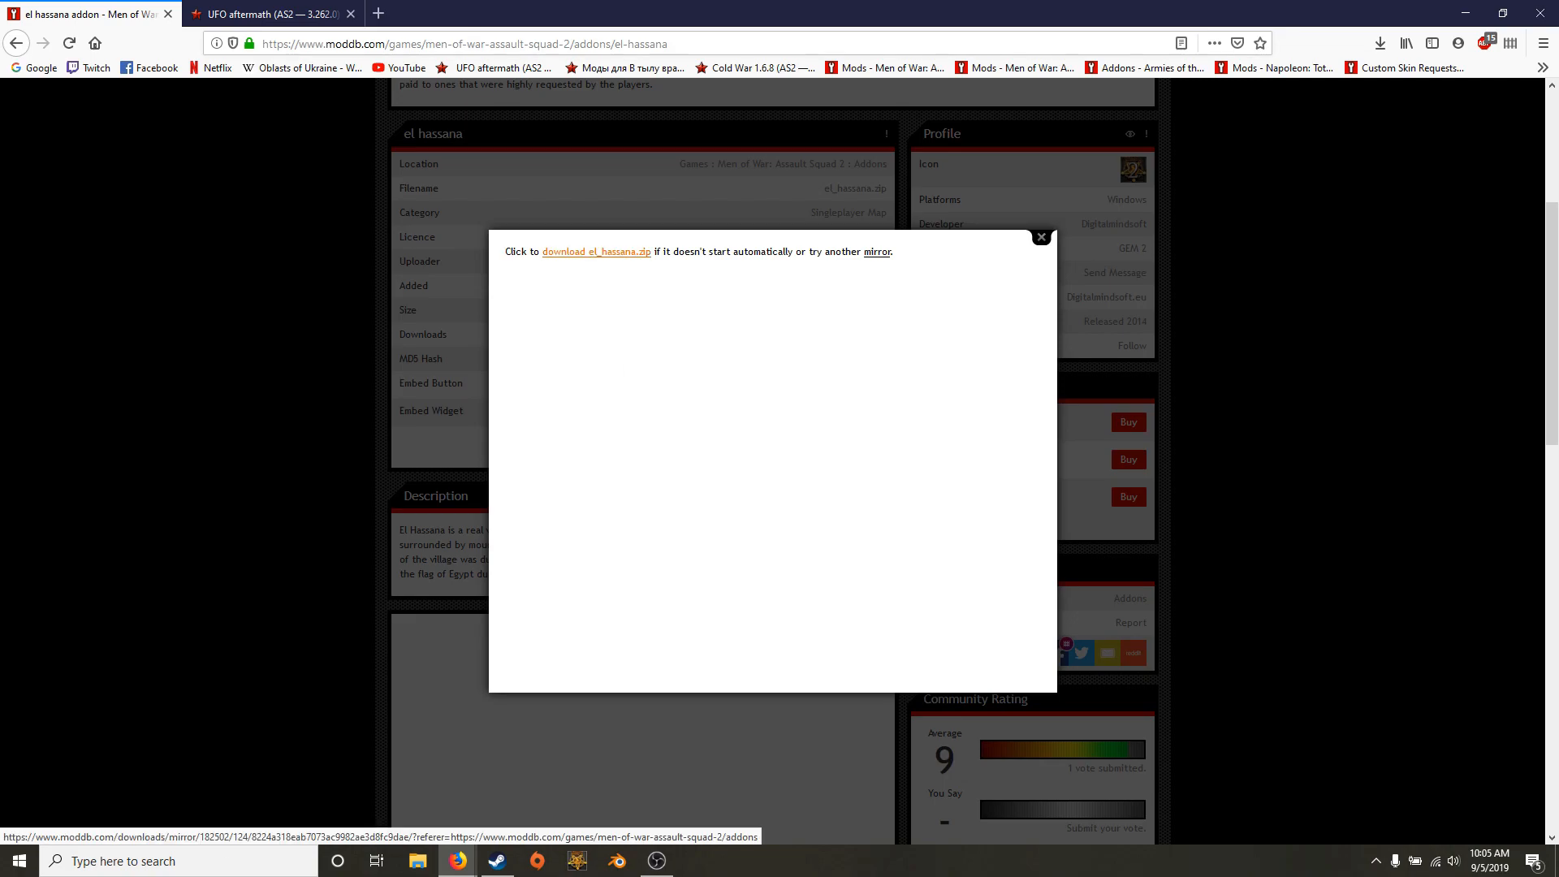
Download el_hassana.zip and have Firefox open it with WinRAR archiver.
click(596, 250)
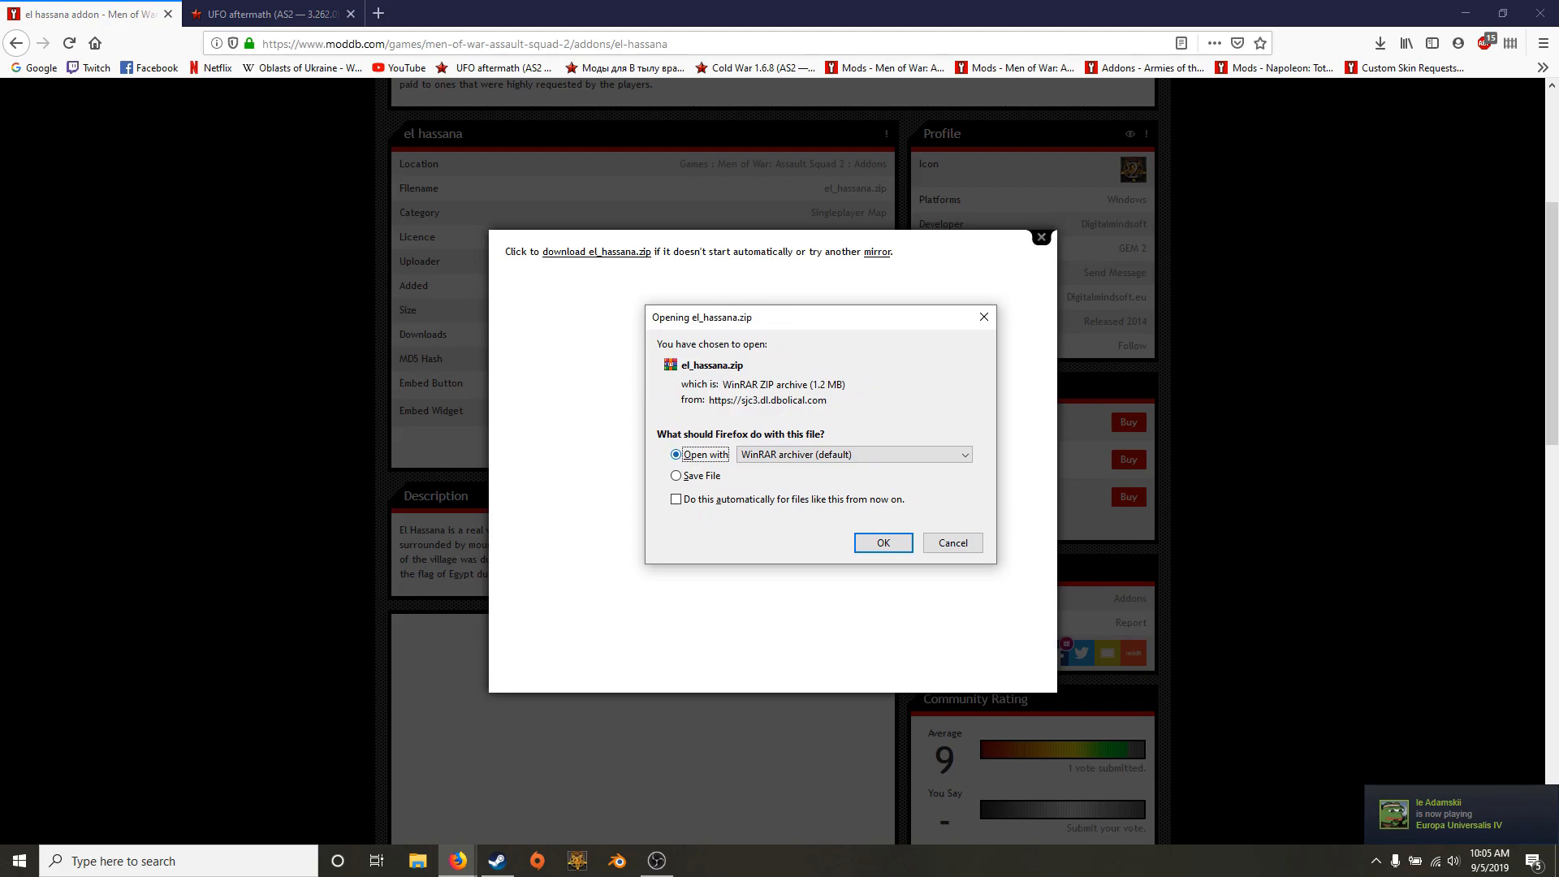
click(677, 476)
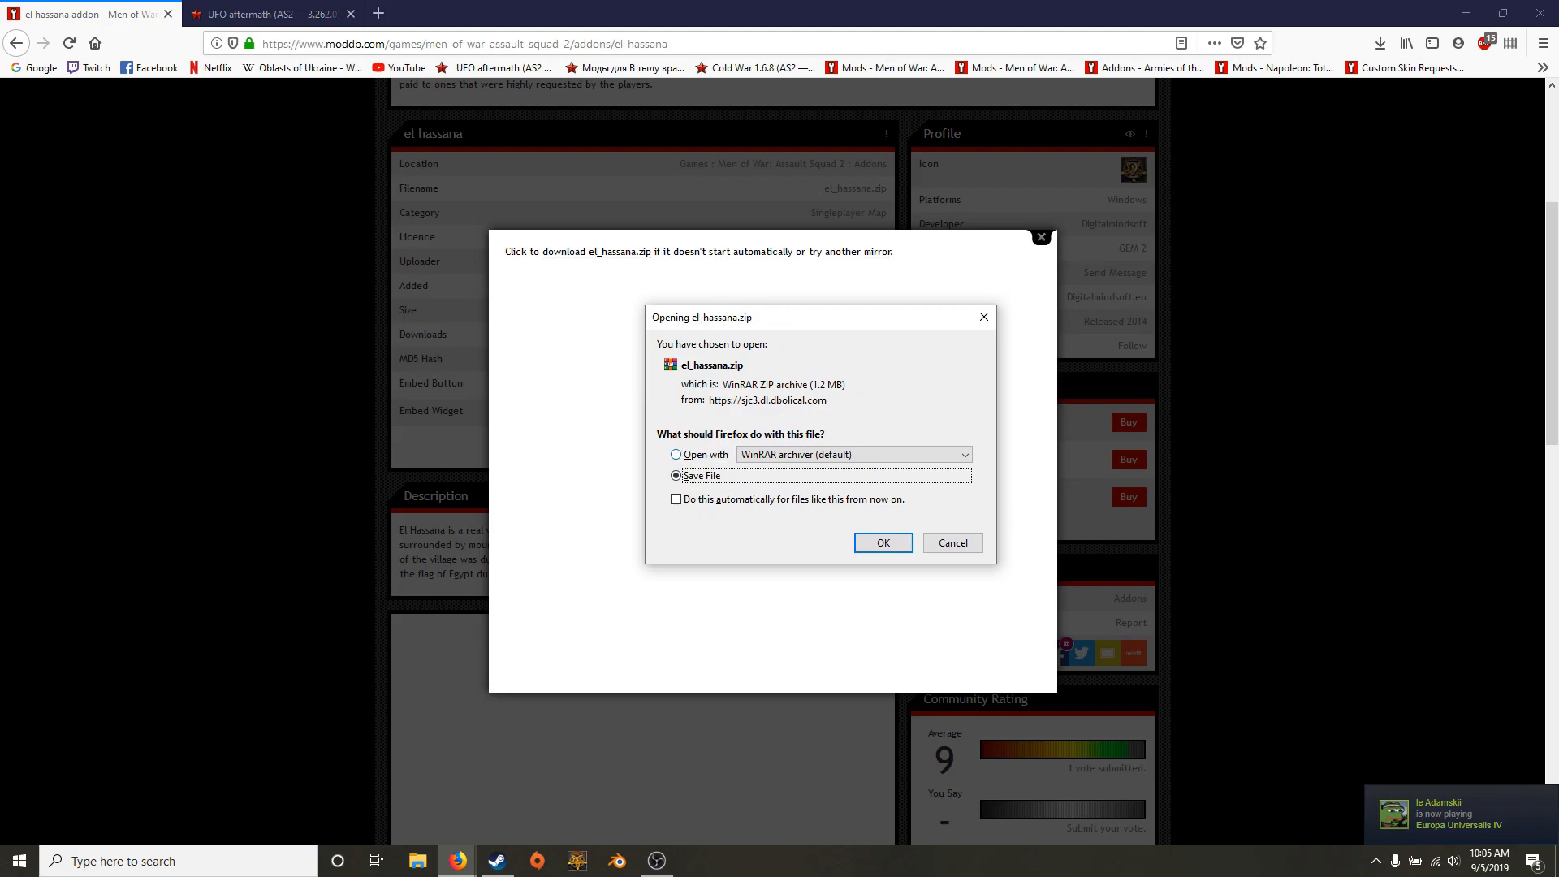
click(676, 455)
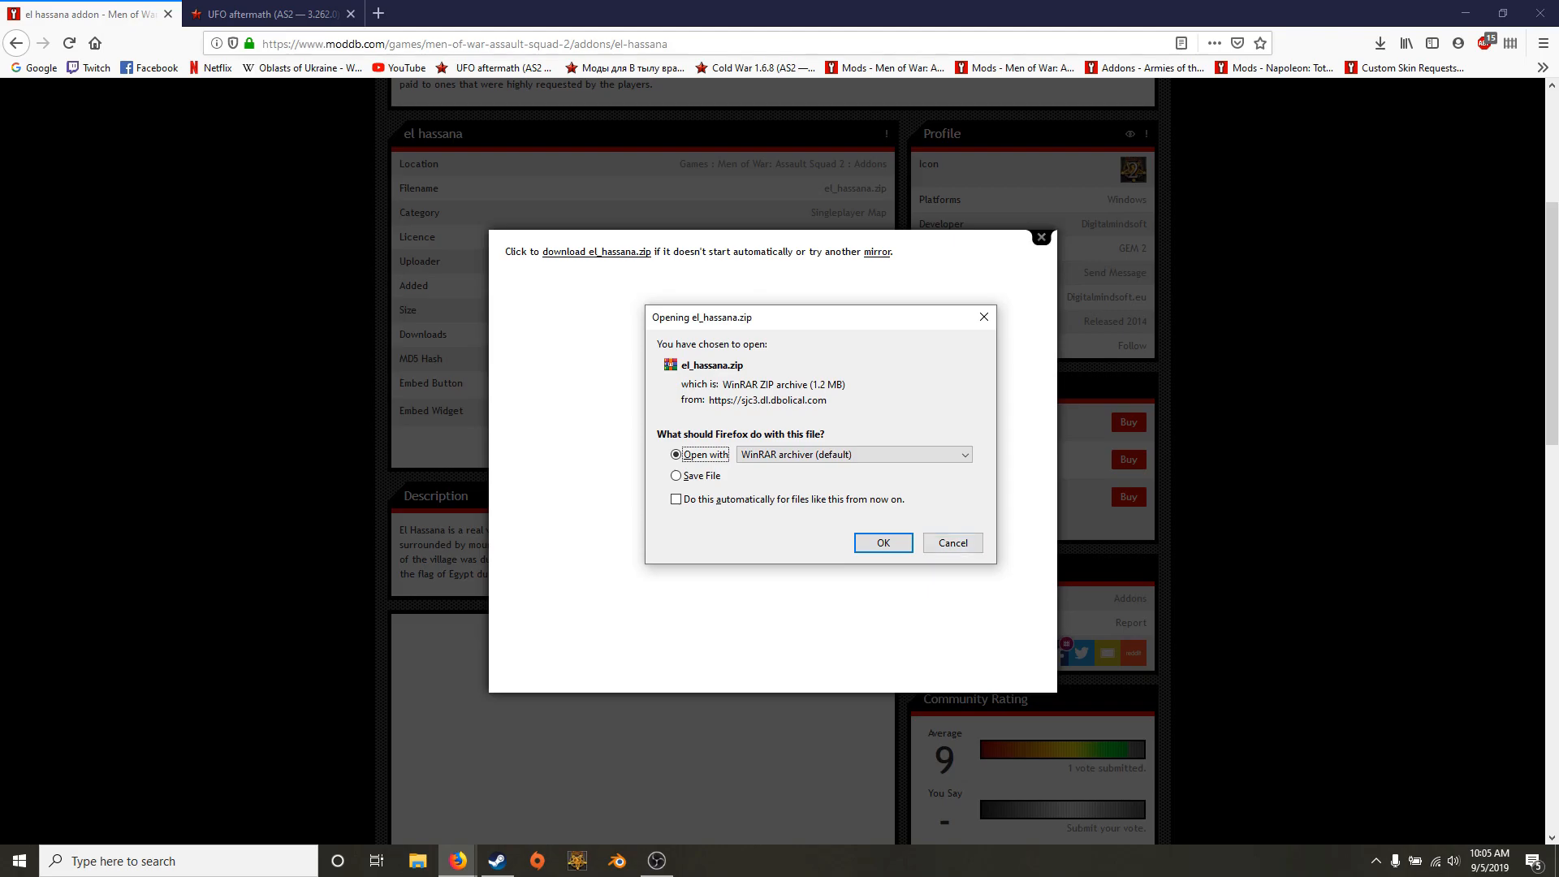
click(675, 476)
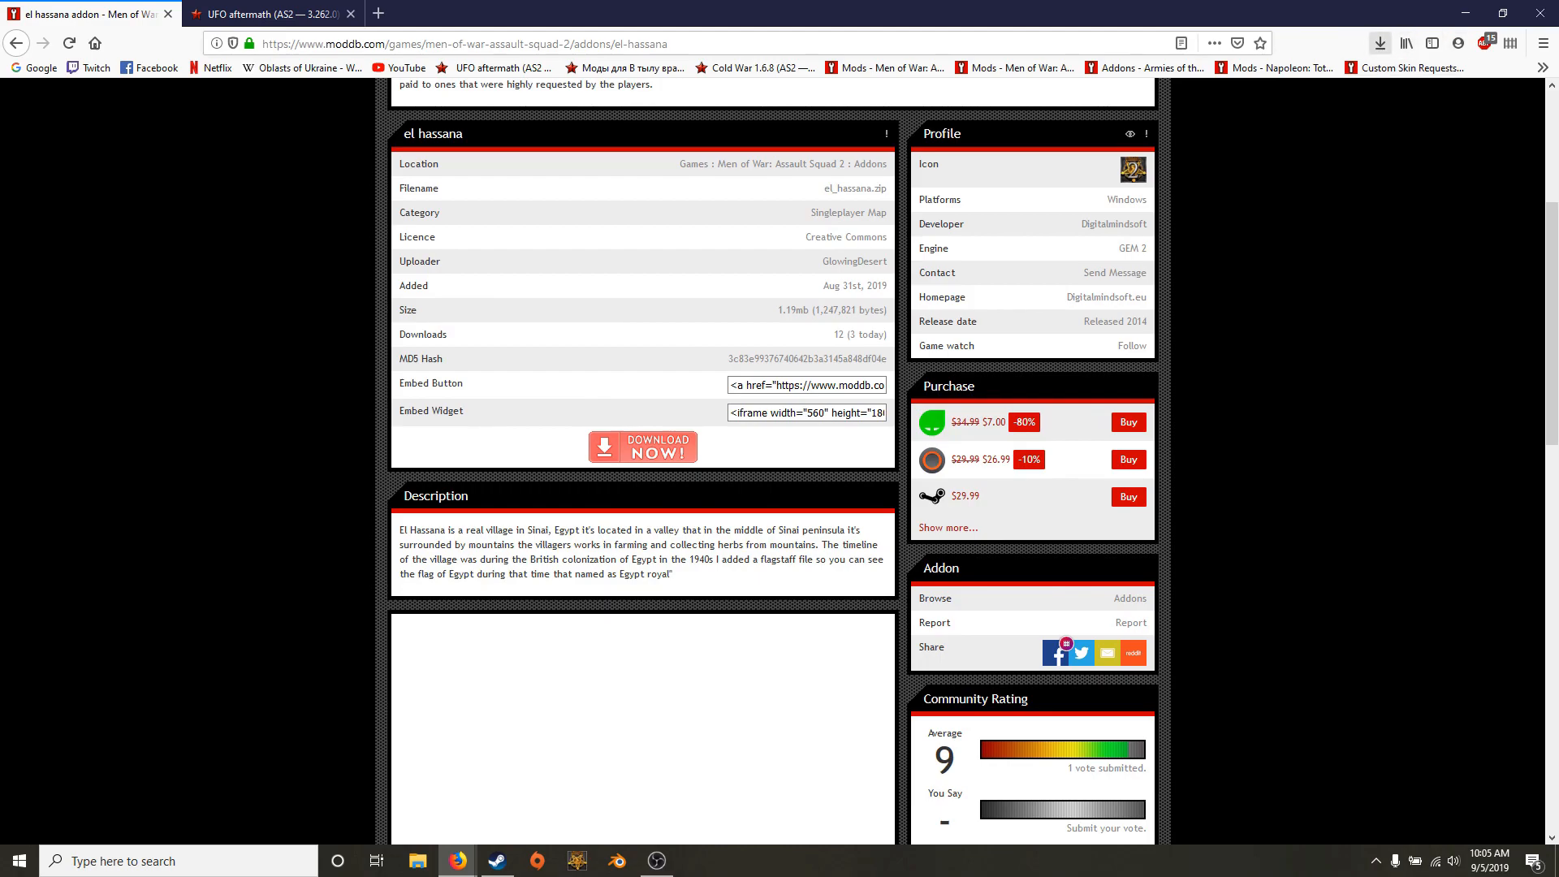
Open the downloaded el_hassana.zip in WinRAR from the Temp folder and minimize it.
click(1378, 42)
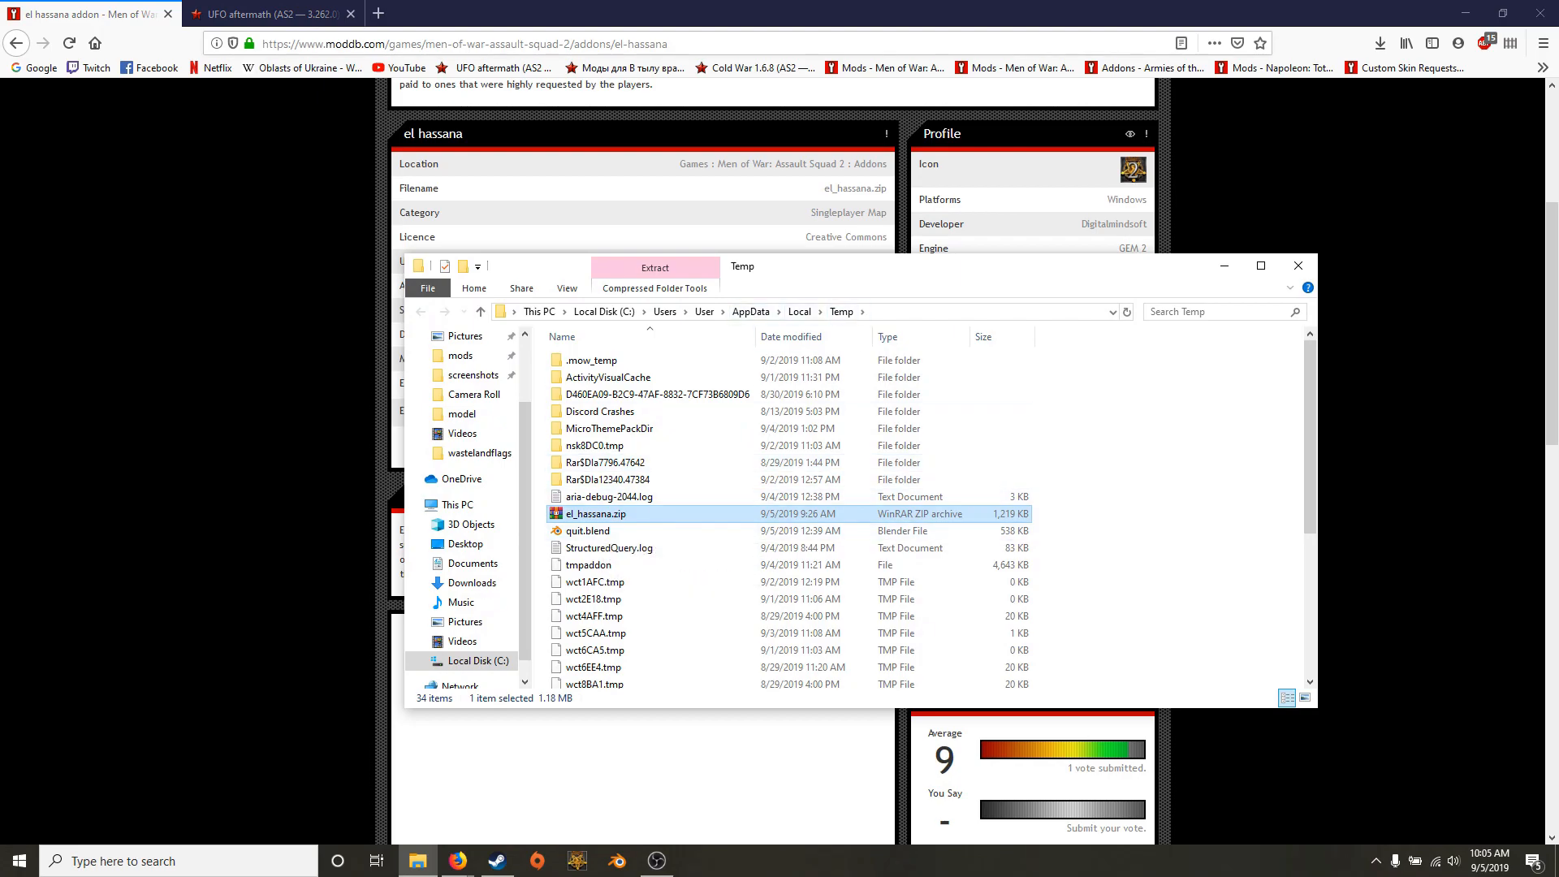
double_click(595, 513)
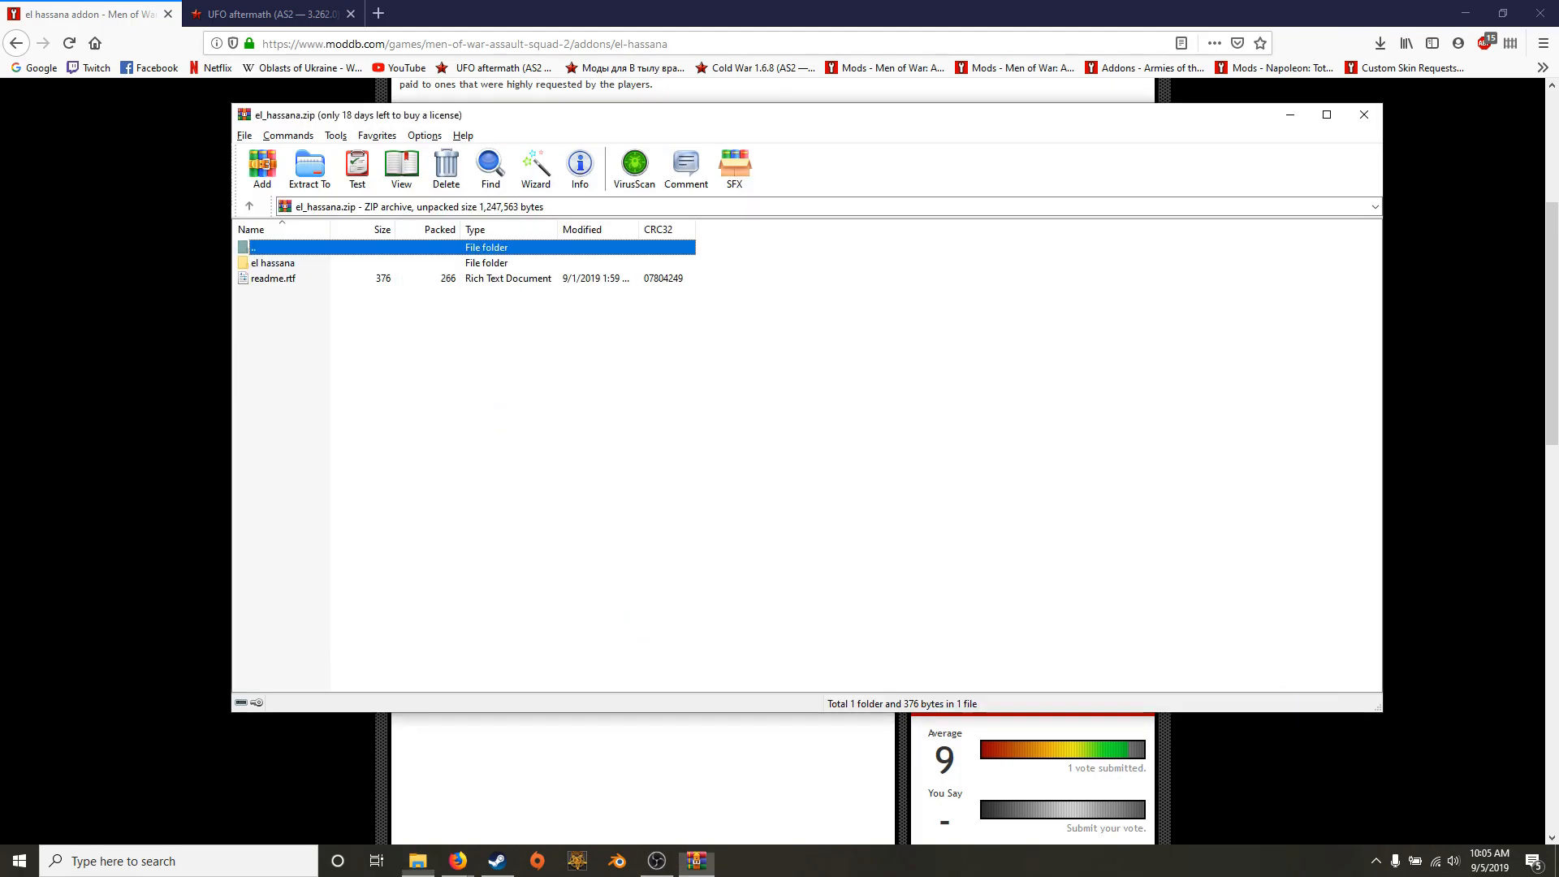
click(1362, 113)
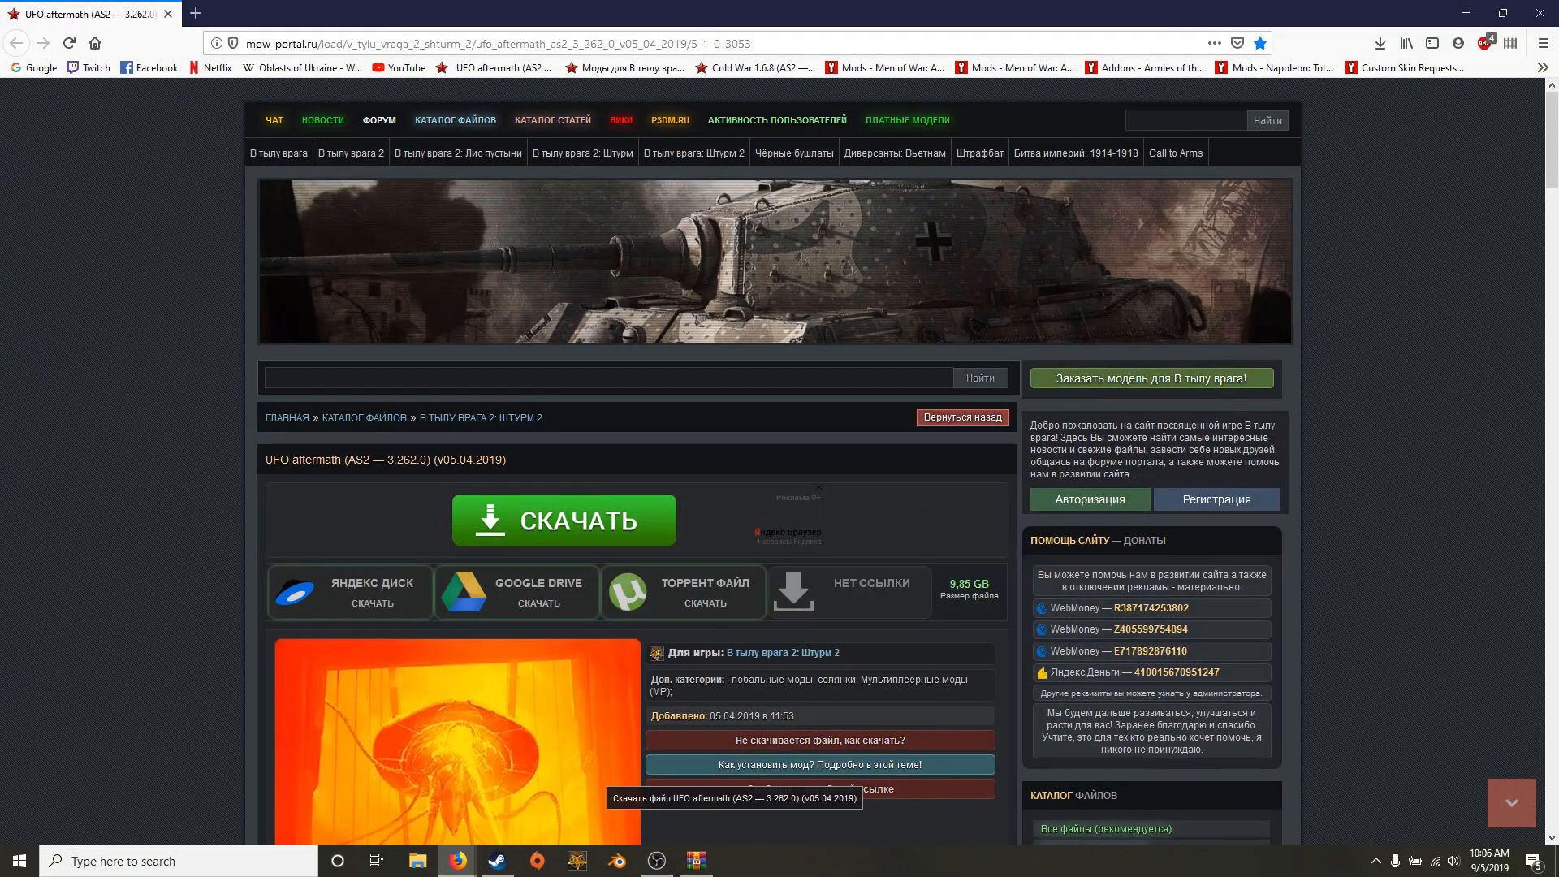
Return to the game's Steam library page and open File Explorer at This PC.
click(496, 861)
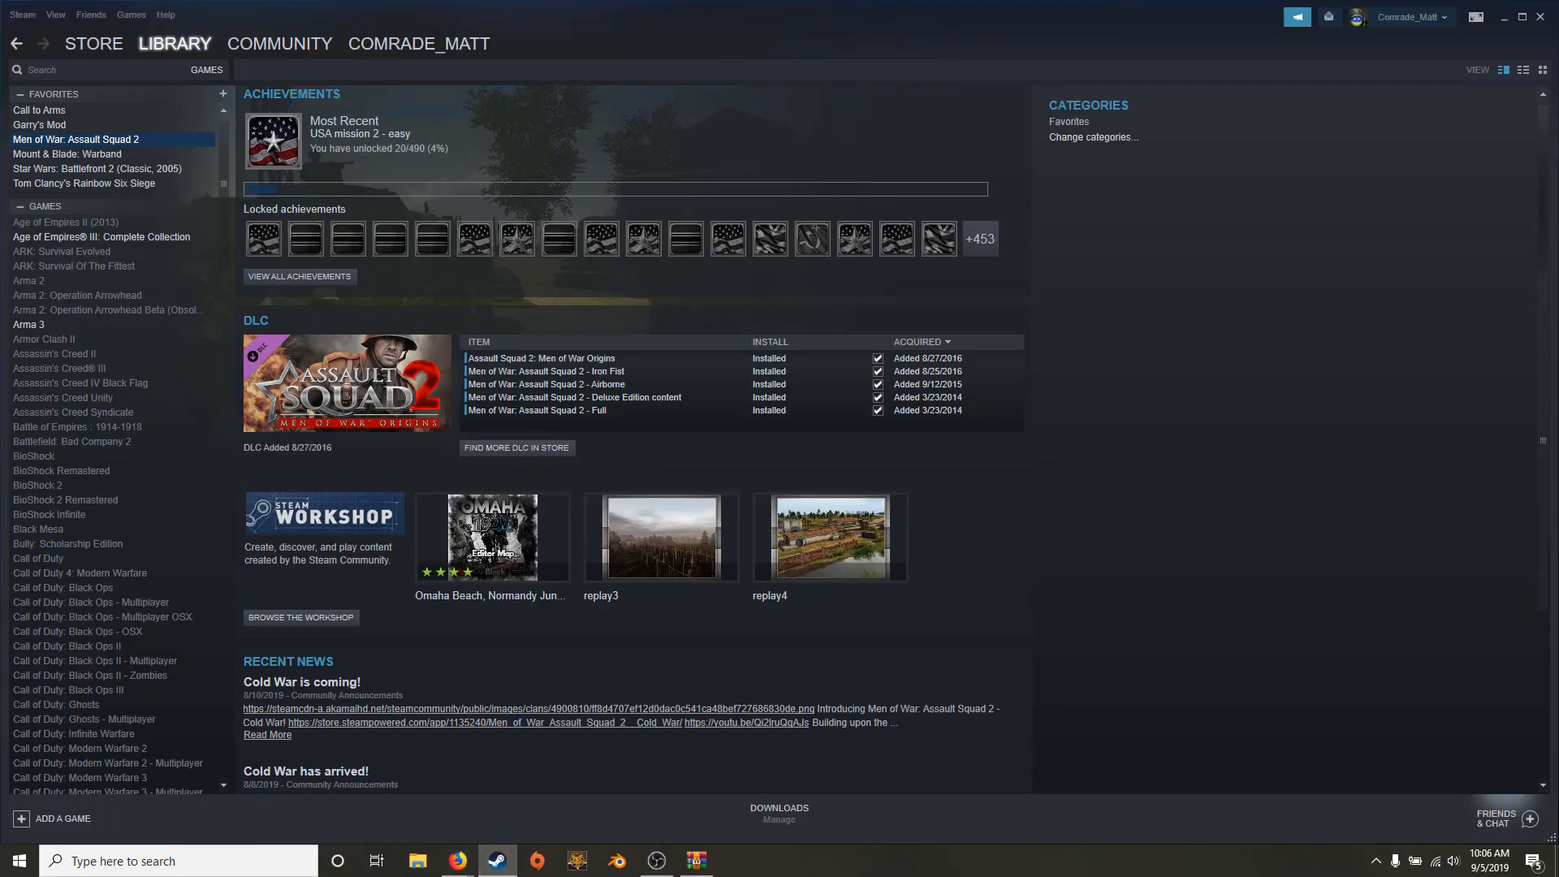
scroll(up, 3)
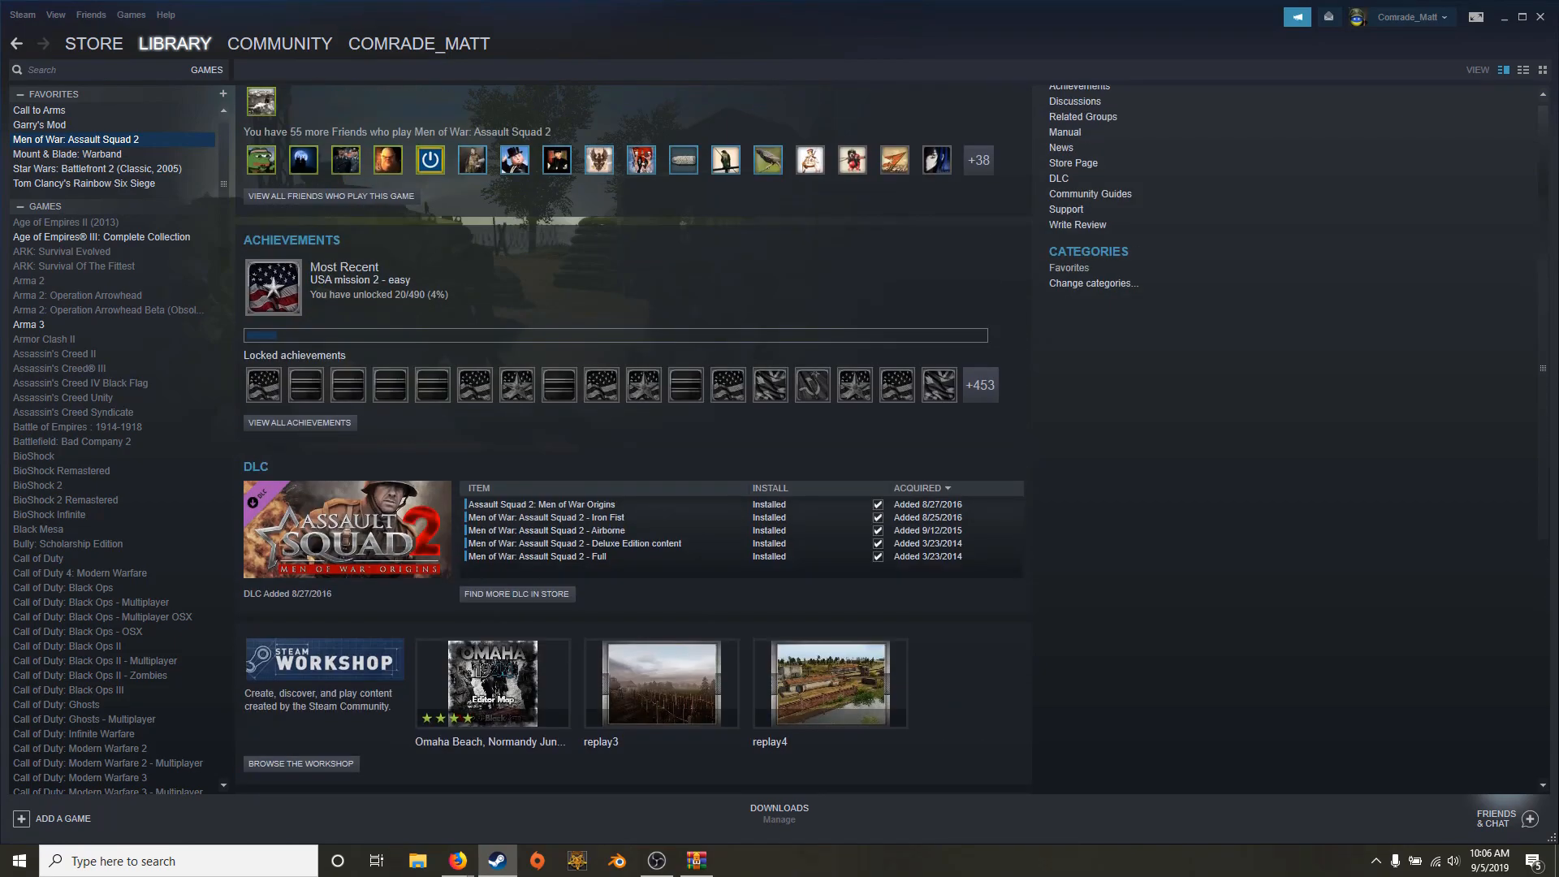
scroll(up, 3)
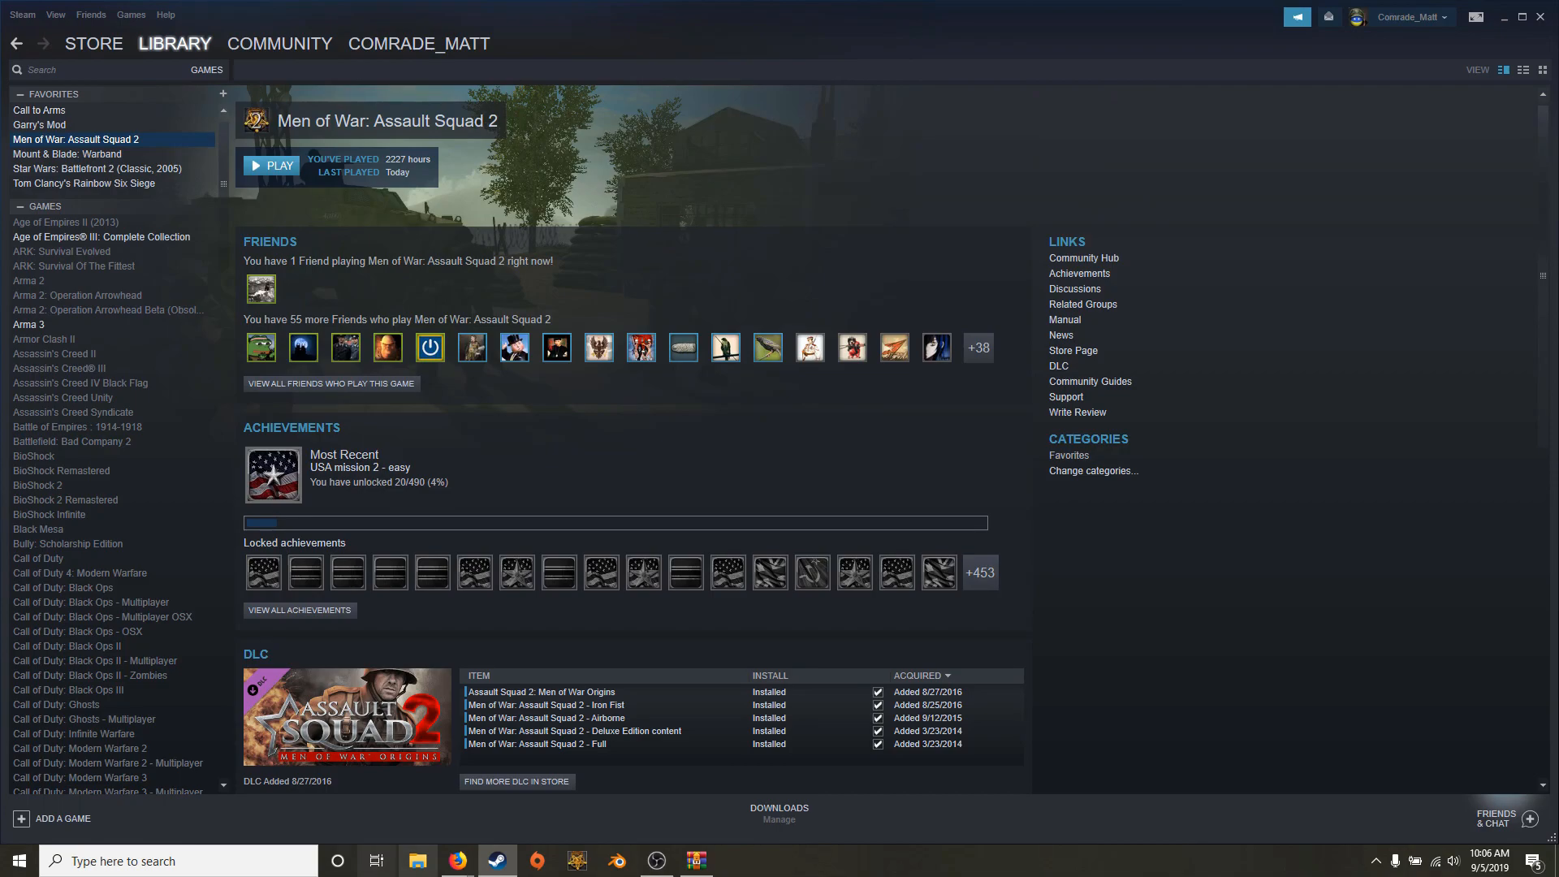
click(417, 861)
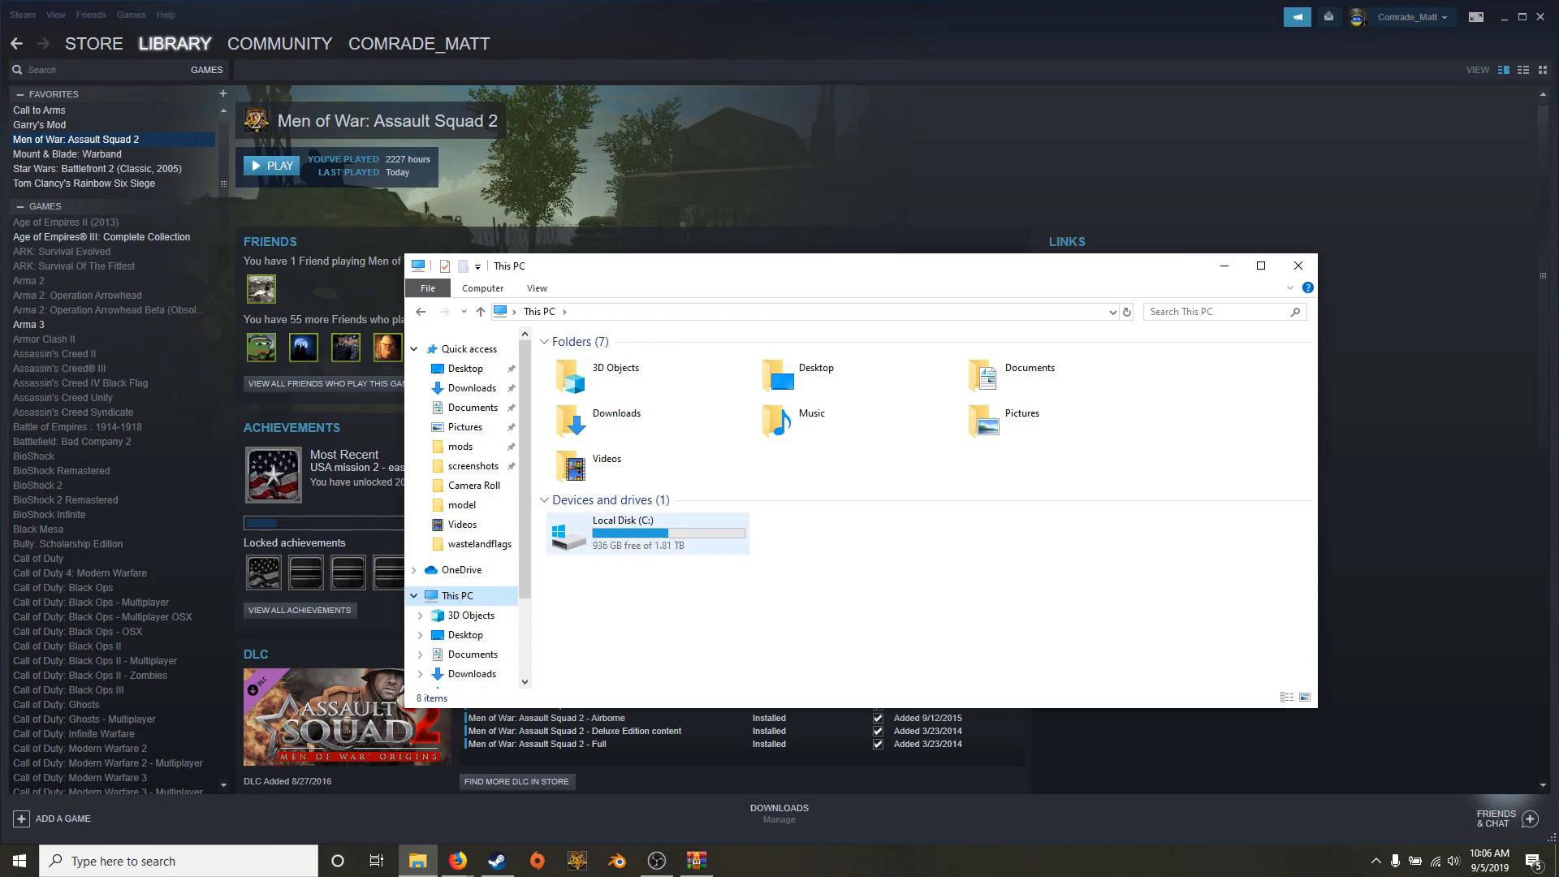
Browse into C:\Program Files (x86)\Steam\steamapps\common.
click(645, 532)
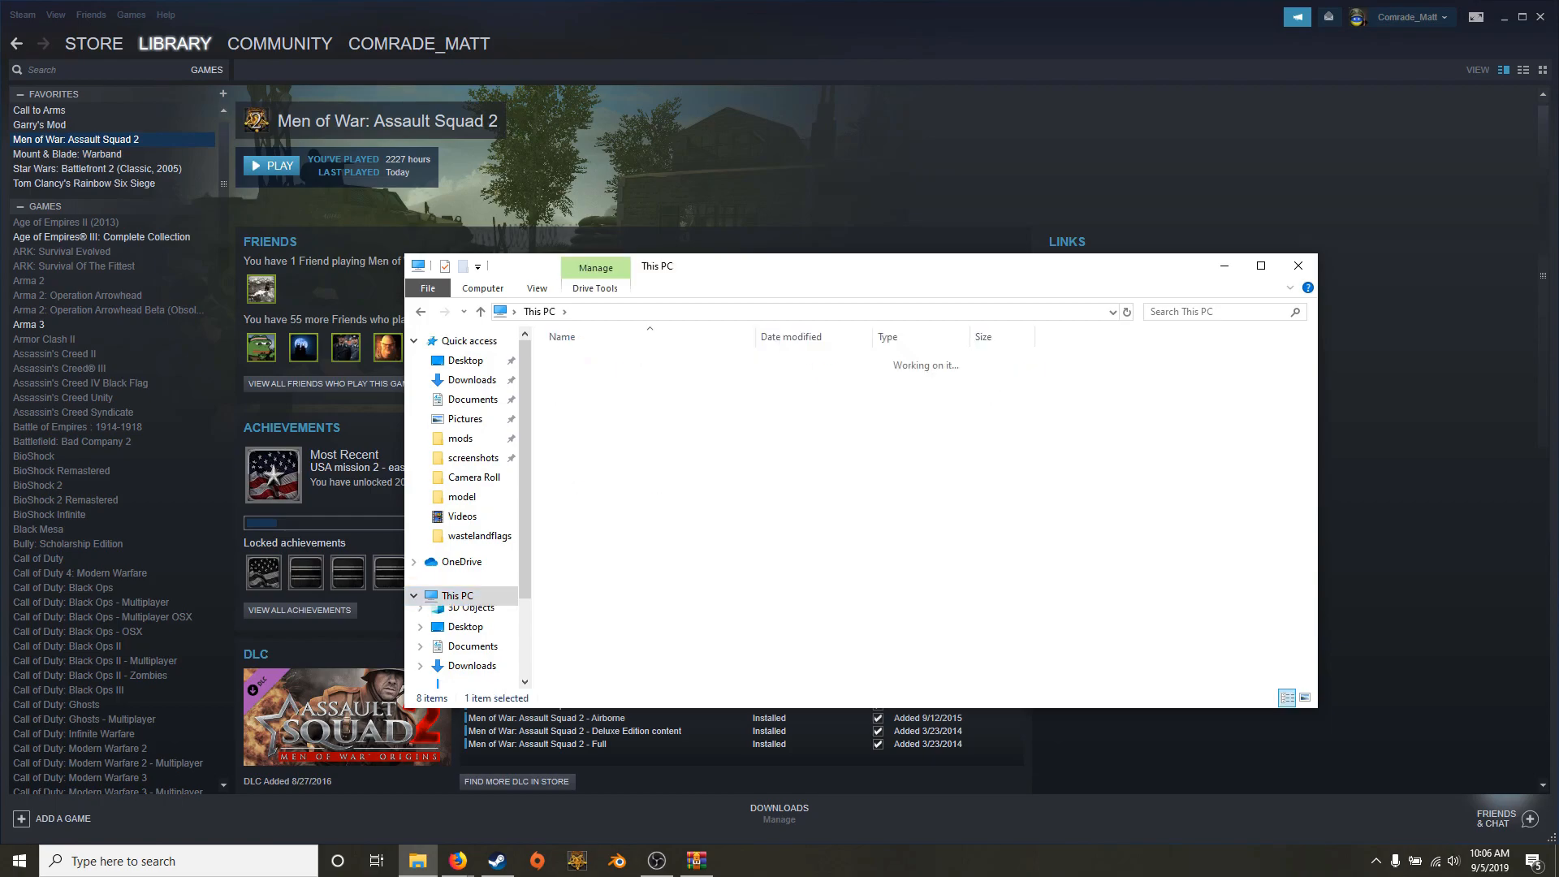
double_click(458, 679)
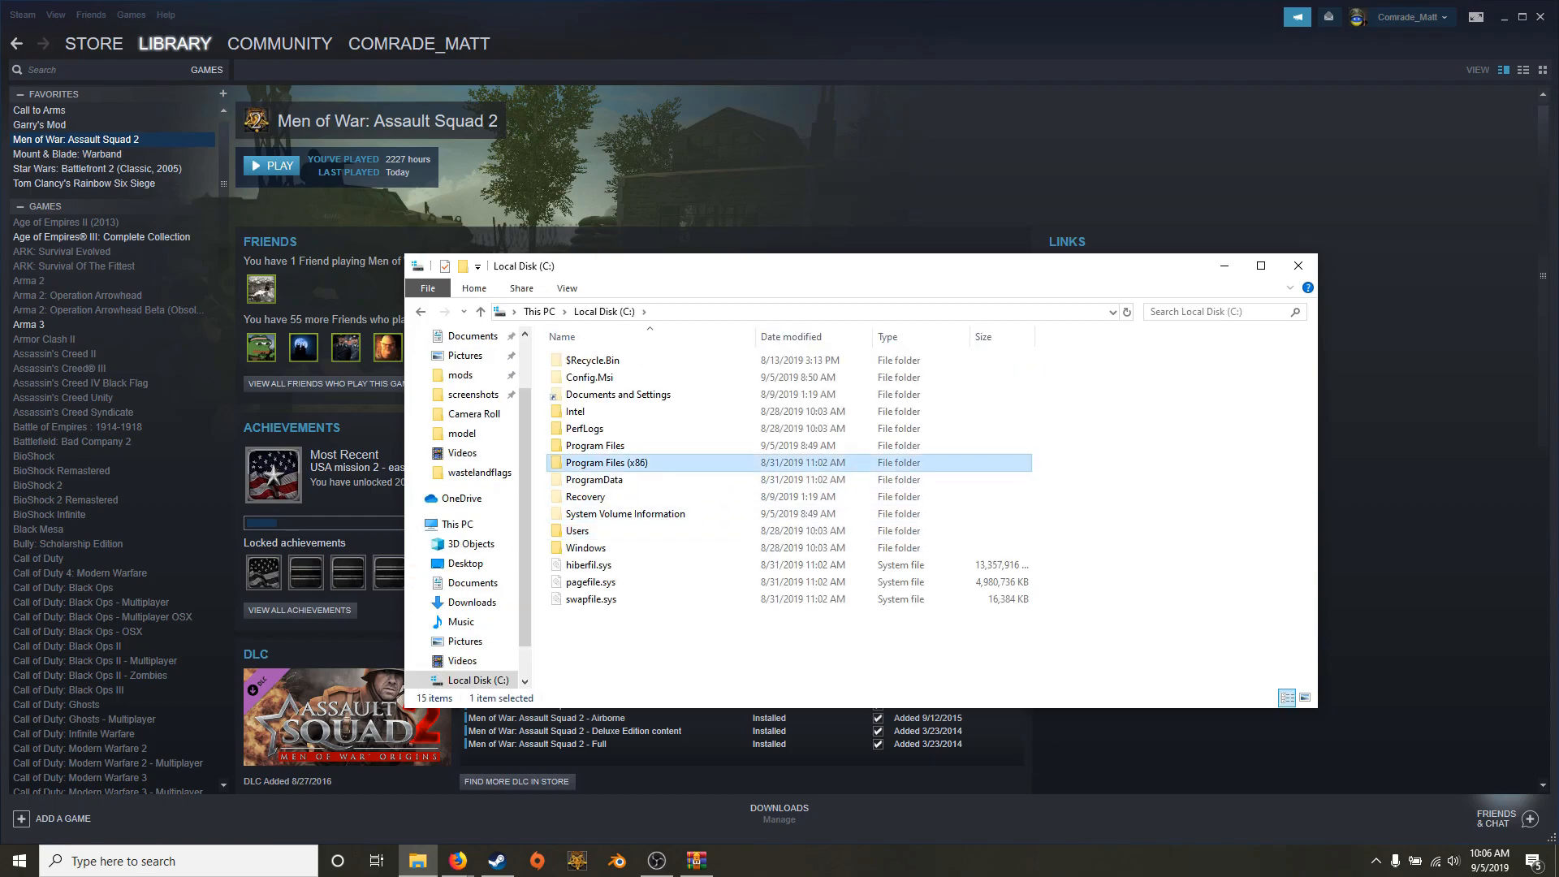
double_click(606, 463)
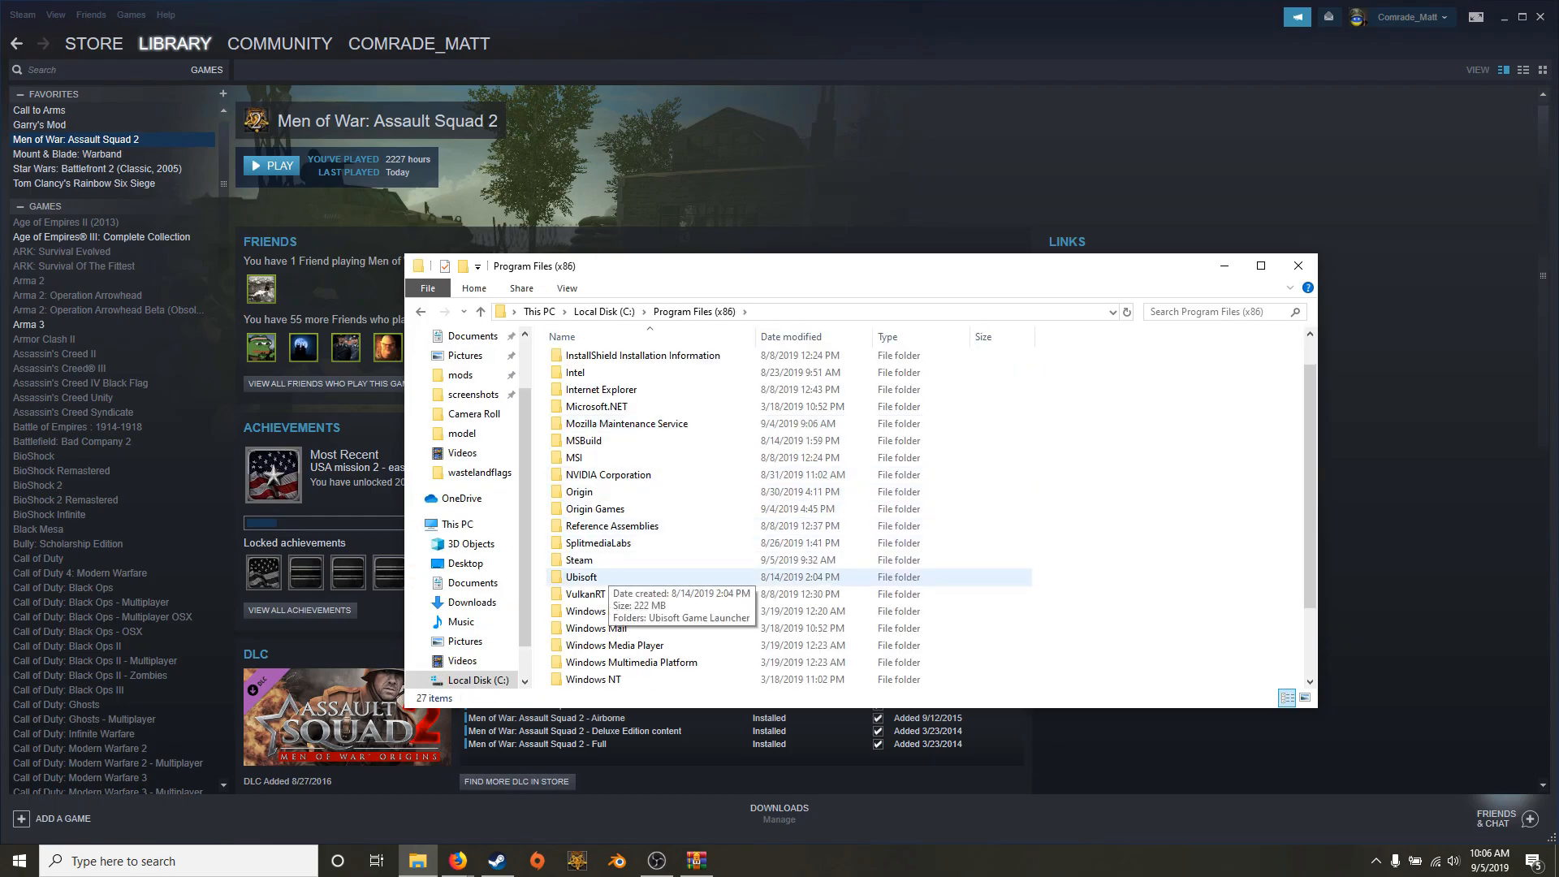
double_click(578, 560)
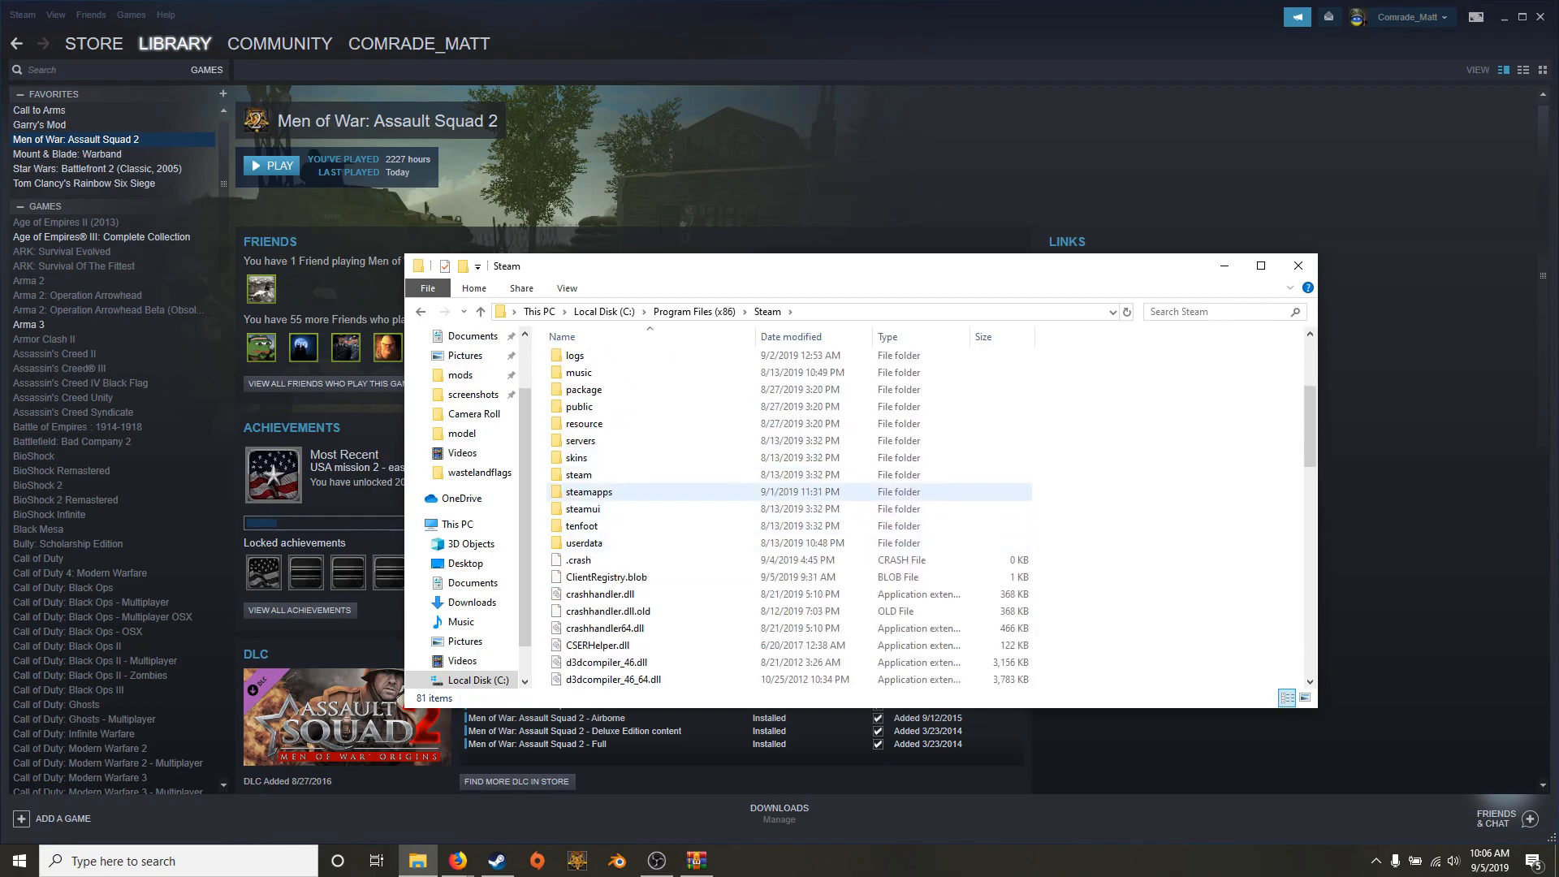
double_click(588, 490)
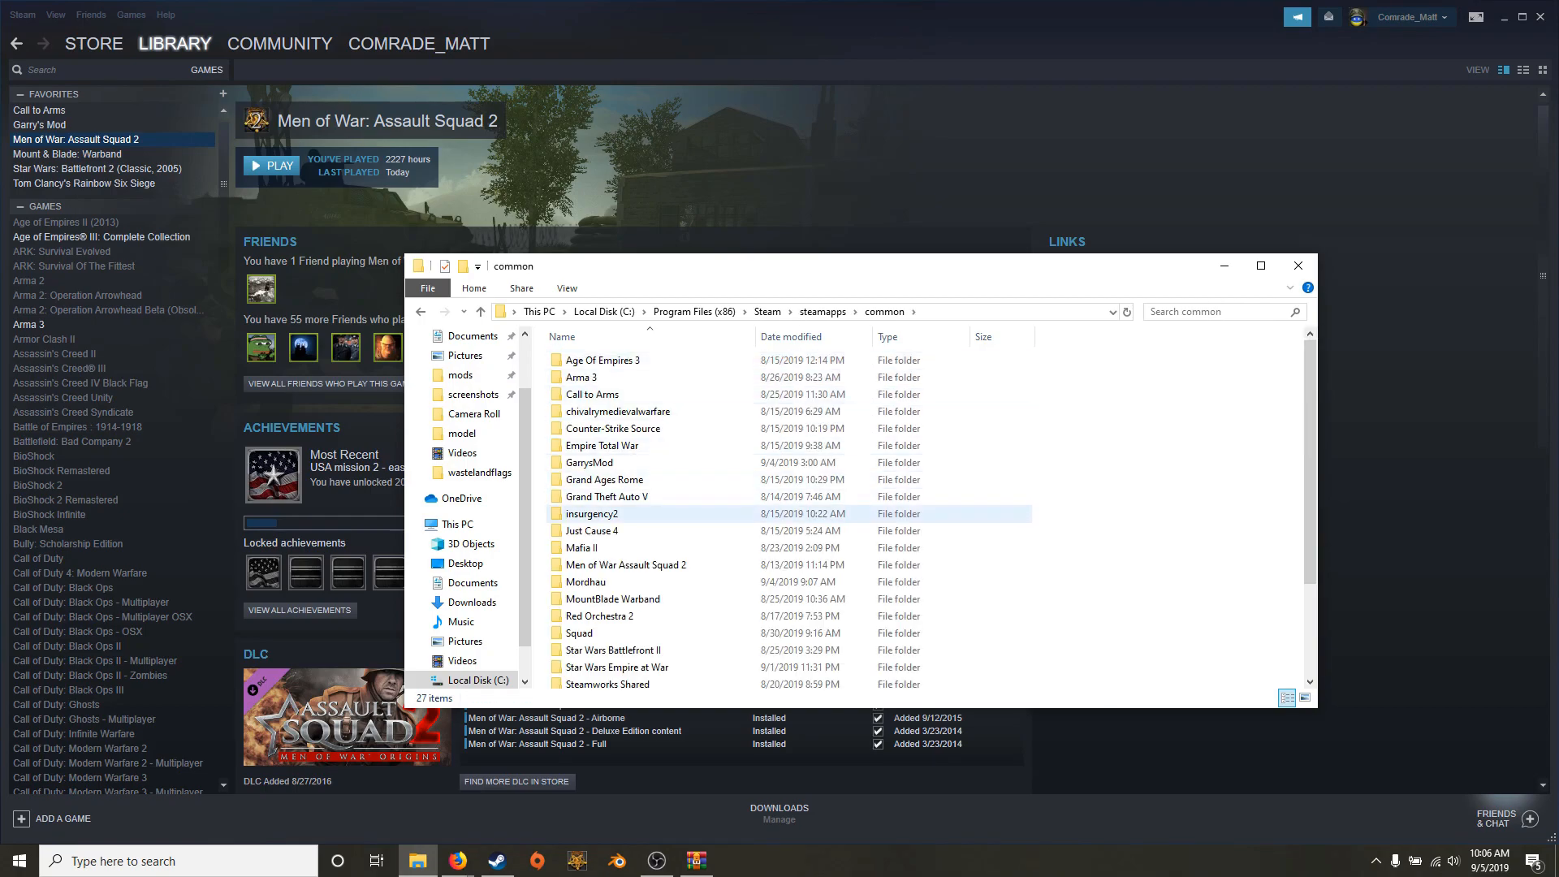
Place el hassana into Men of War Assault Squad 2\resource\map\My_Maps, replacing existing files.
double_click(625, 564)
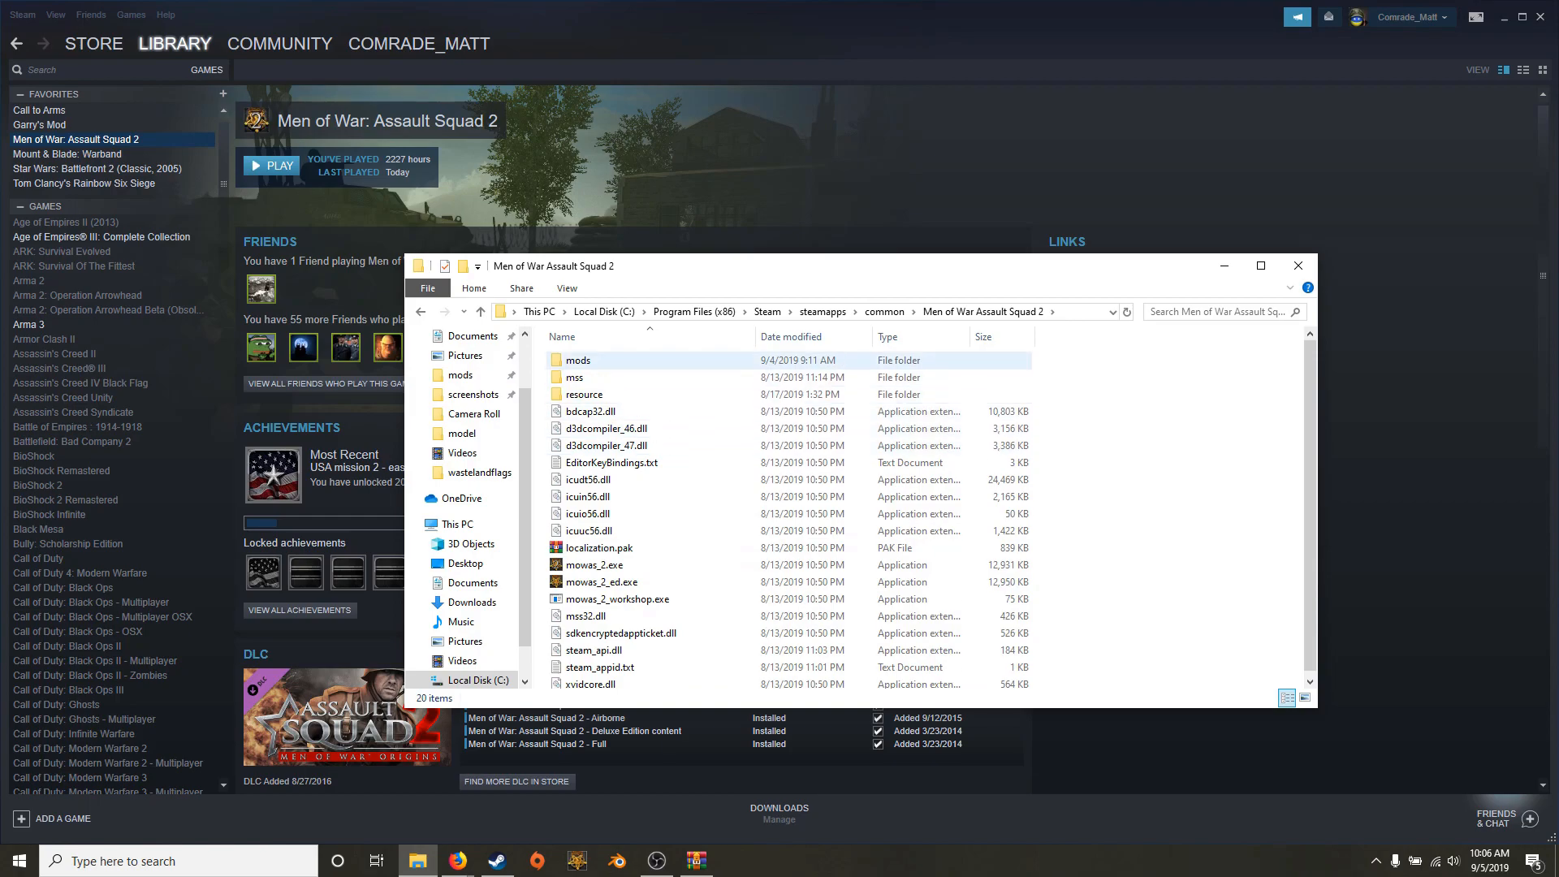
double_click(585, 393)
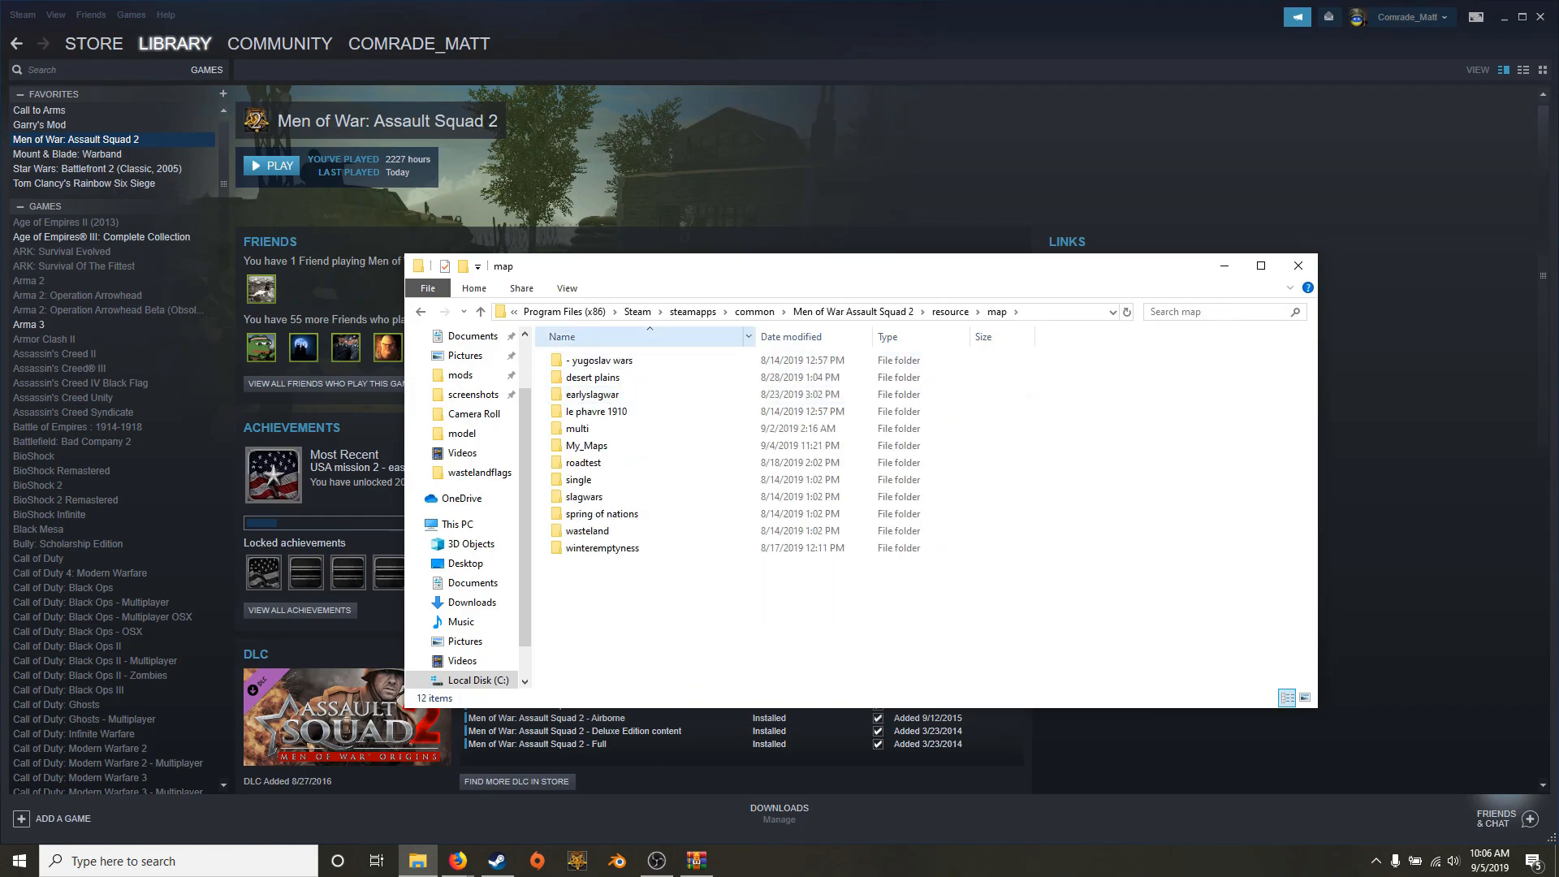
double_click(586, 444)
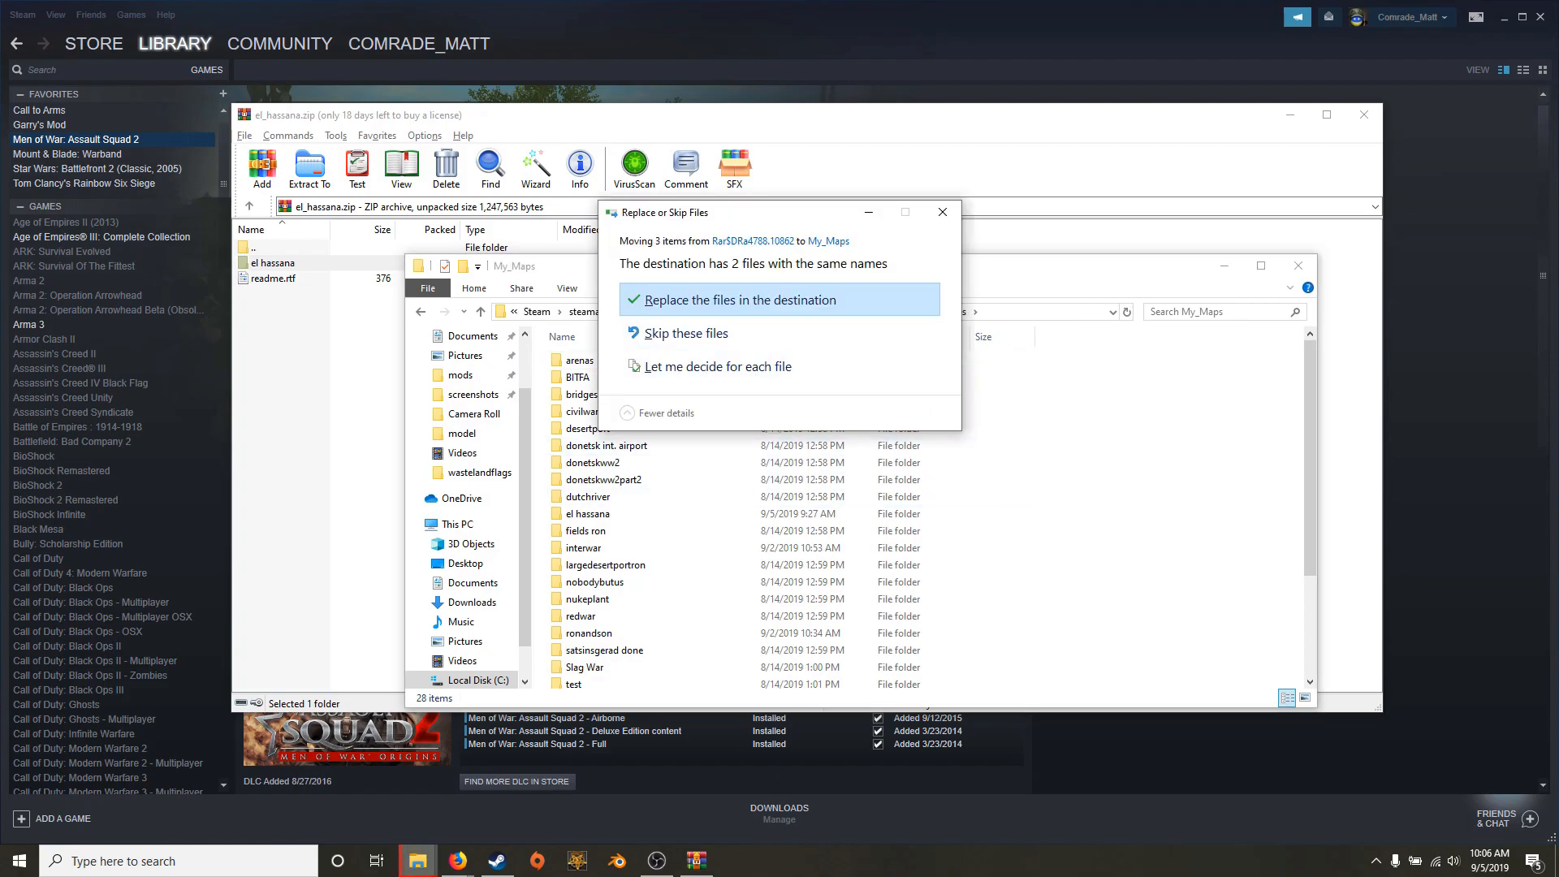
click(739, 299)
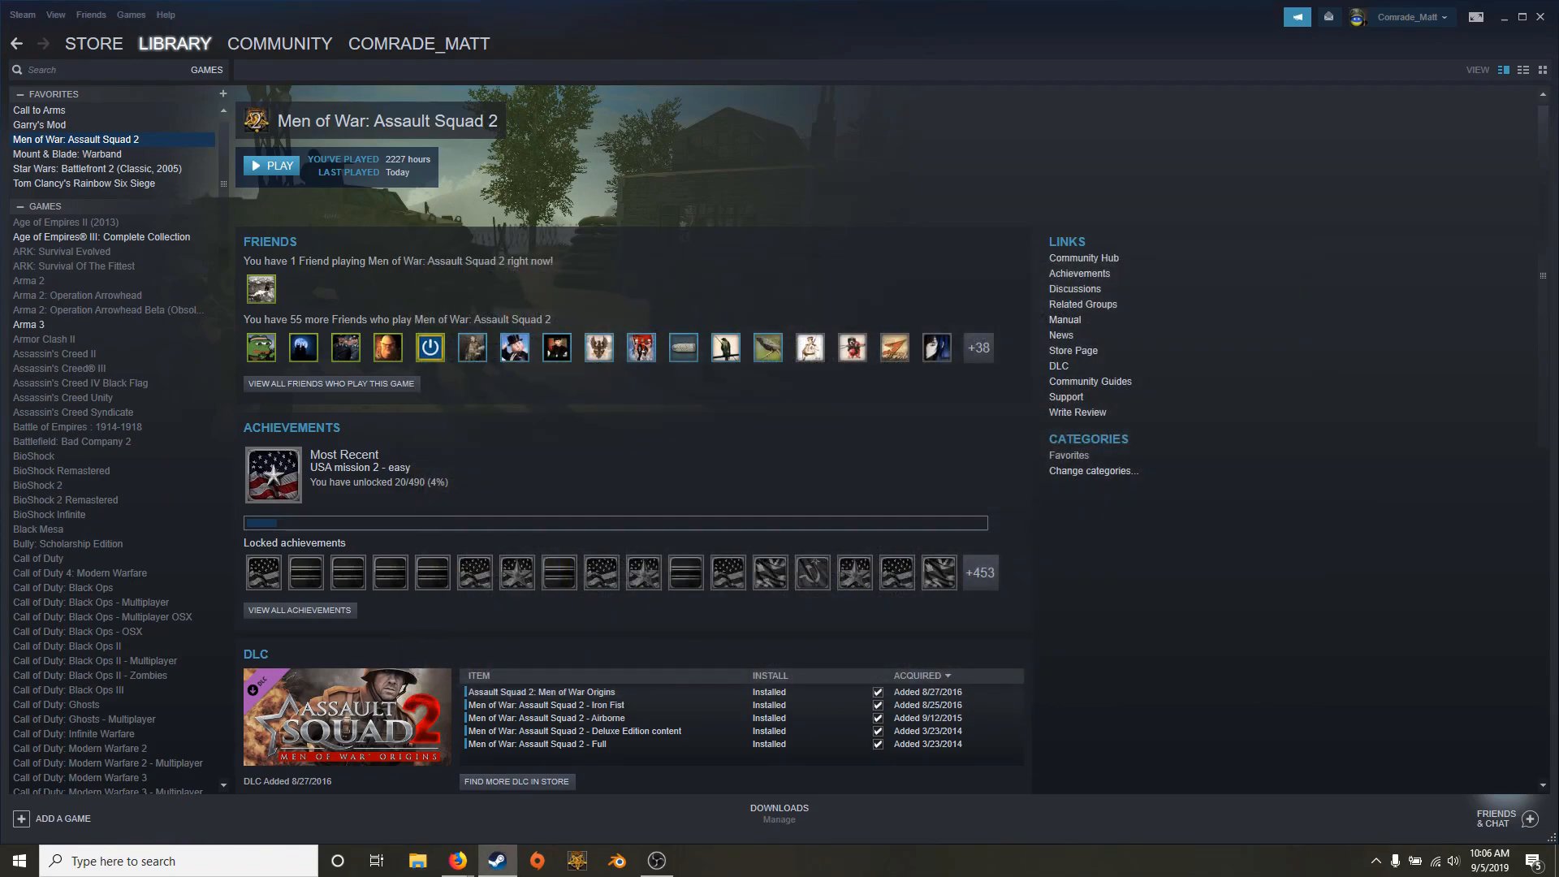
right_click(75, 140)
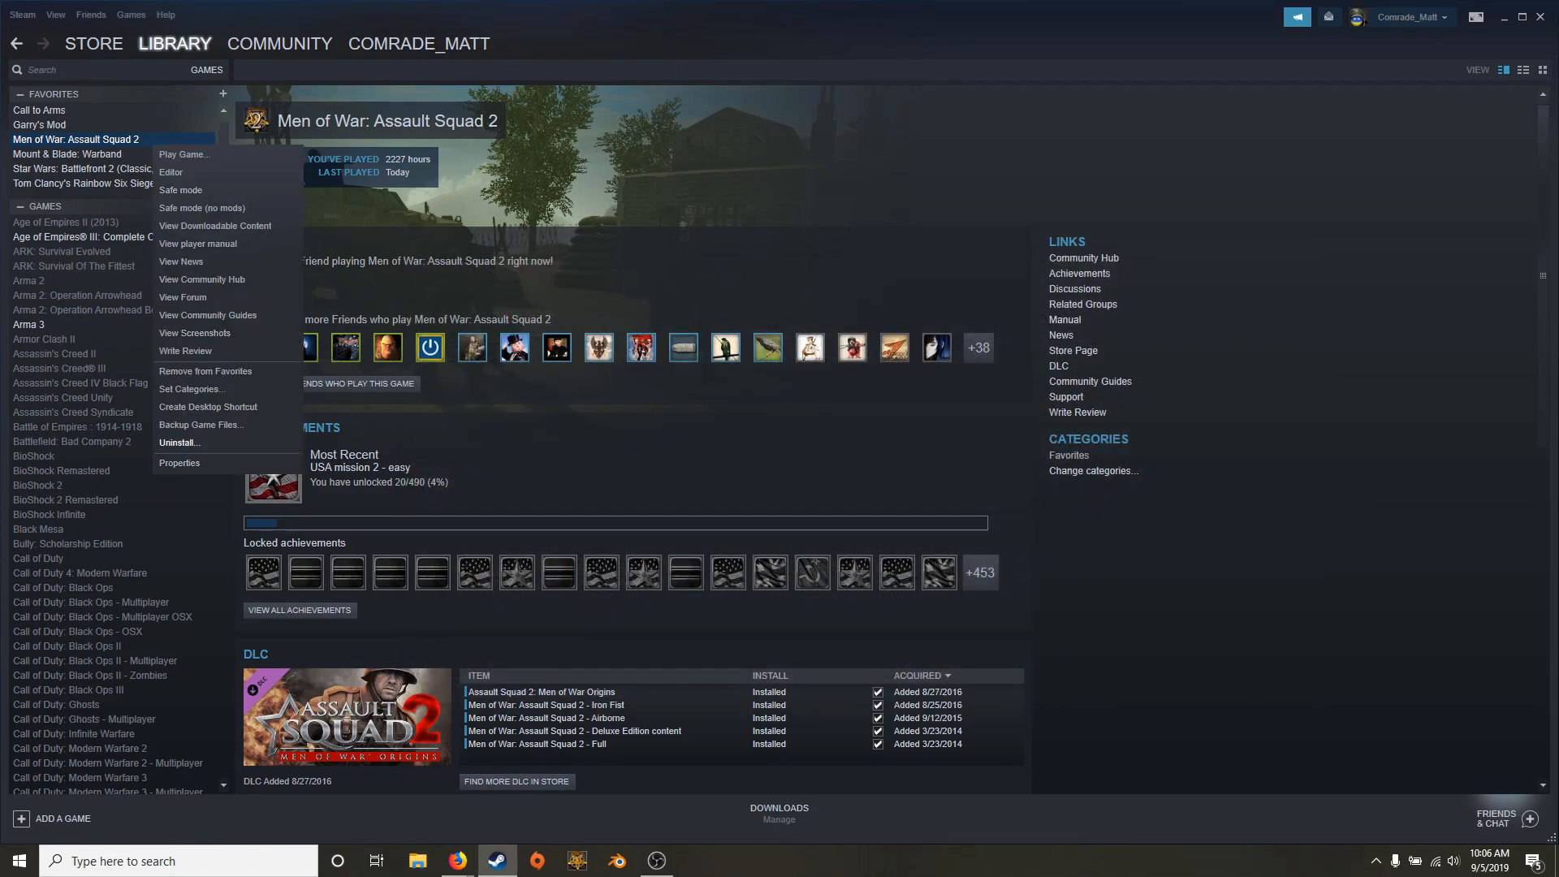
click(178, 463)
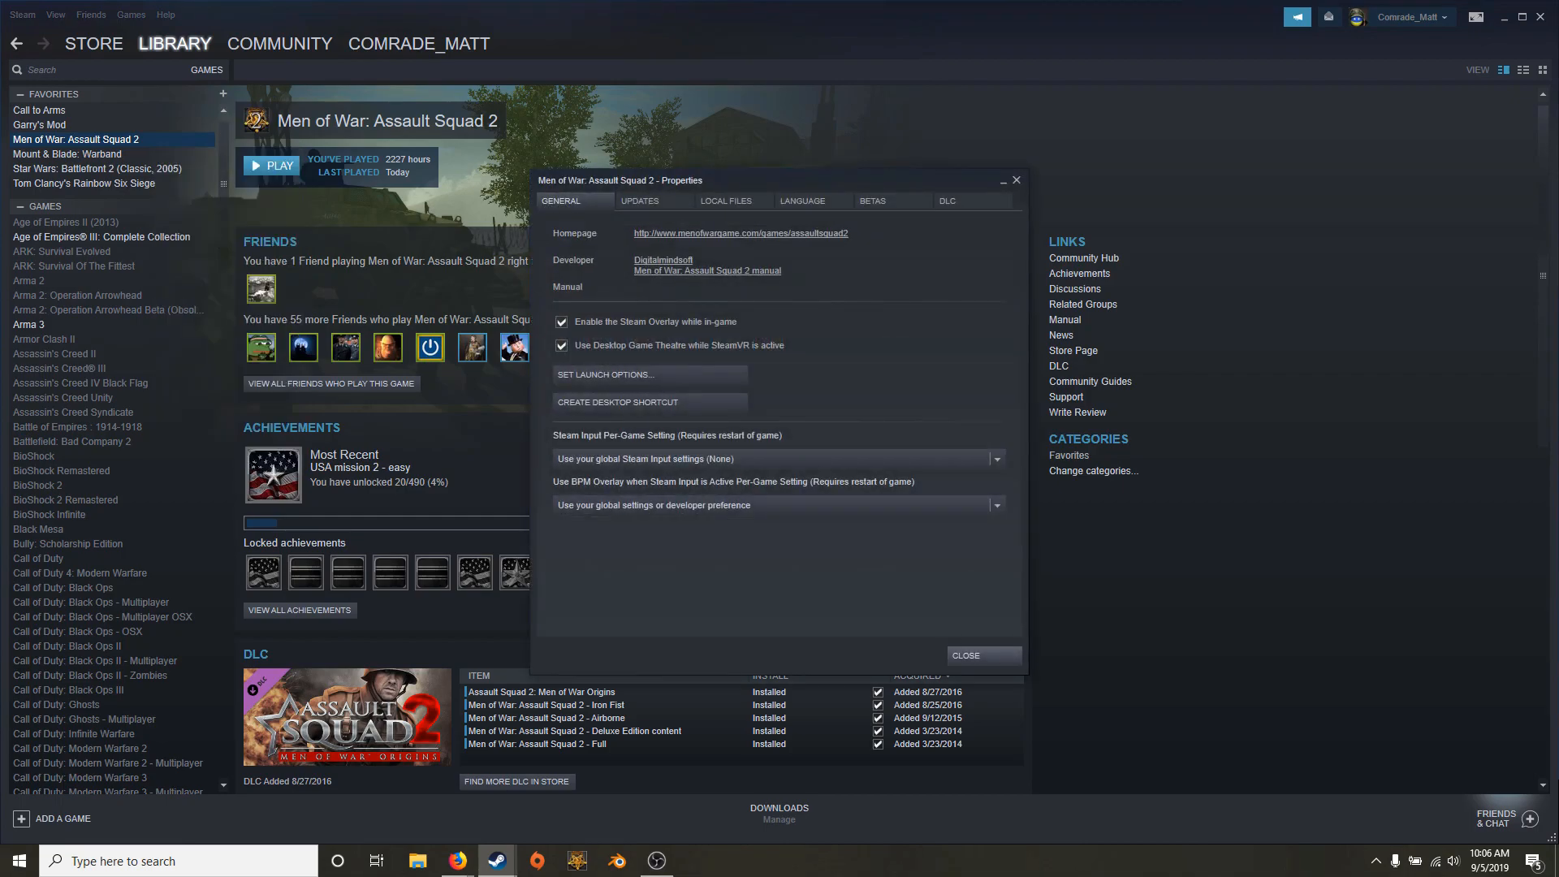
click(728, 201)
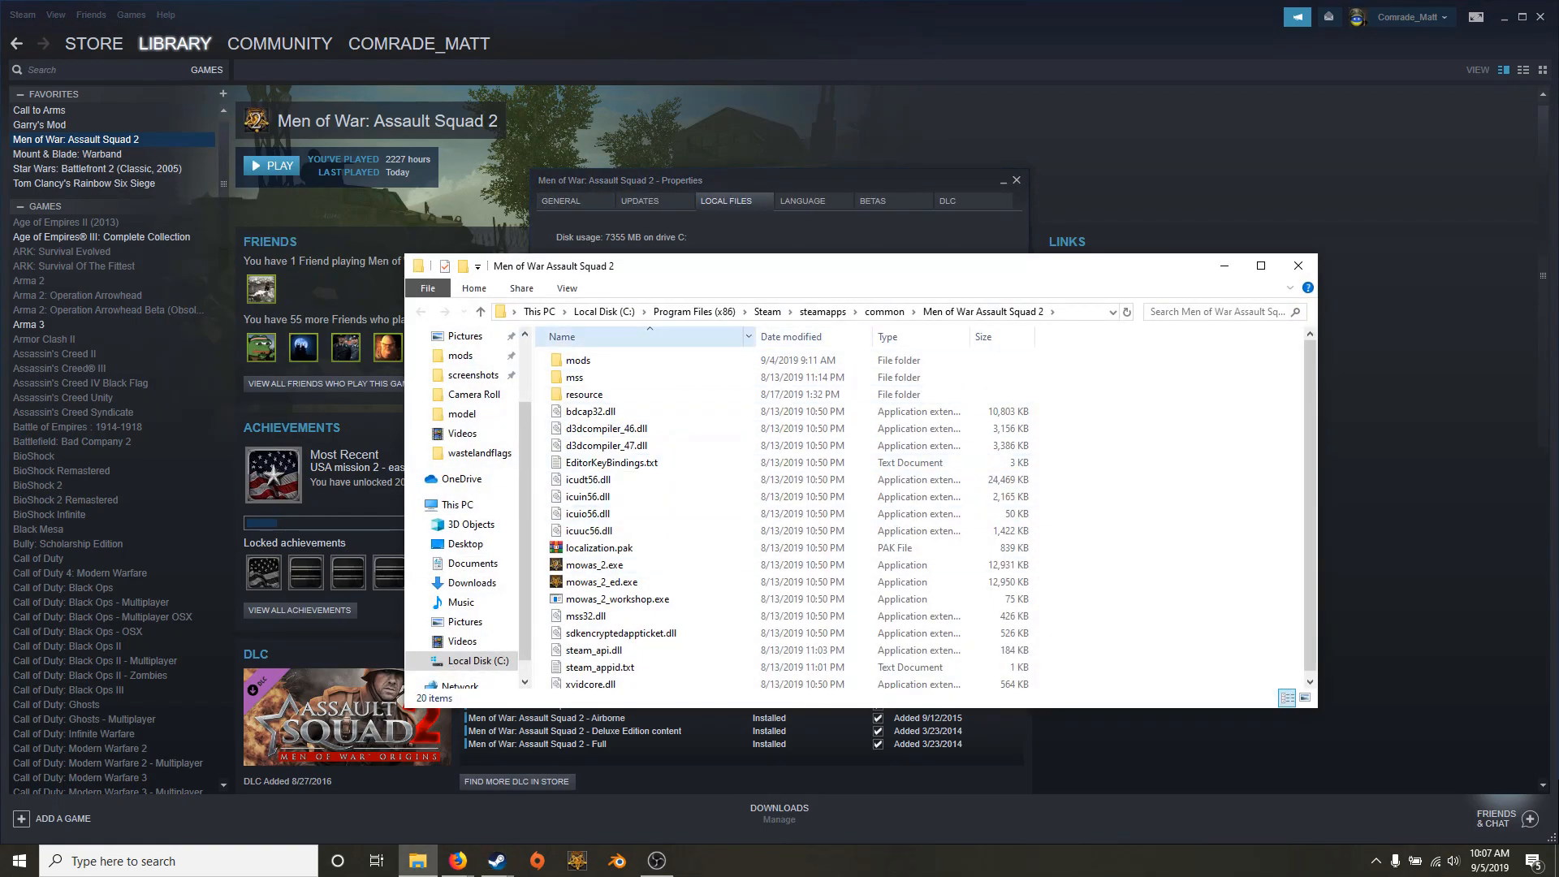
click(585, 393)
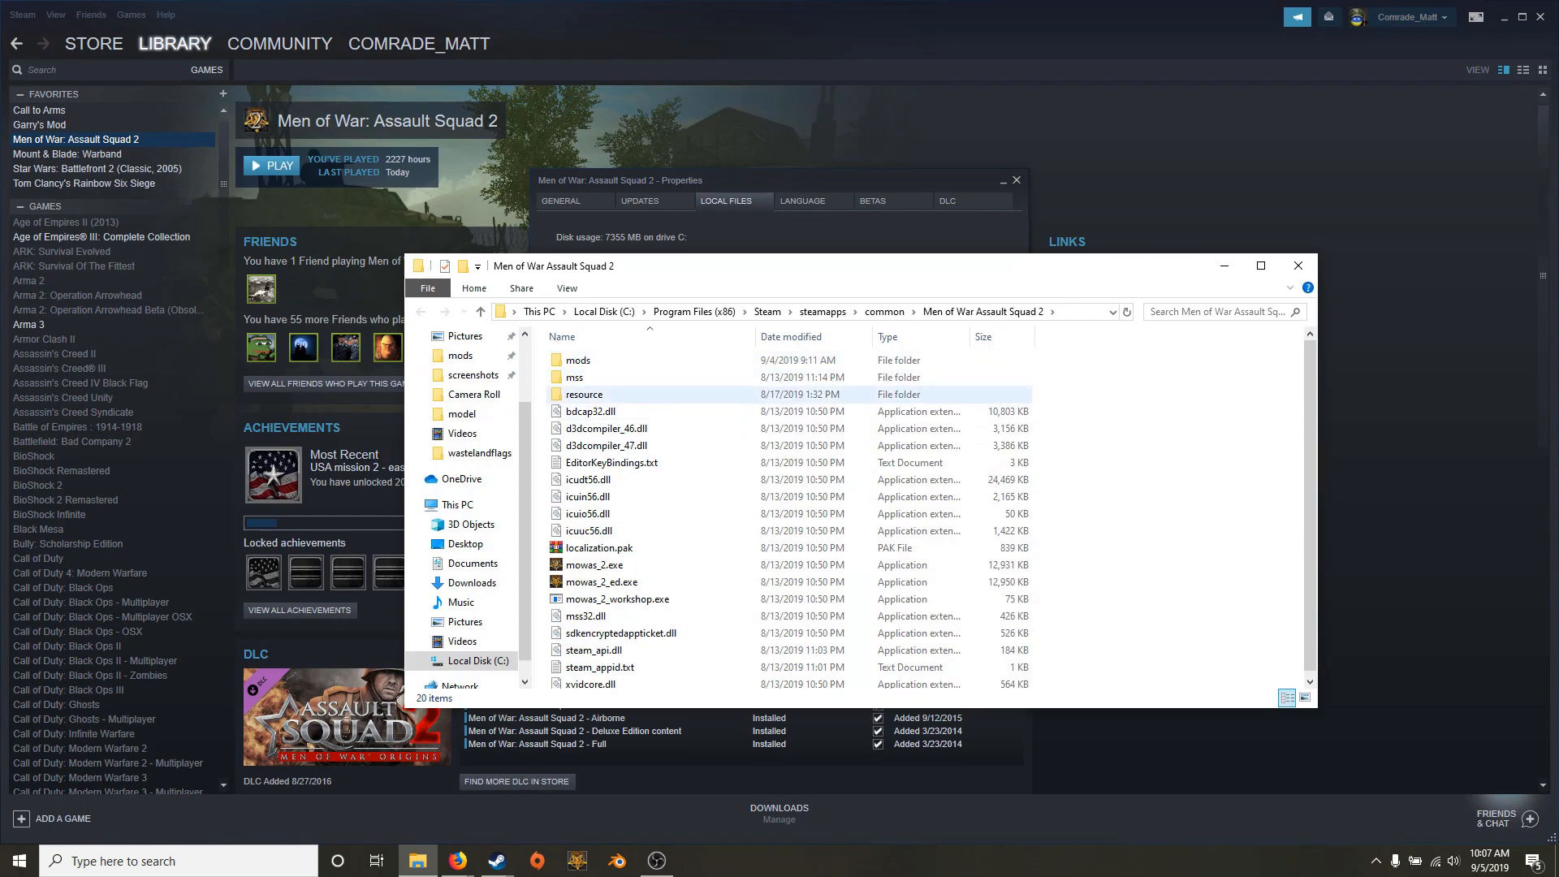
double_click(576, 359)
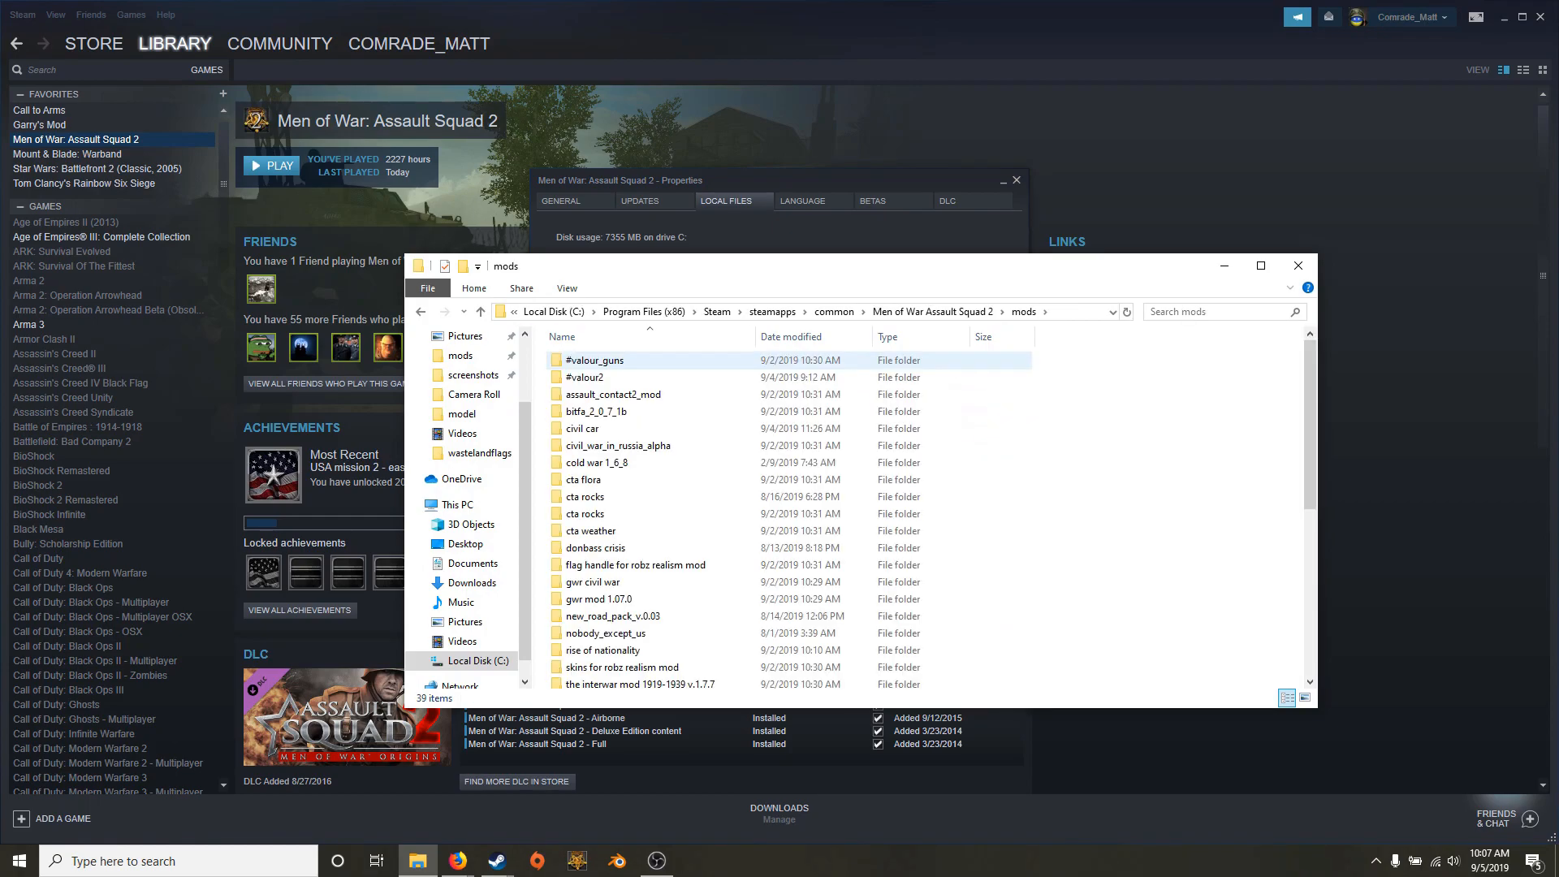
click(1258, 265)
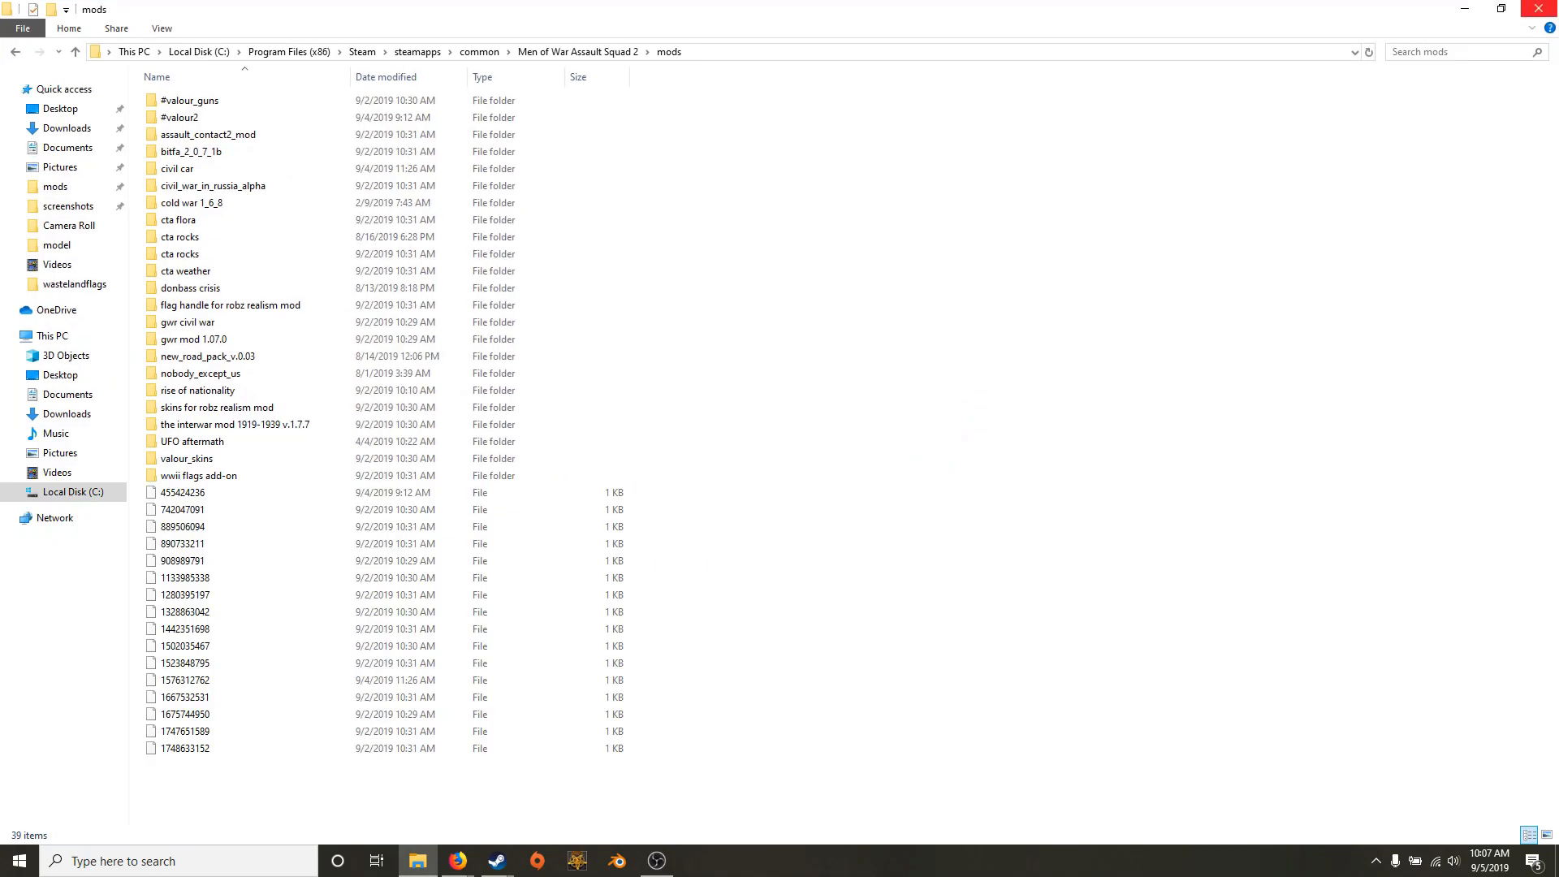
click(496, 861)
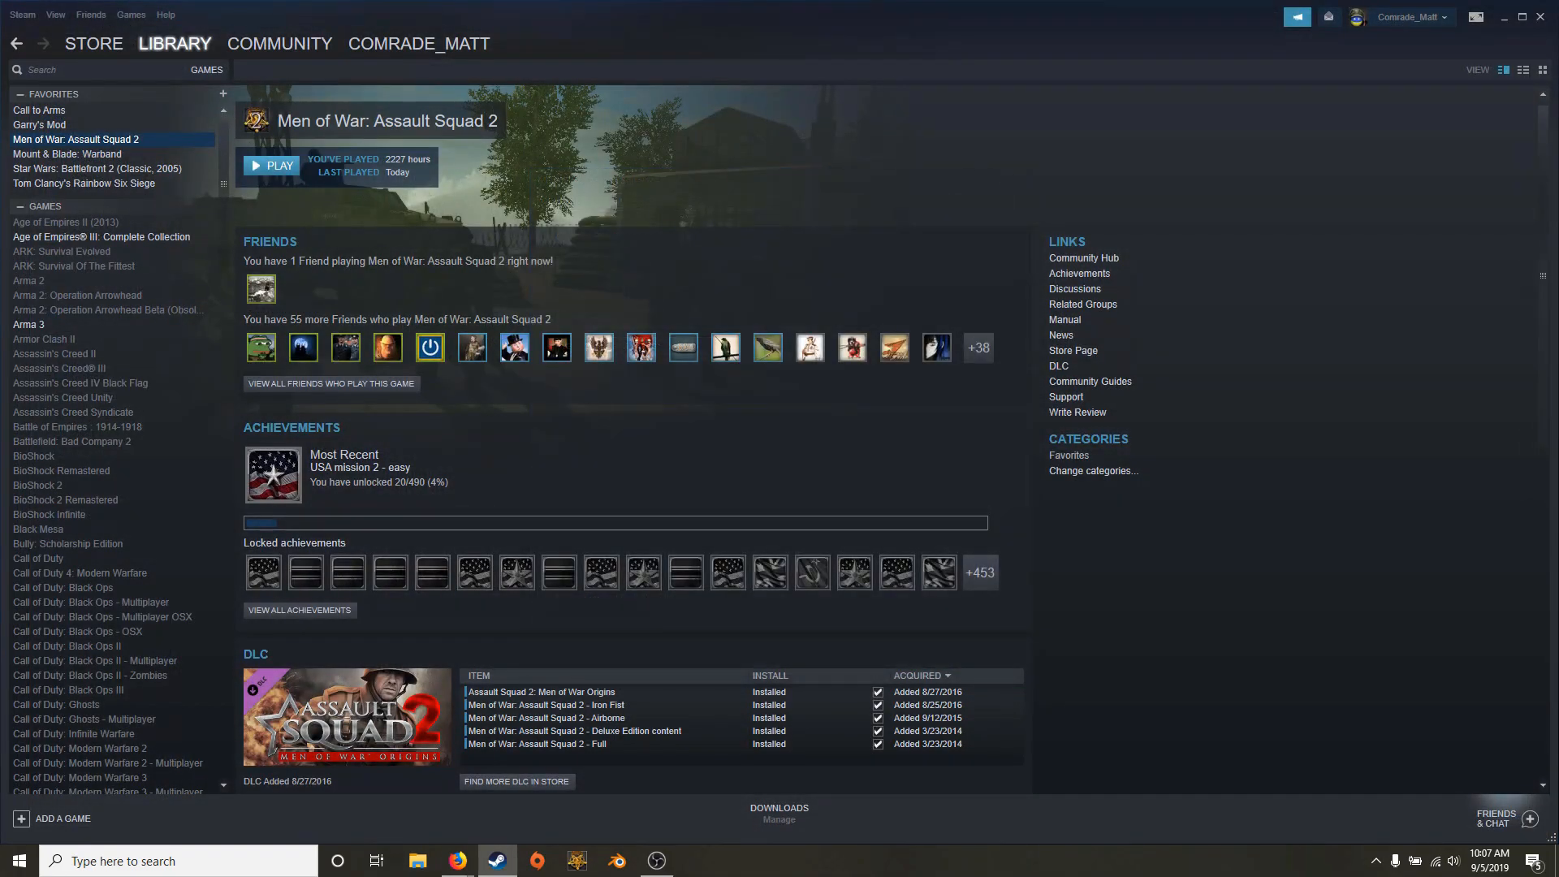
Scroll through the UFO aftermath mod page down to its comments.
click(456, 861)
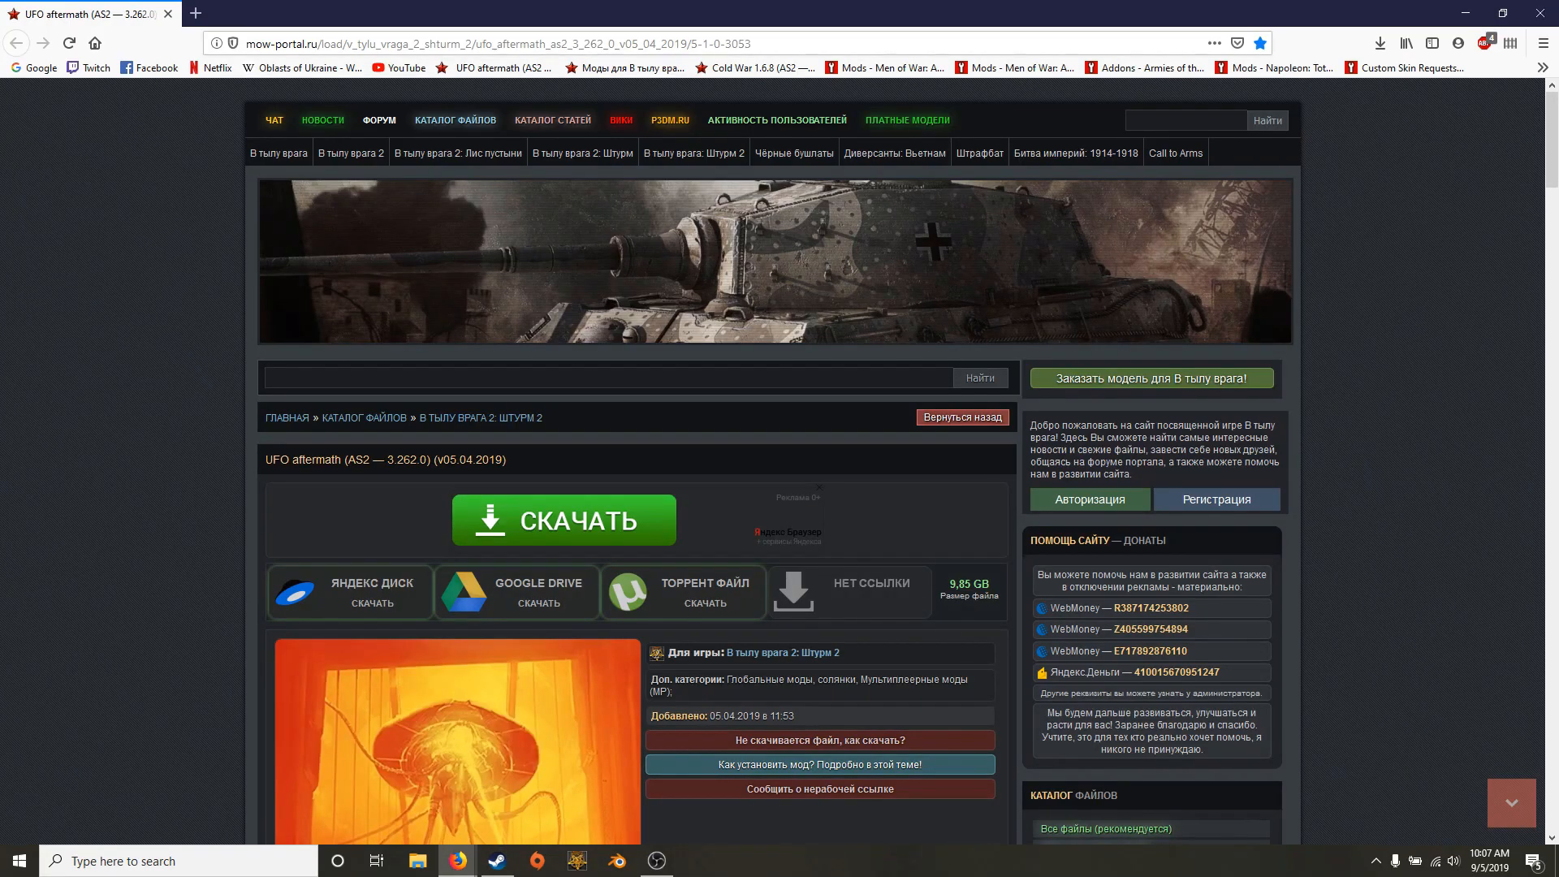
click(581, 152)
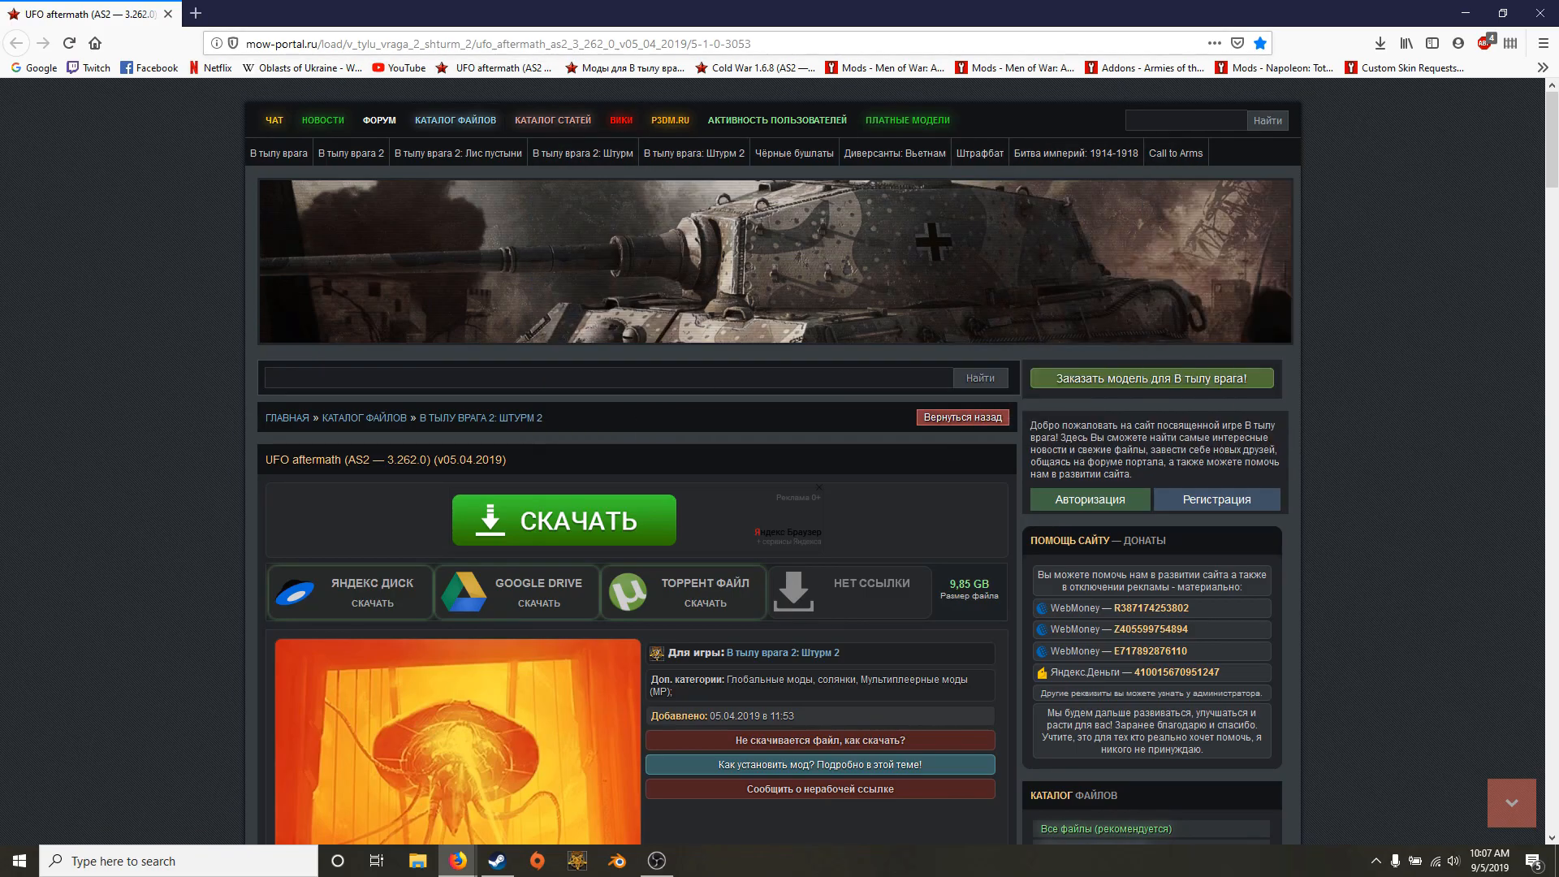
scroll(down, 3)
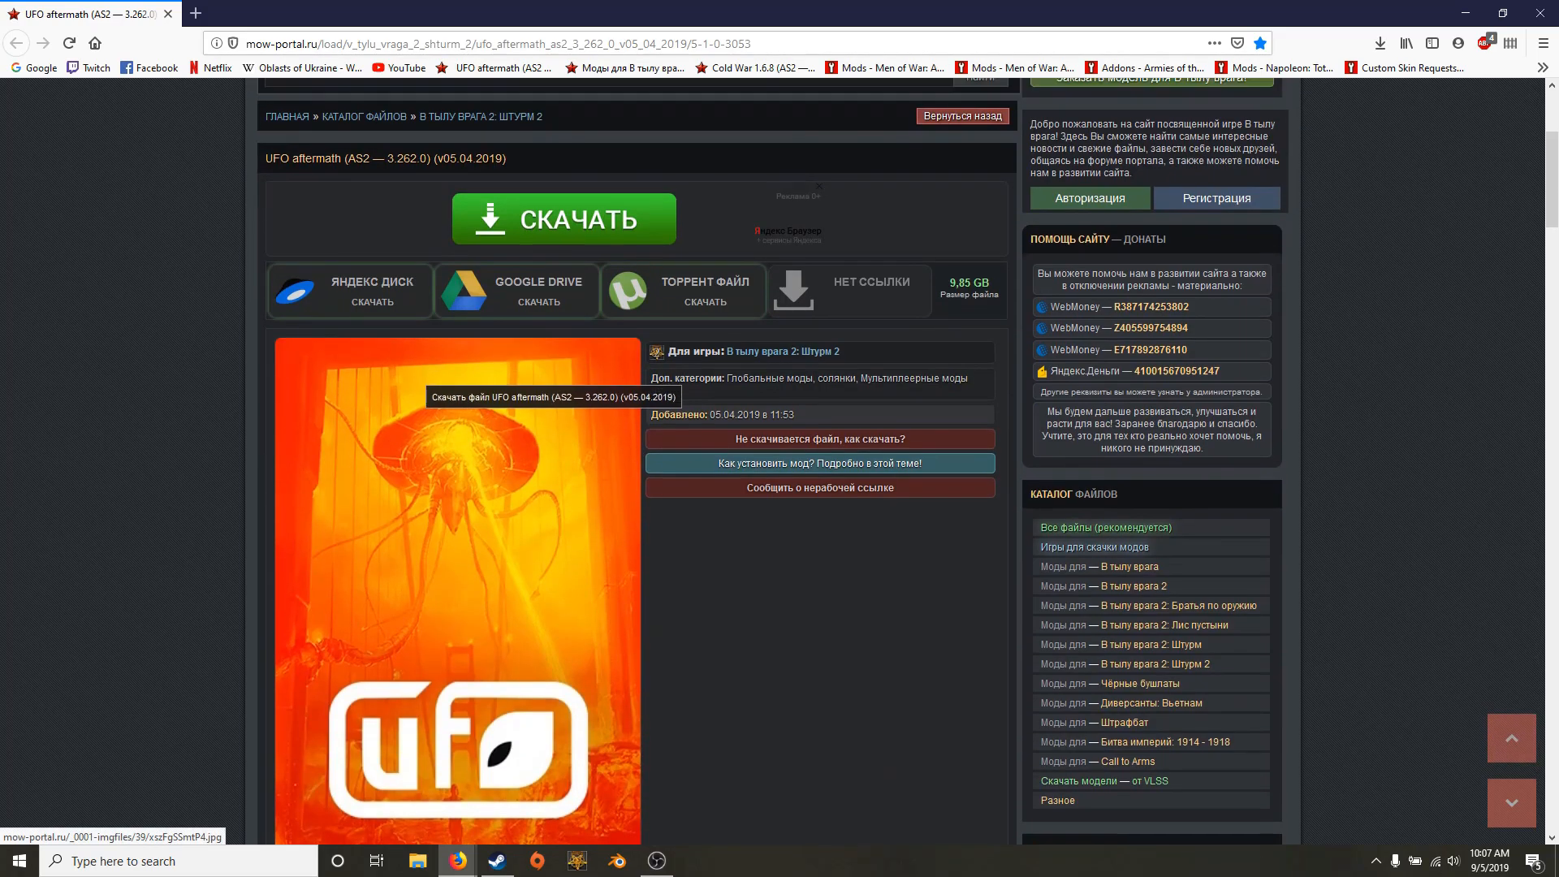
scroll(down, 3)
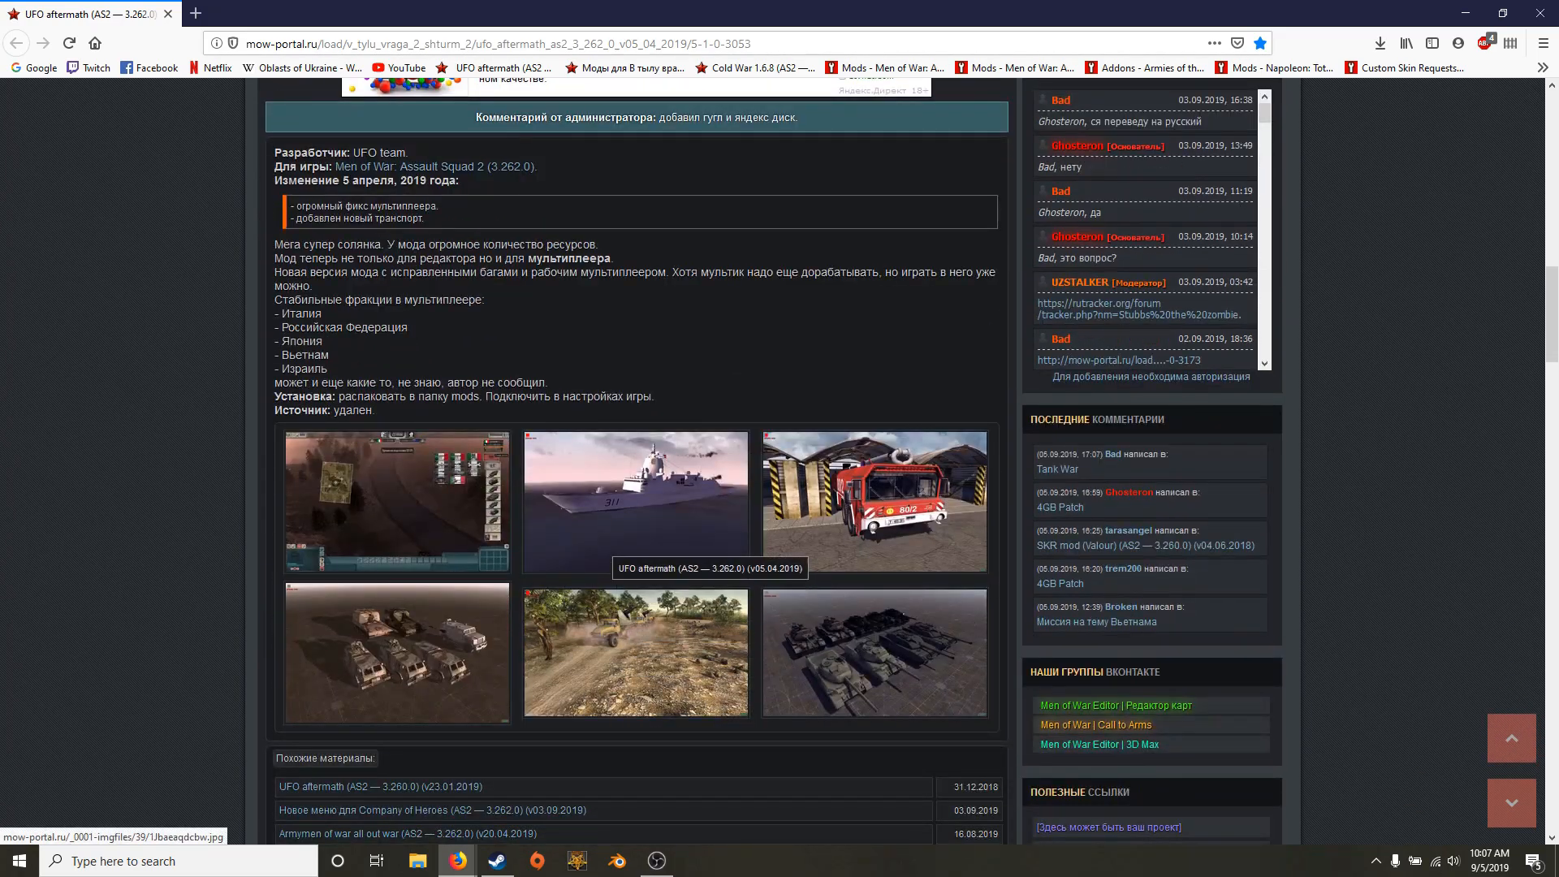
scroll(down, 3)
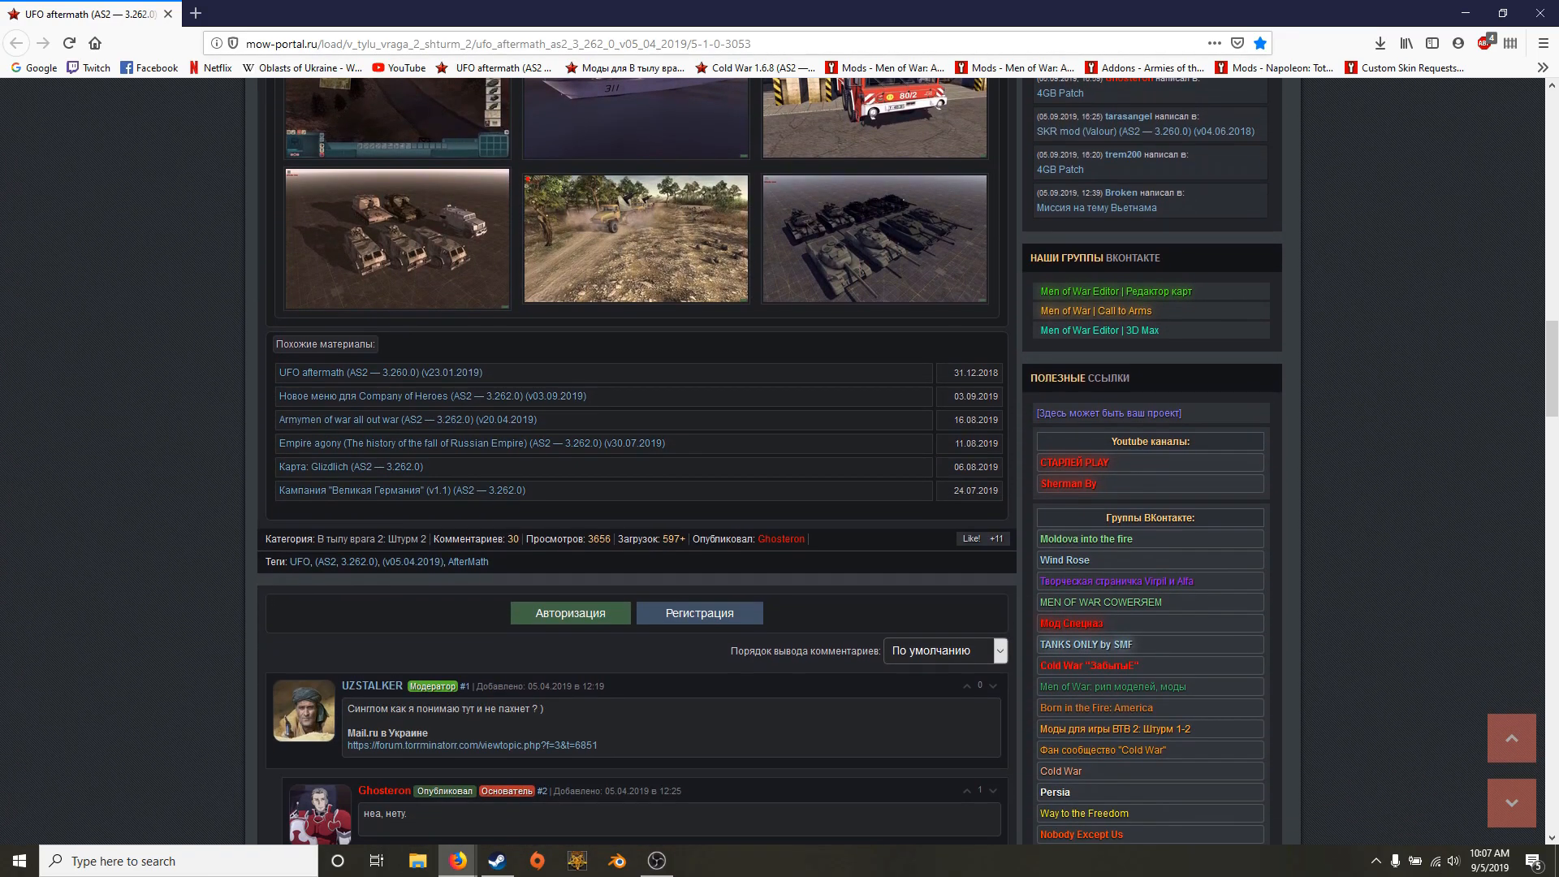
scroll(down, 3)
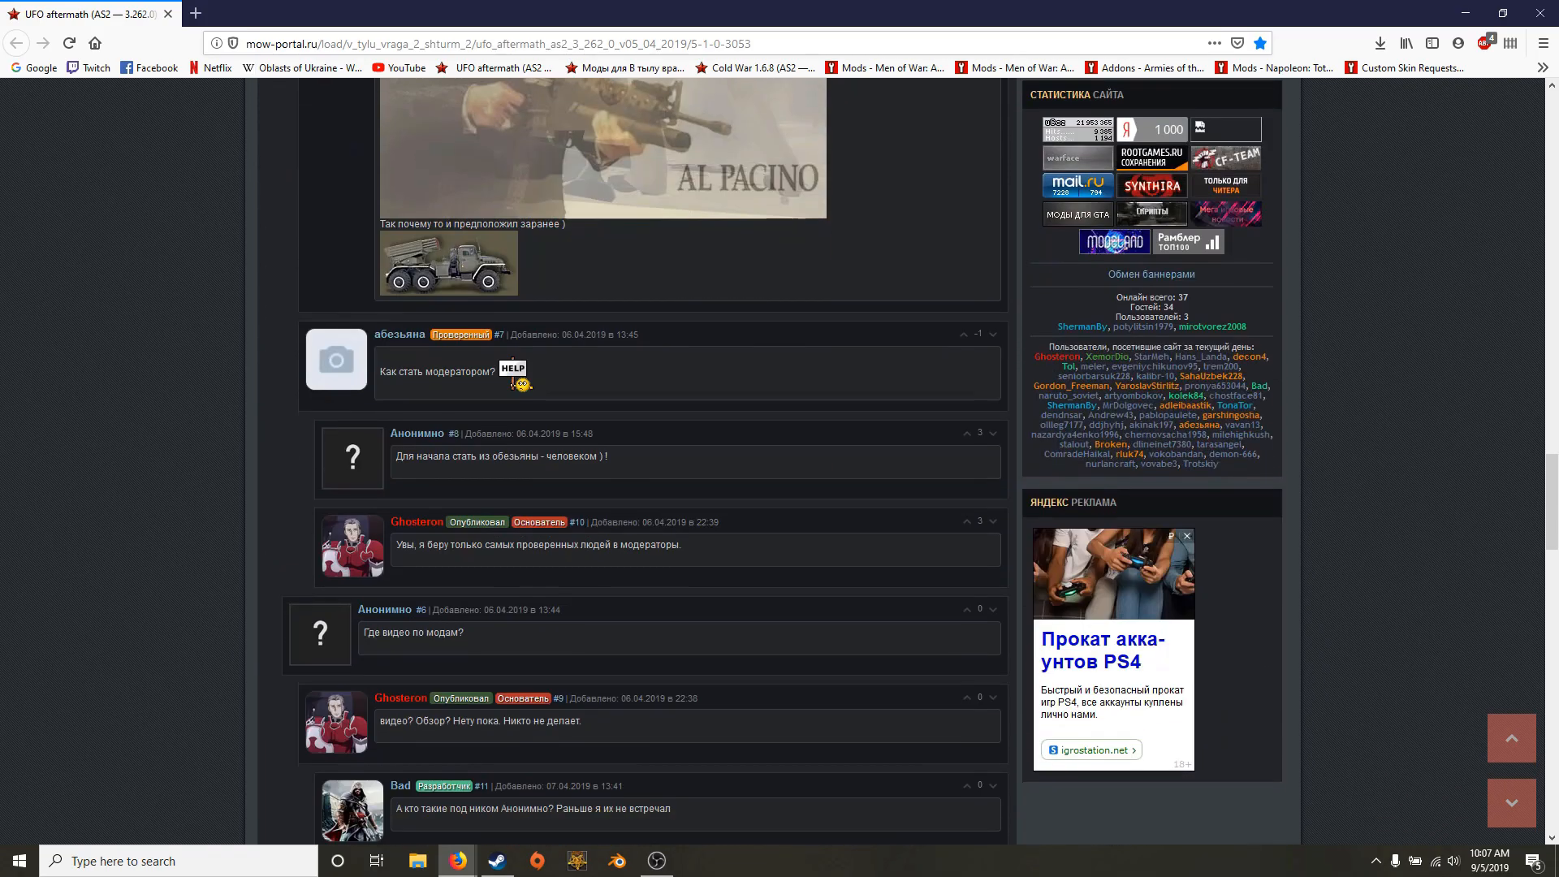
scroll(down, 3)
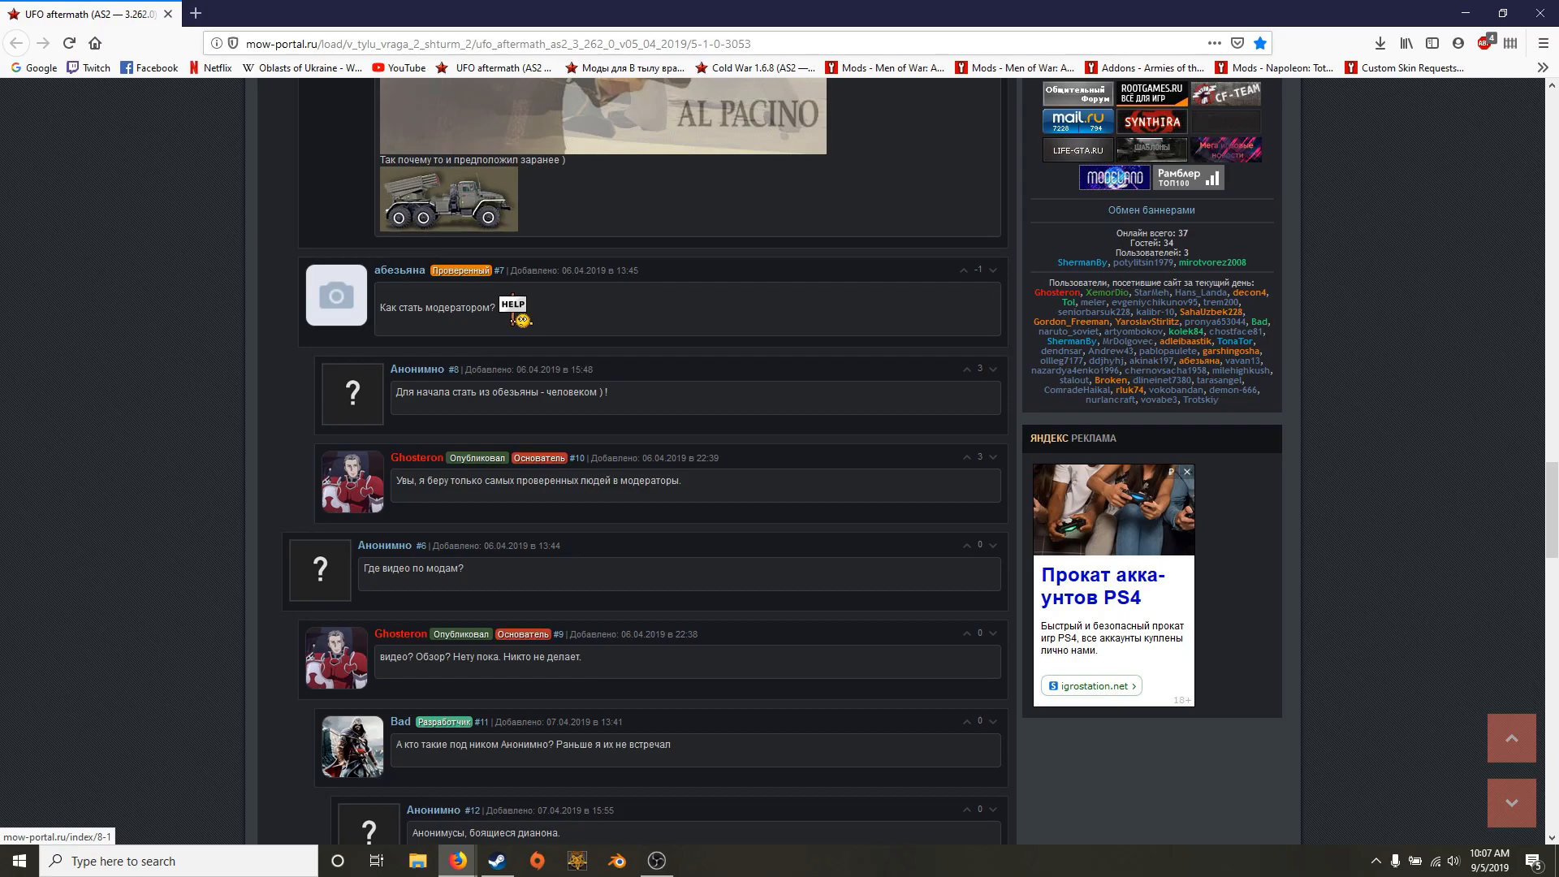
scroll(down, 3)
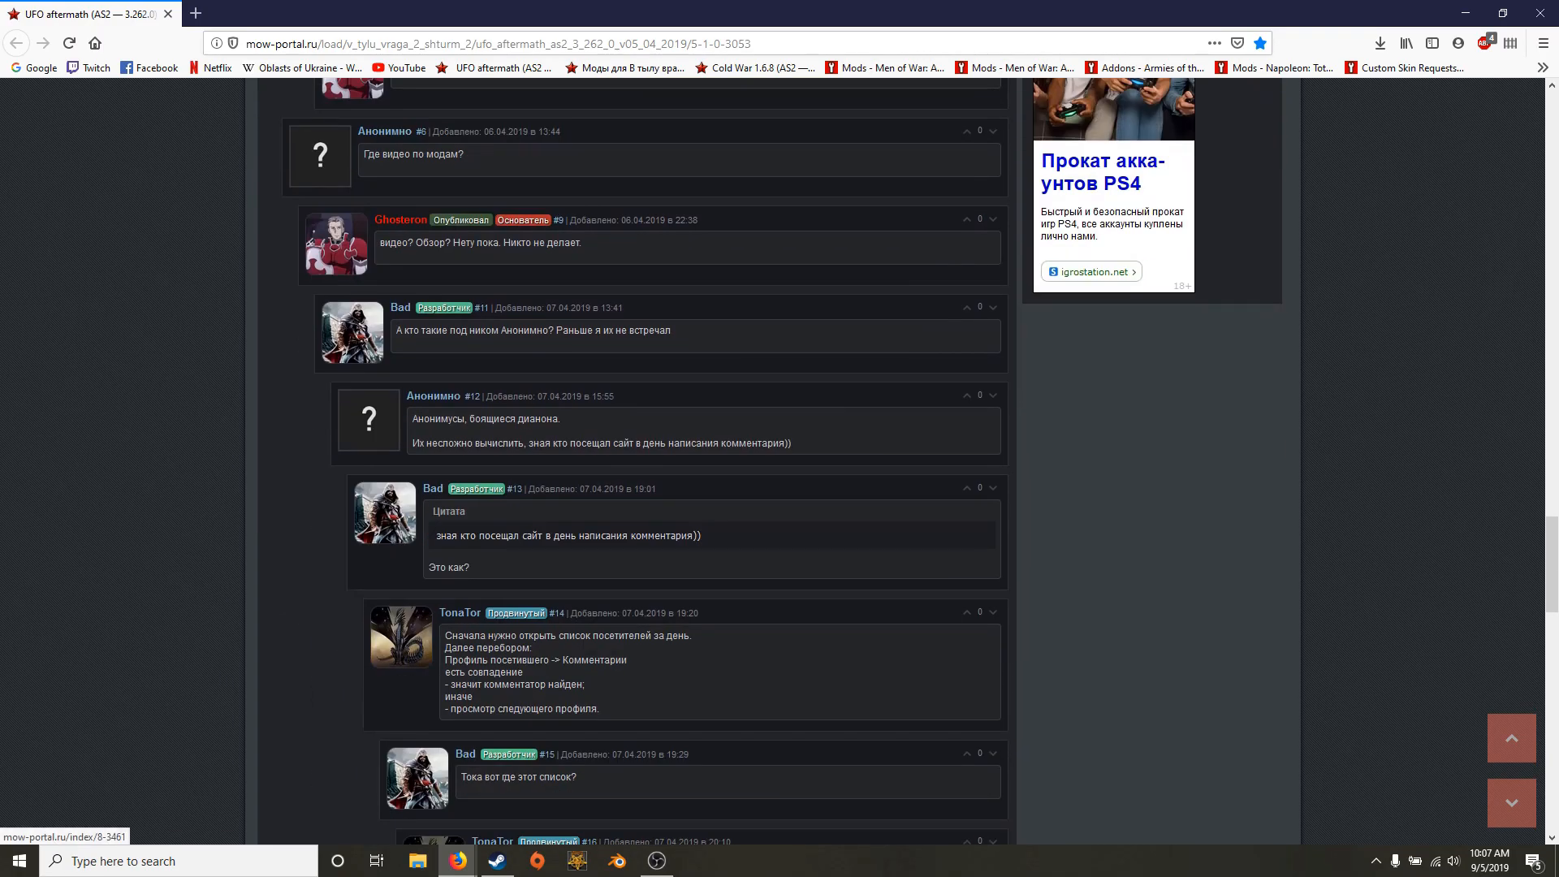
scroll(down, 3)
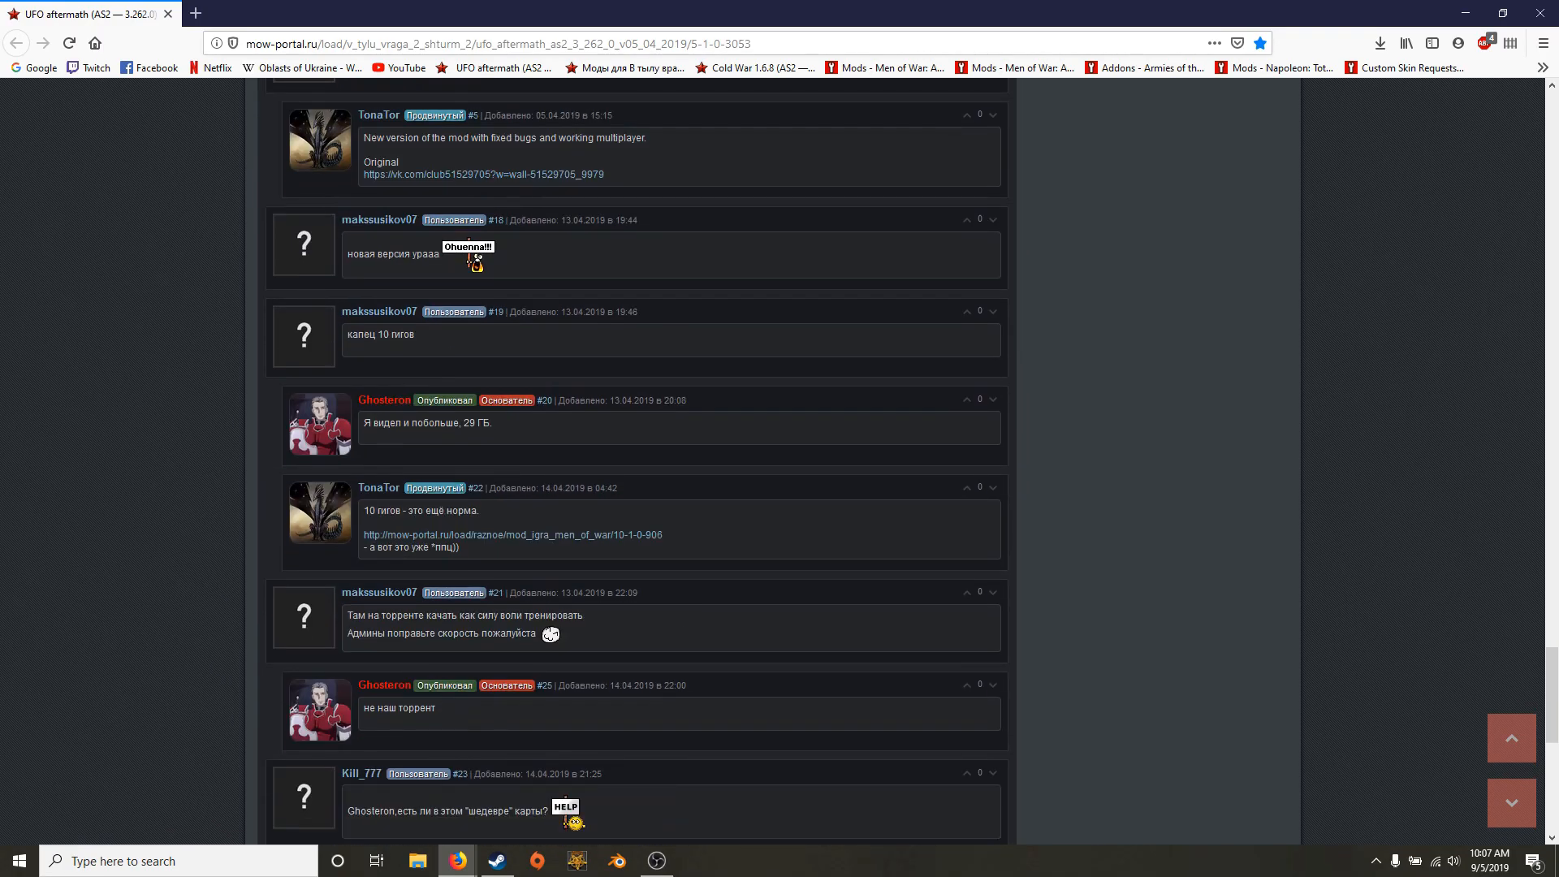
scroll(up, 3)
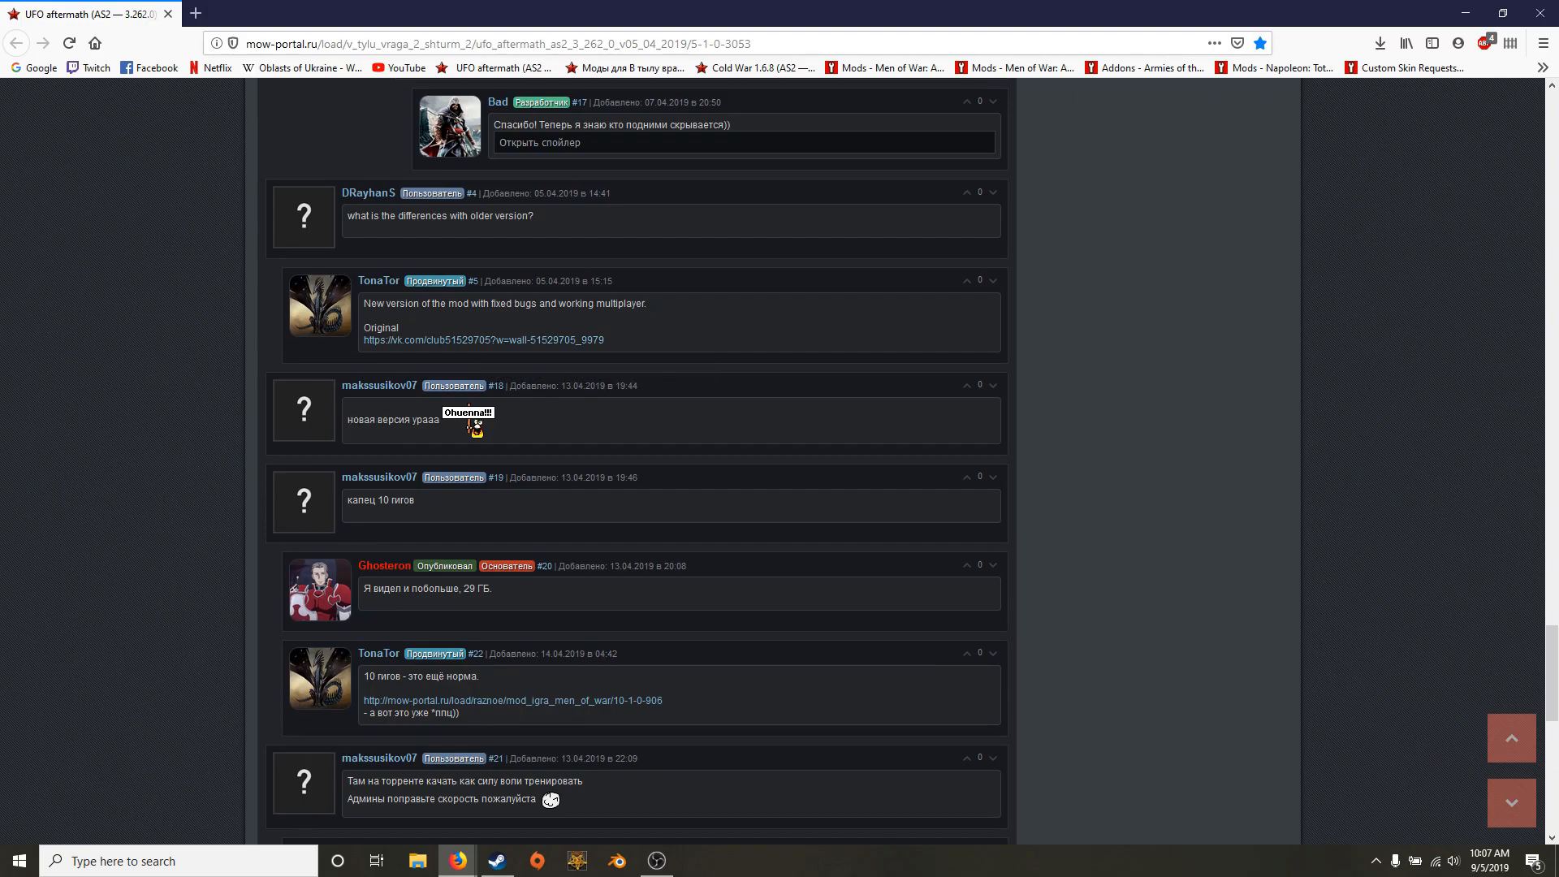
mouse_move(481, 340)
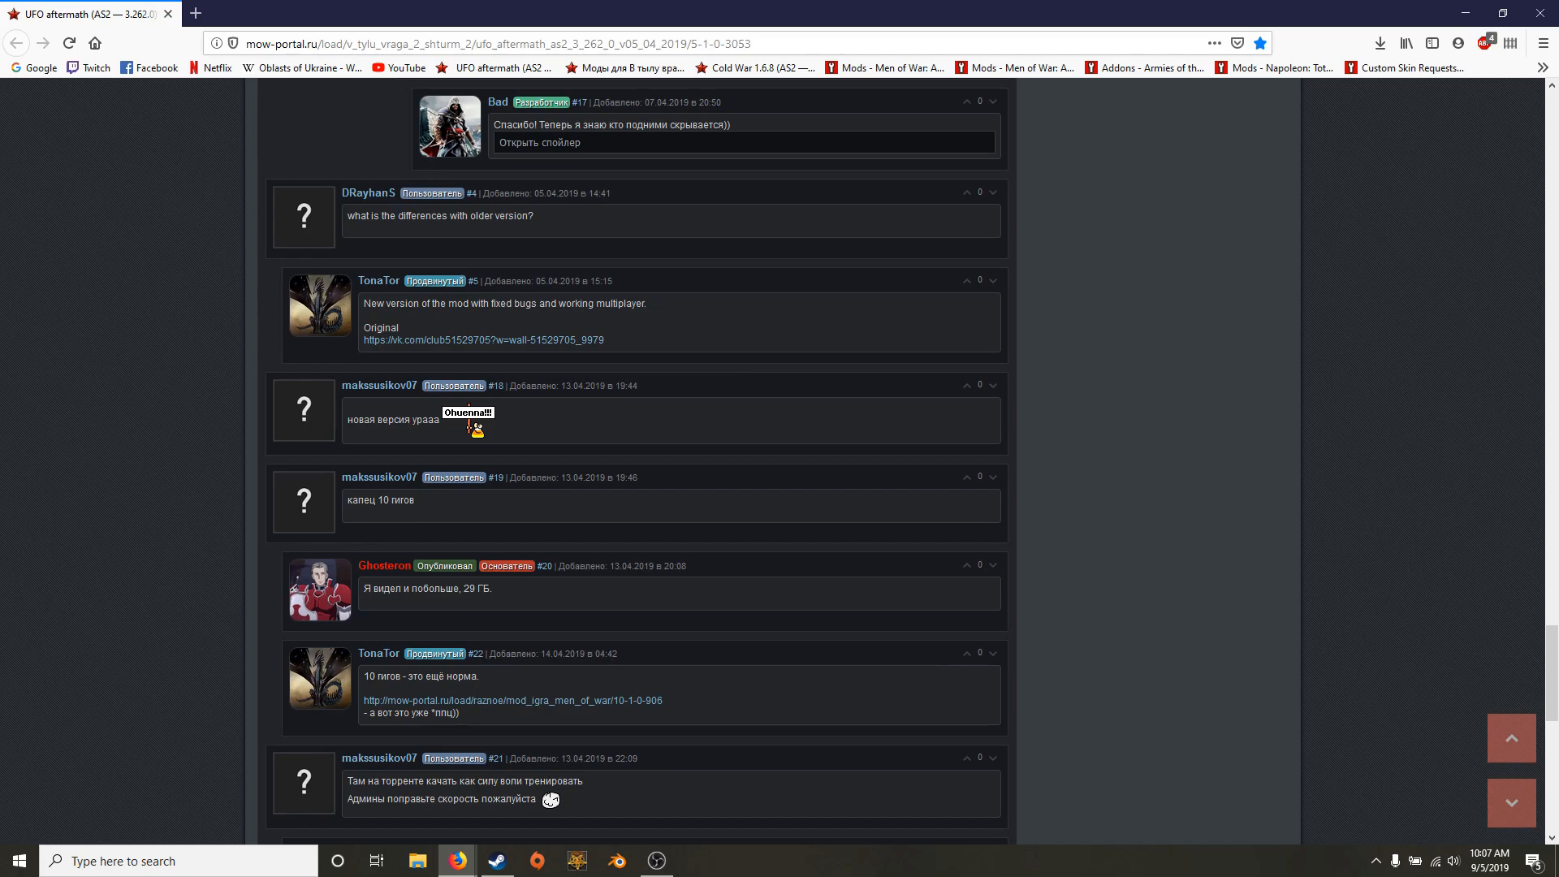
mouse_move(481, 339)
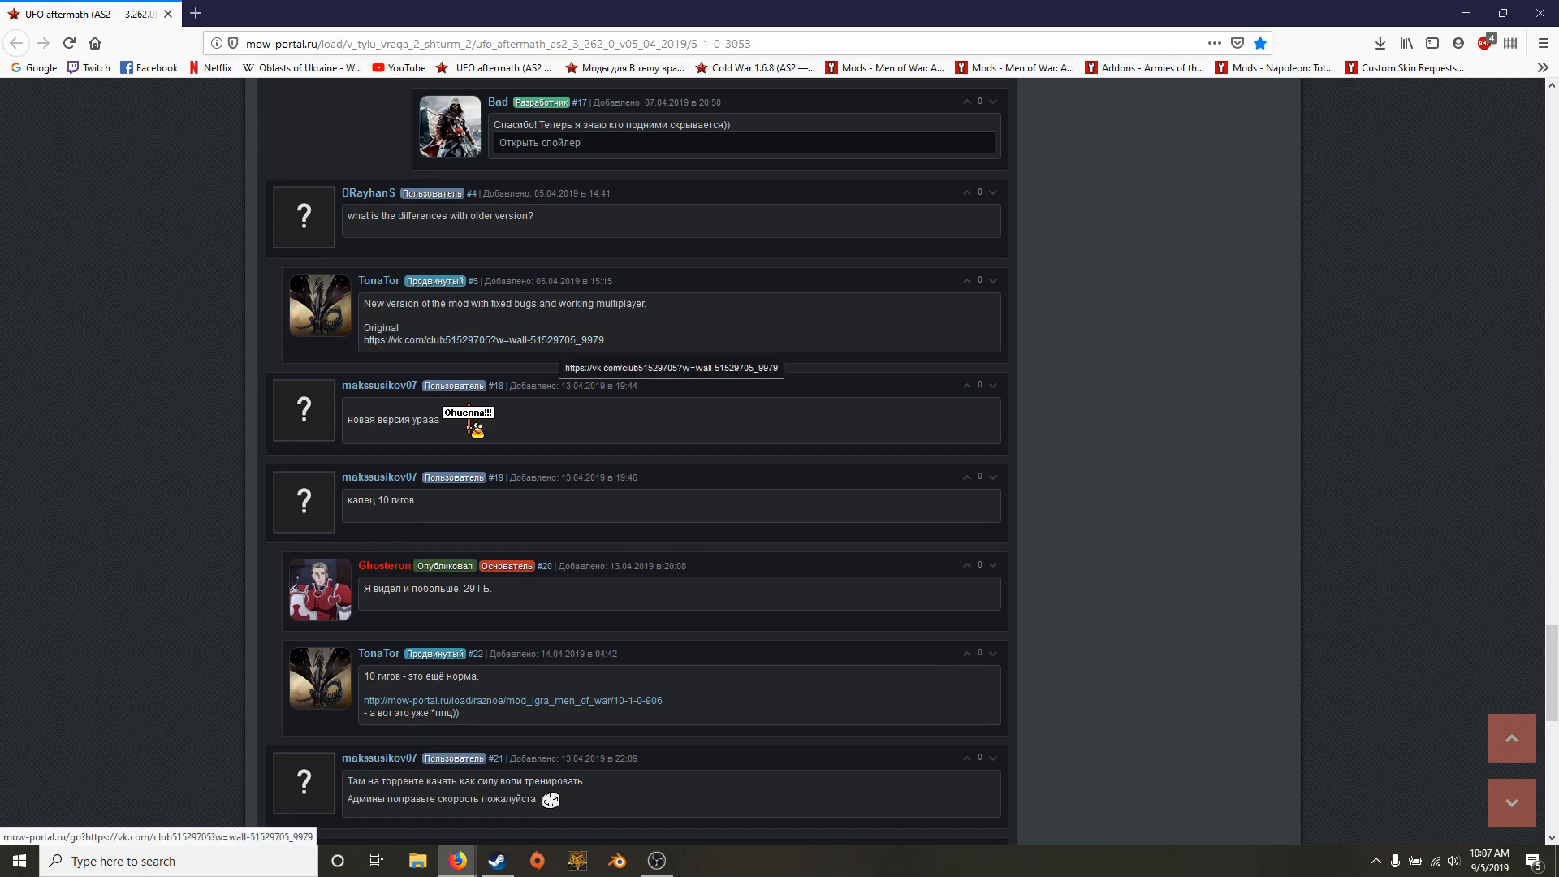
Open the vk.com link from a comment in a new tab and return to the download buttons.
click(481, 339)
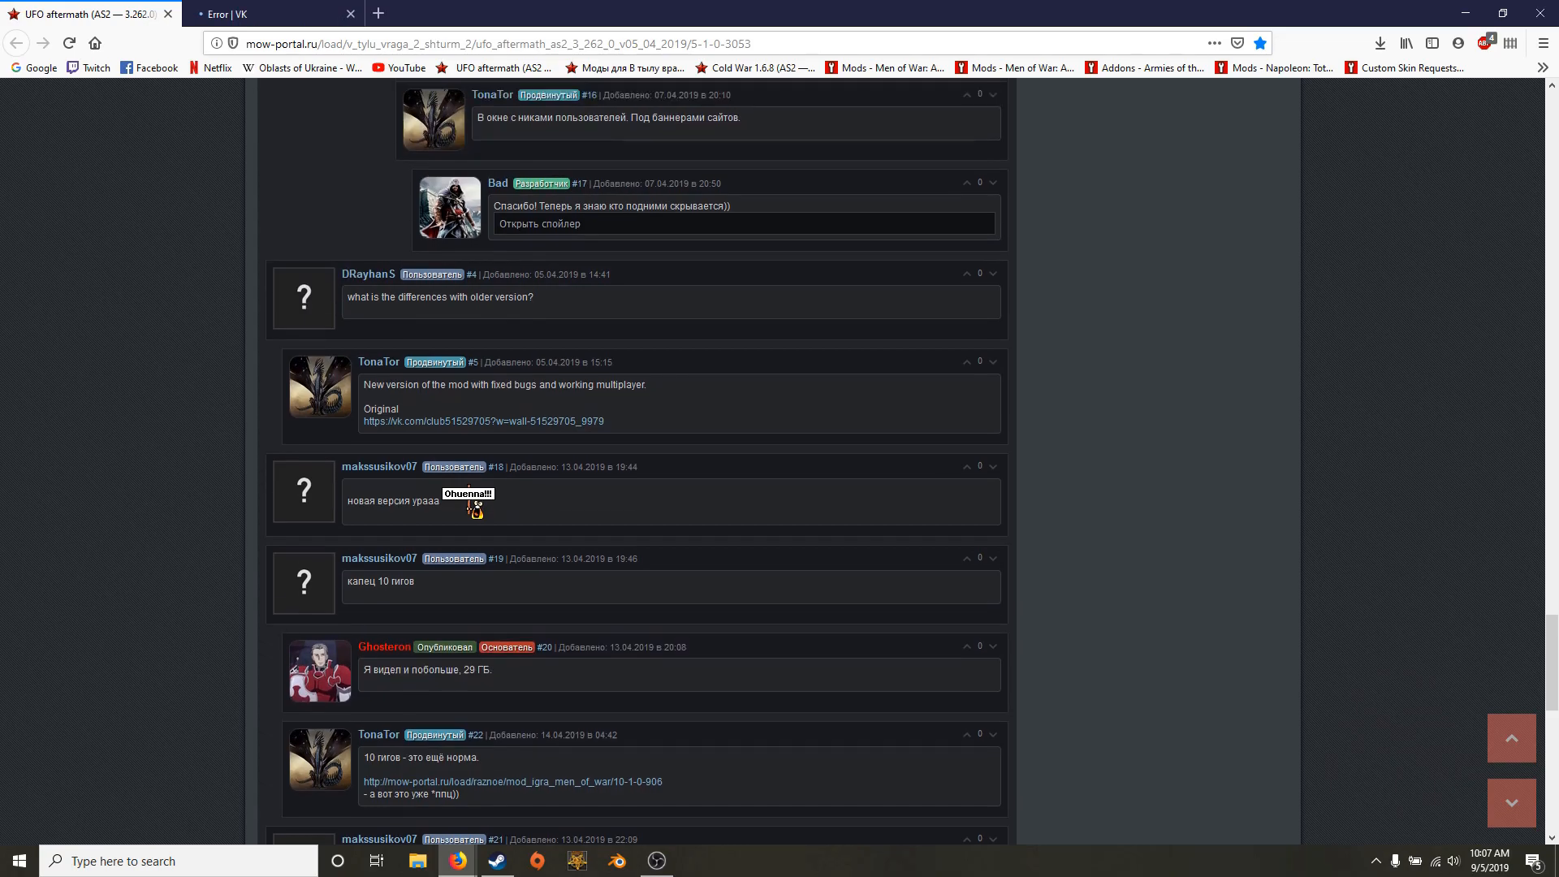
scroll(up, 3)
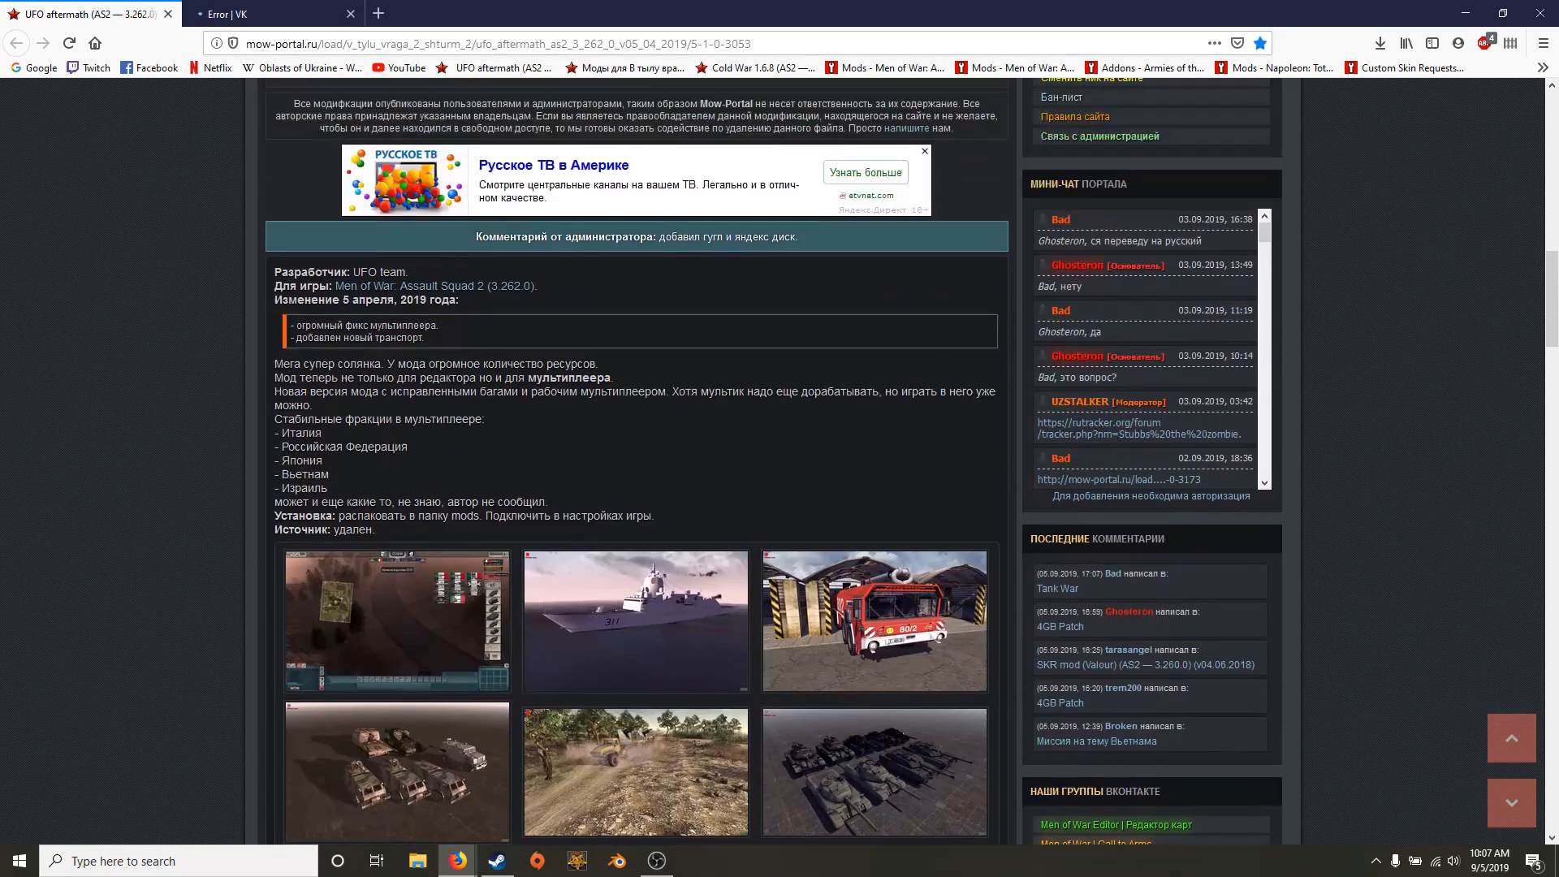
scroll(up, 3)
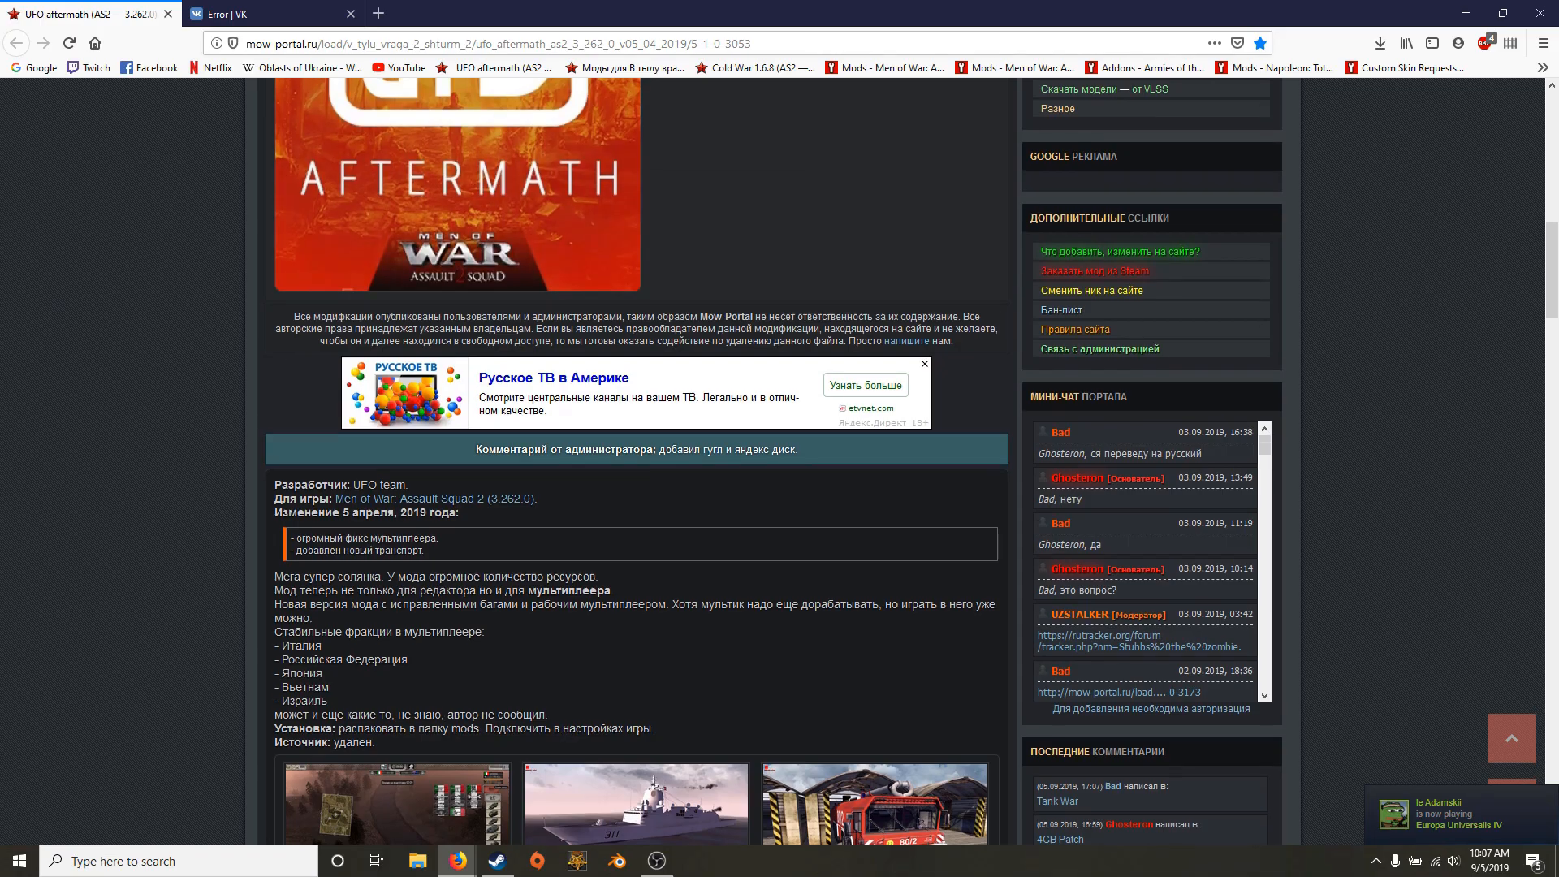
scroll(up, 3)
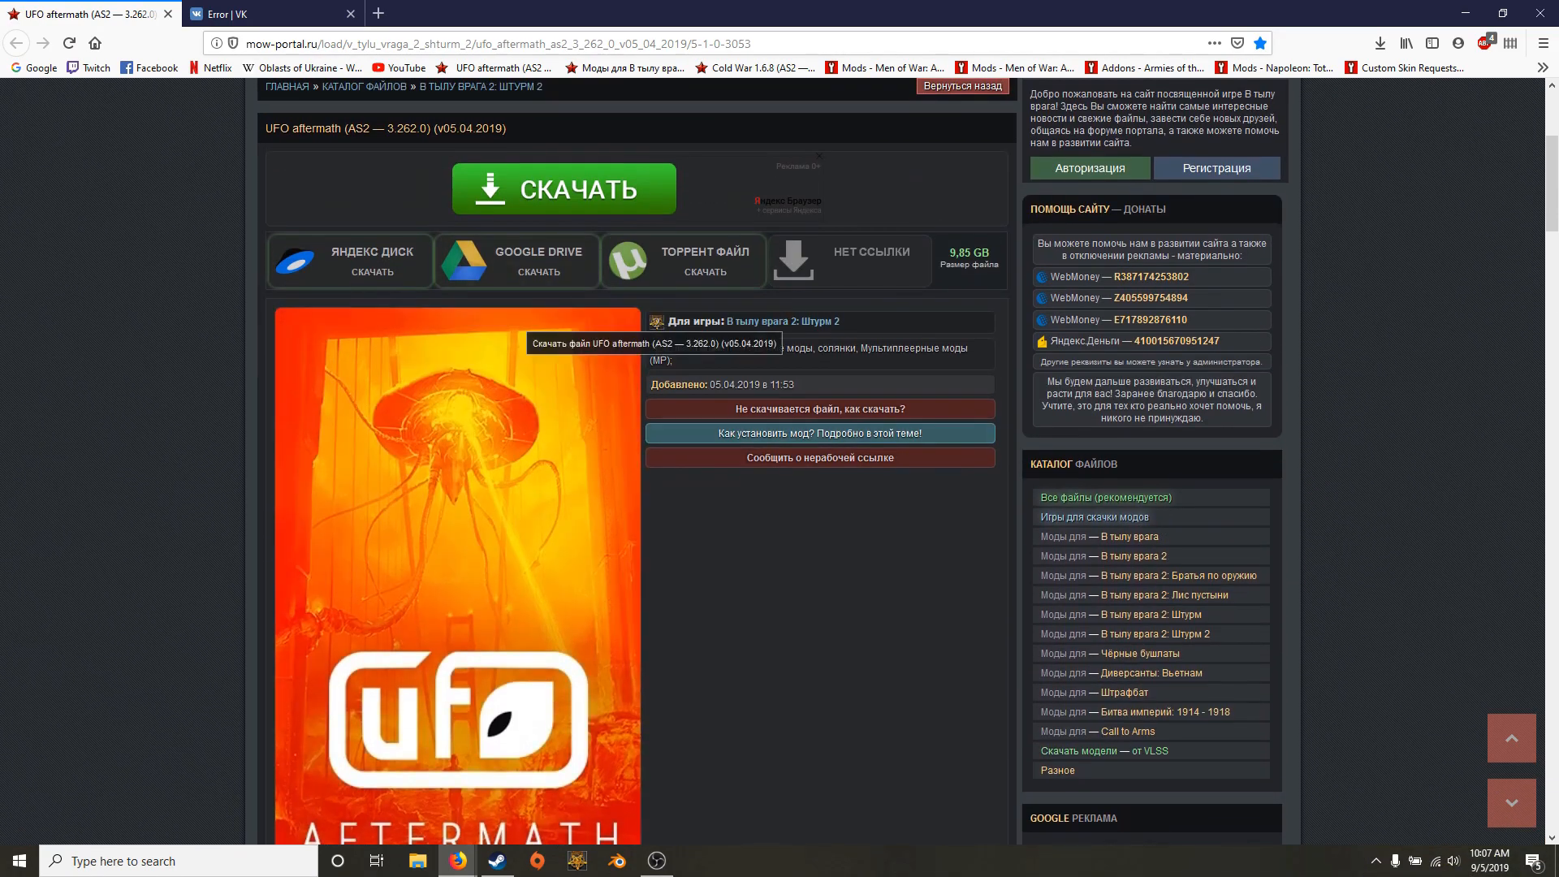
scroll(up, 3)
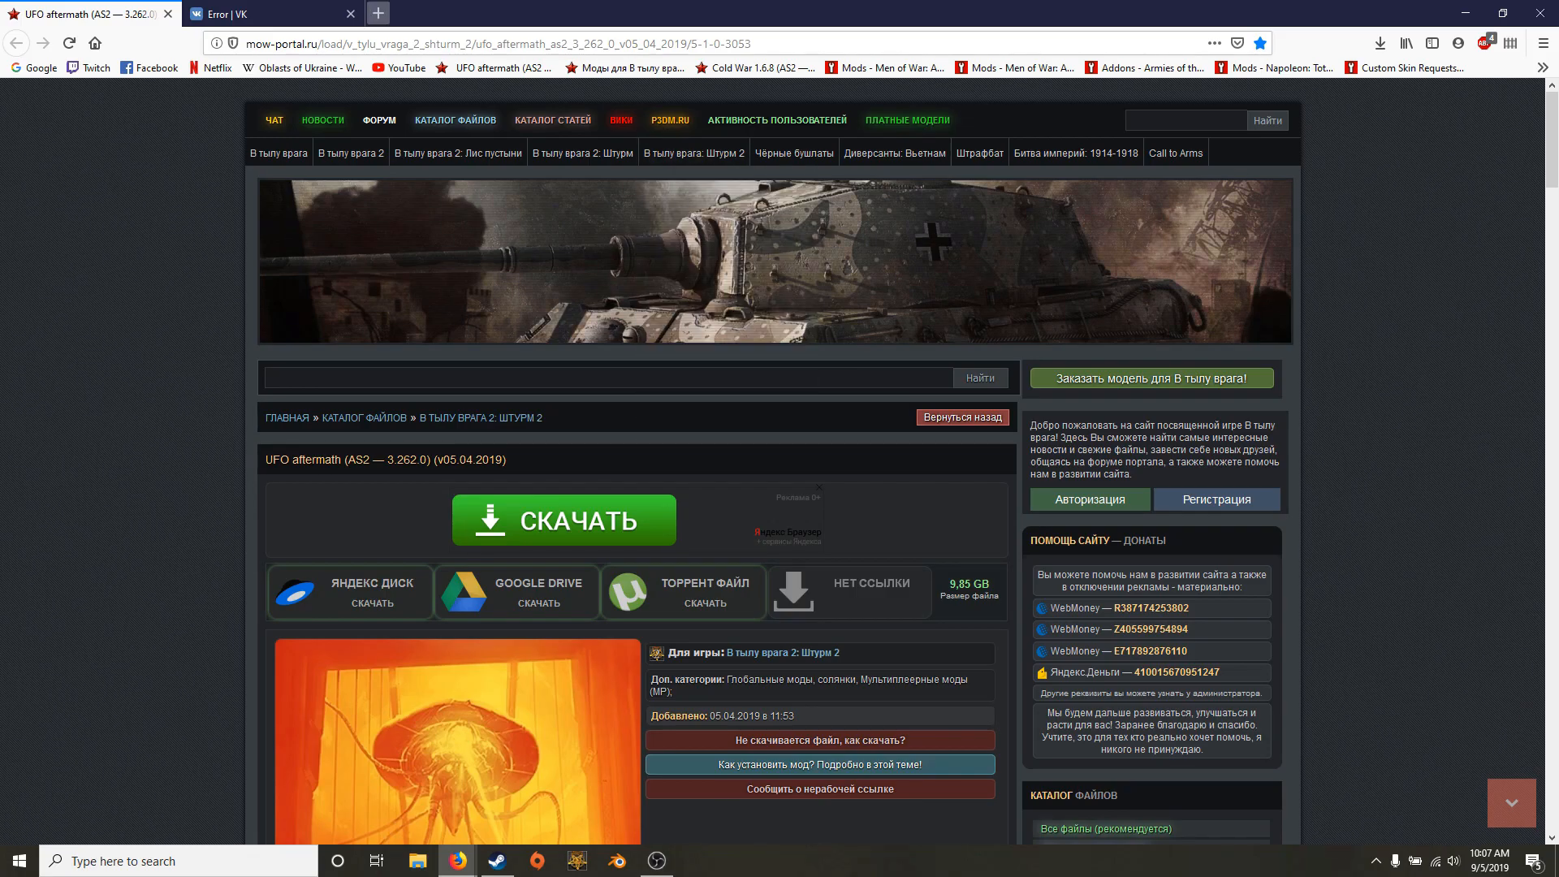
Close the 'Error | VK' tab, leaving only the UFO aftermath mod page.
click(268, 14)
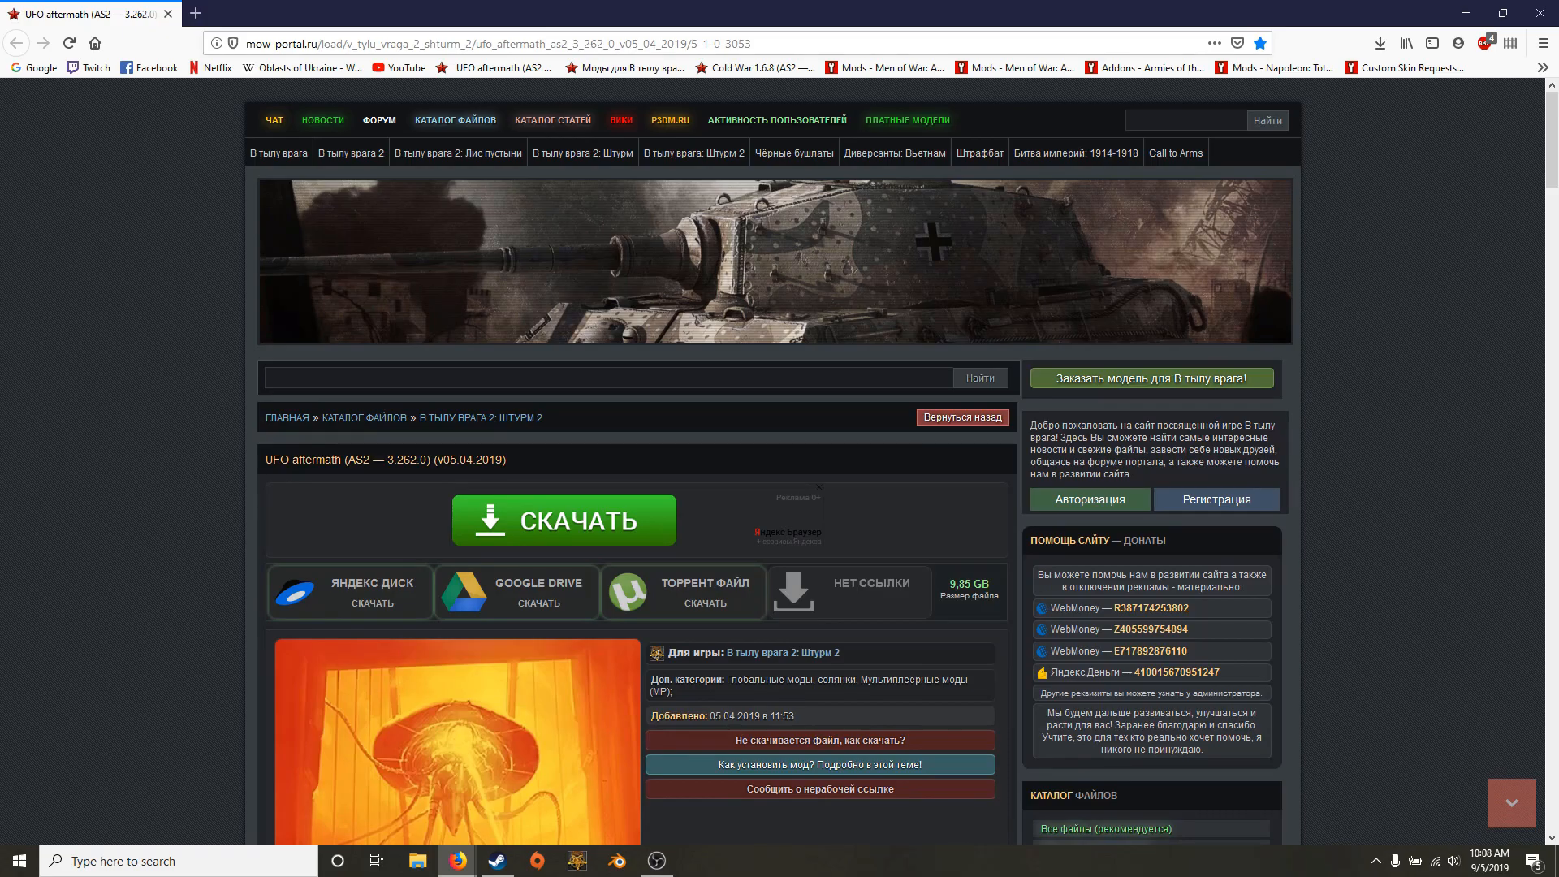
scroll(down, 3)
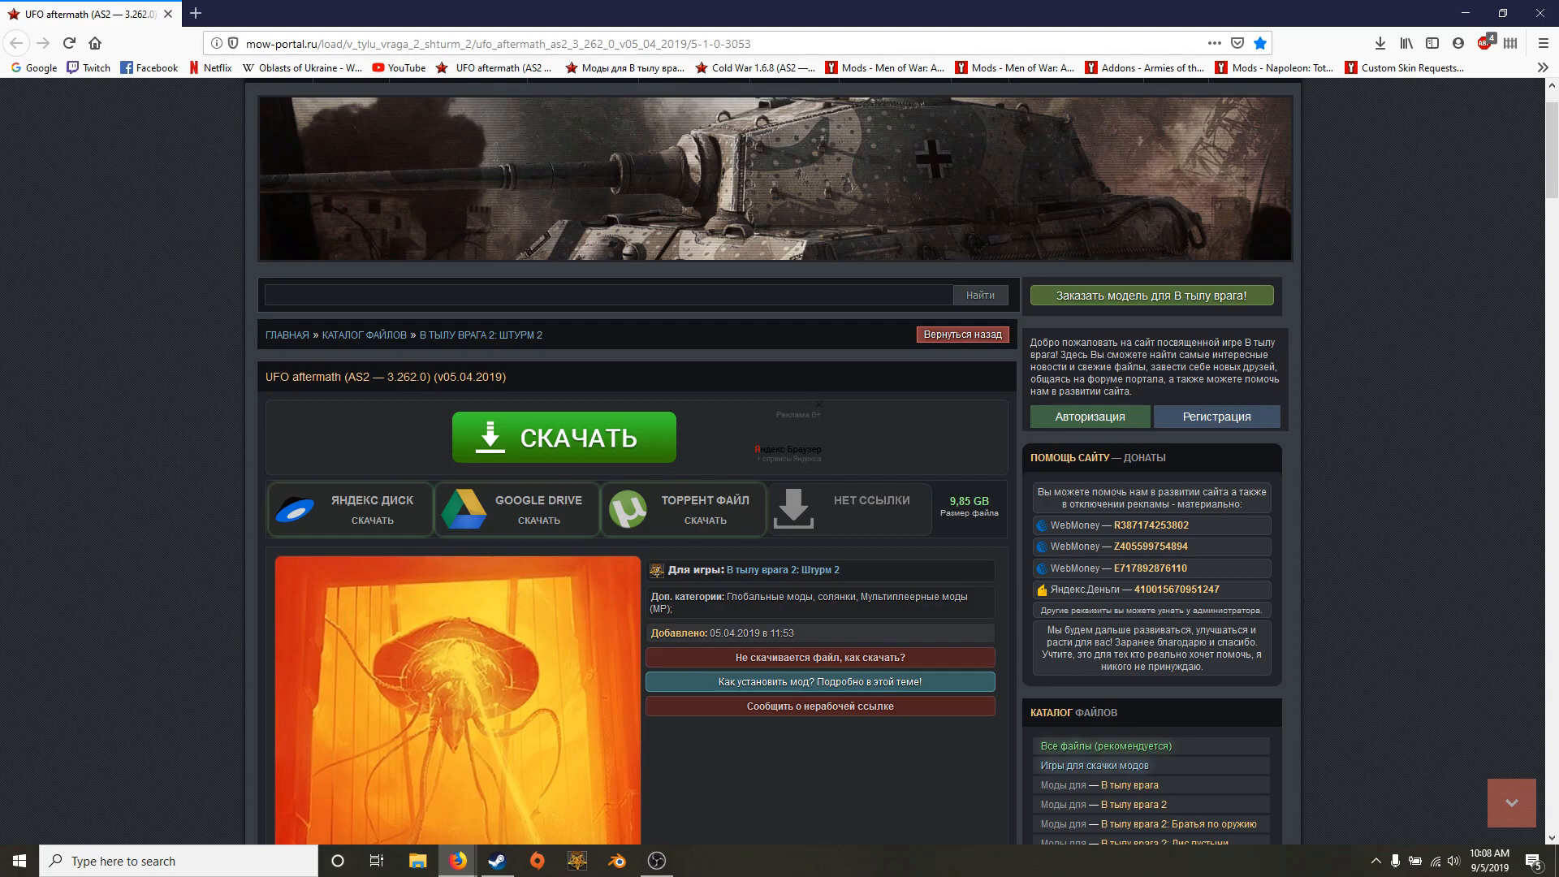
mouse_move(516, 508)
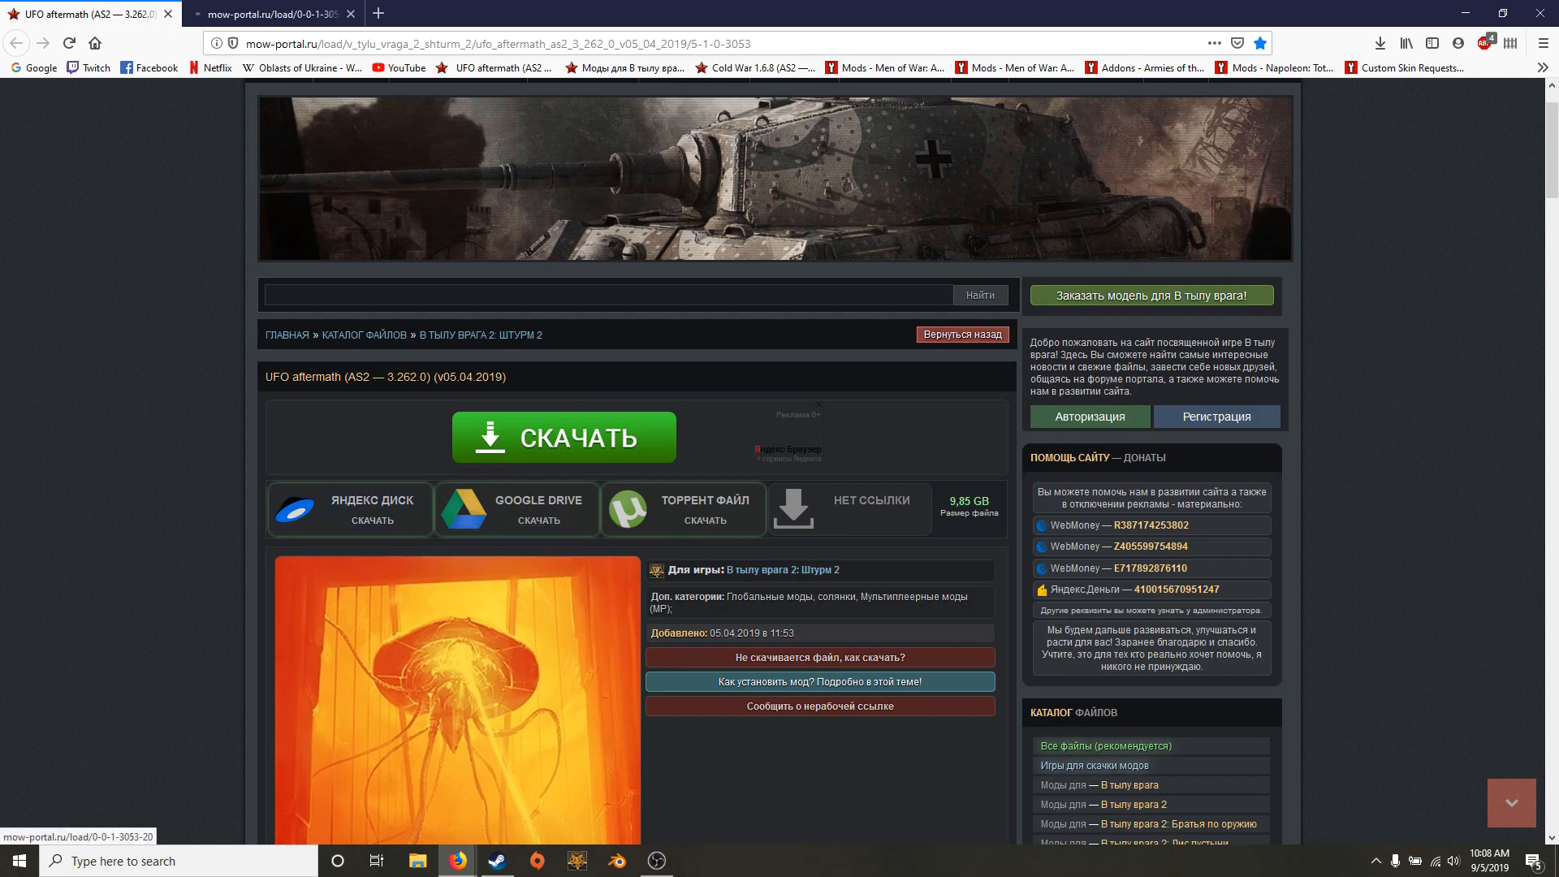
click(349, 508)
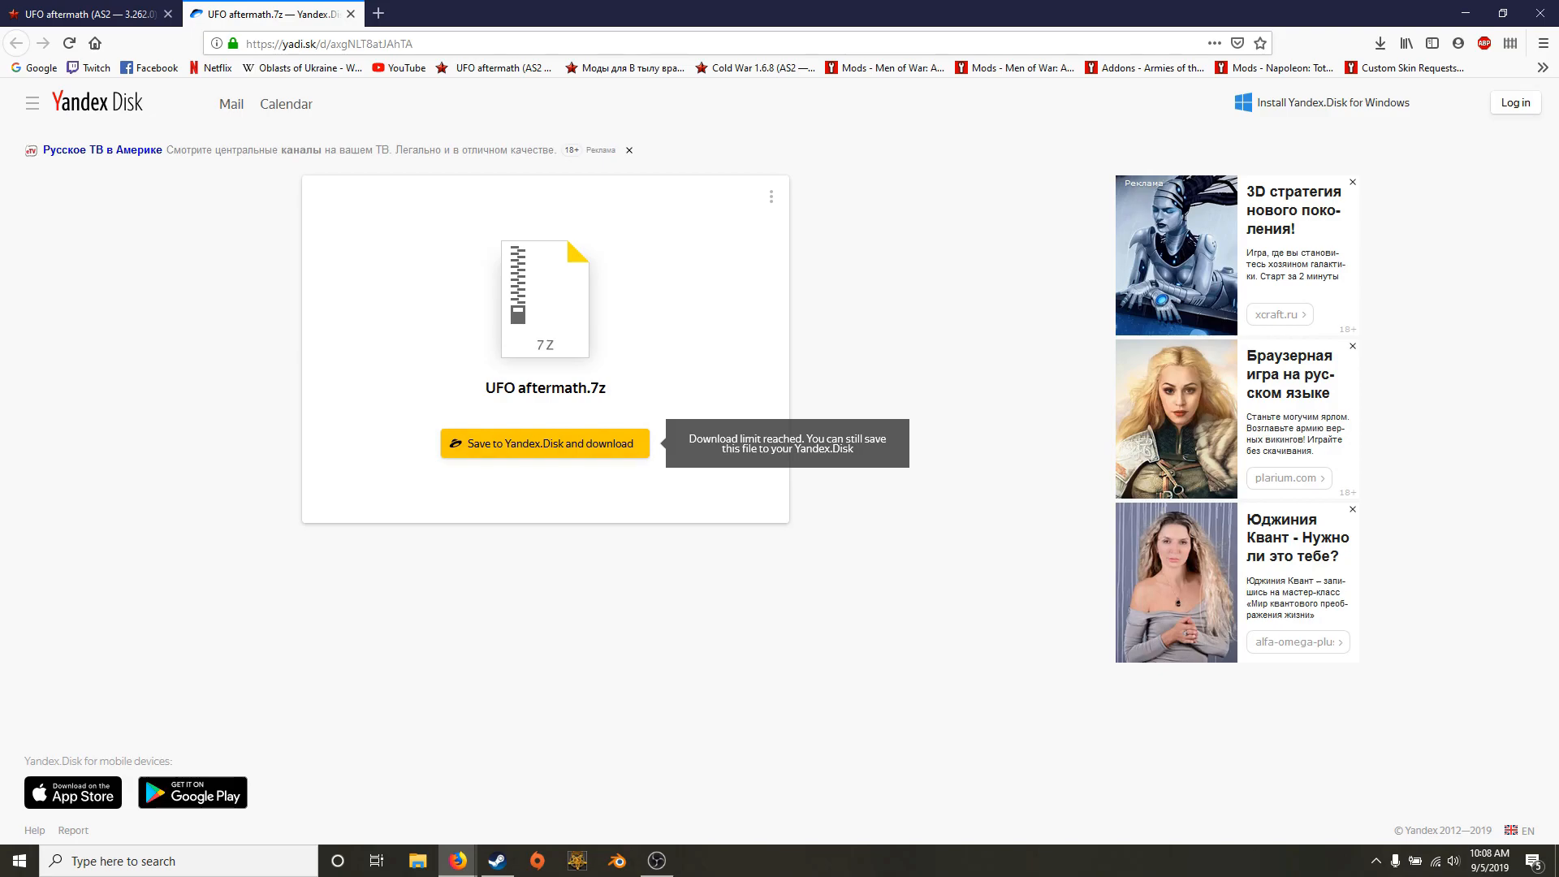
mouse_move(350, 15)
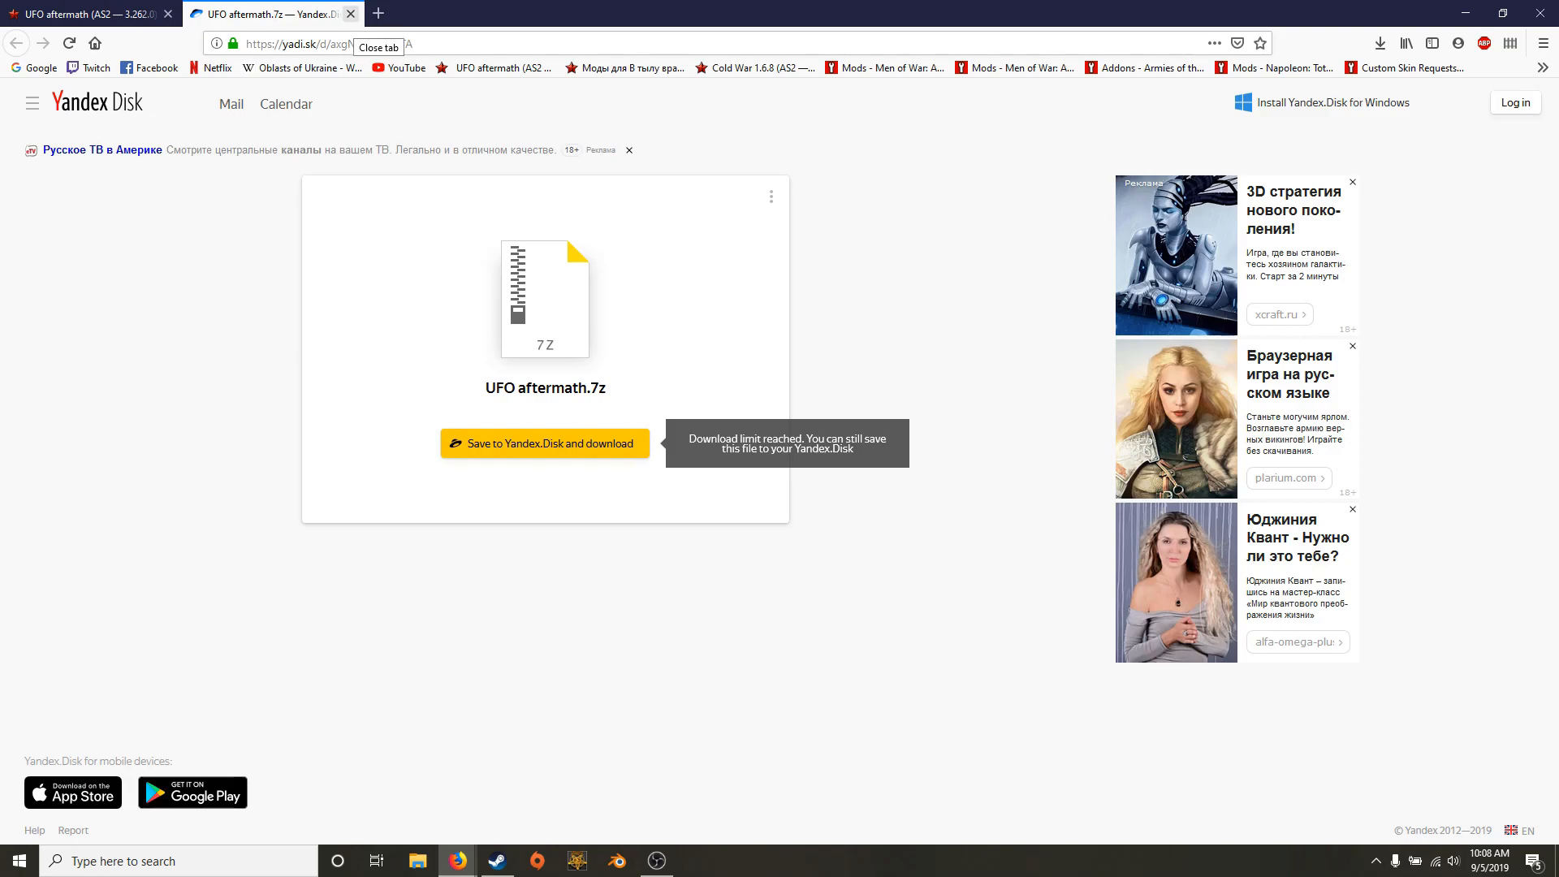
click(351, 15)
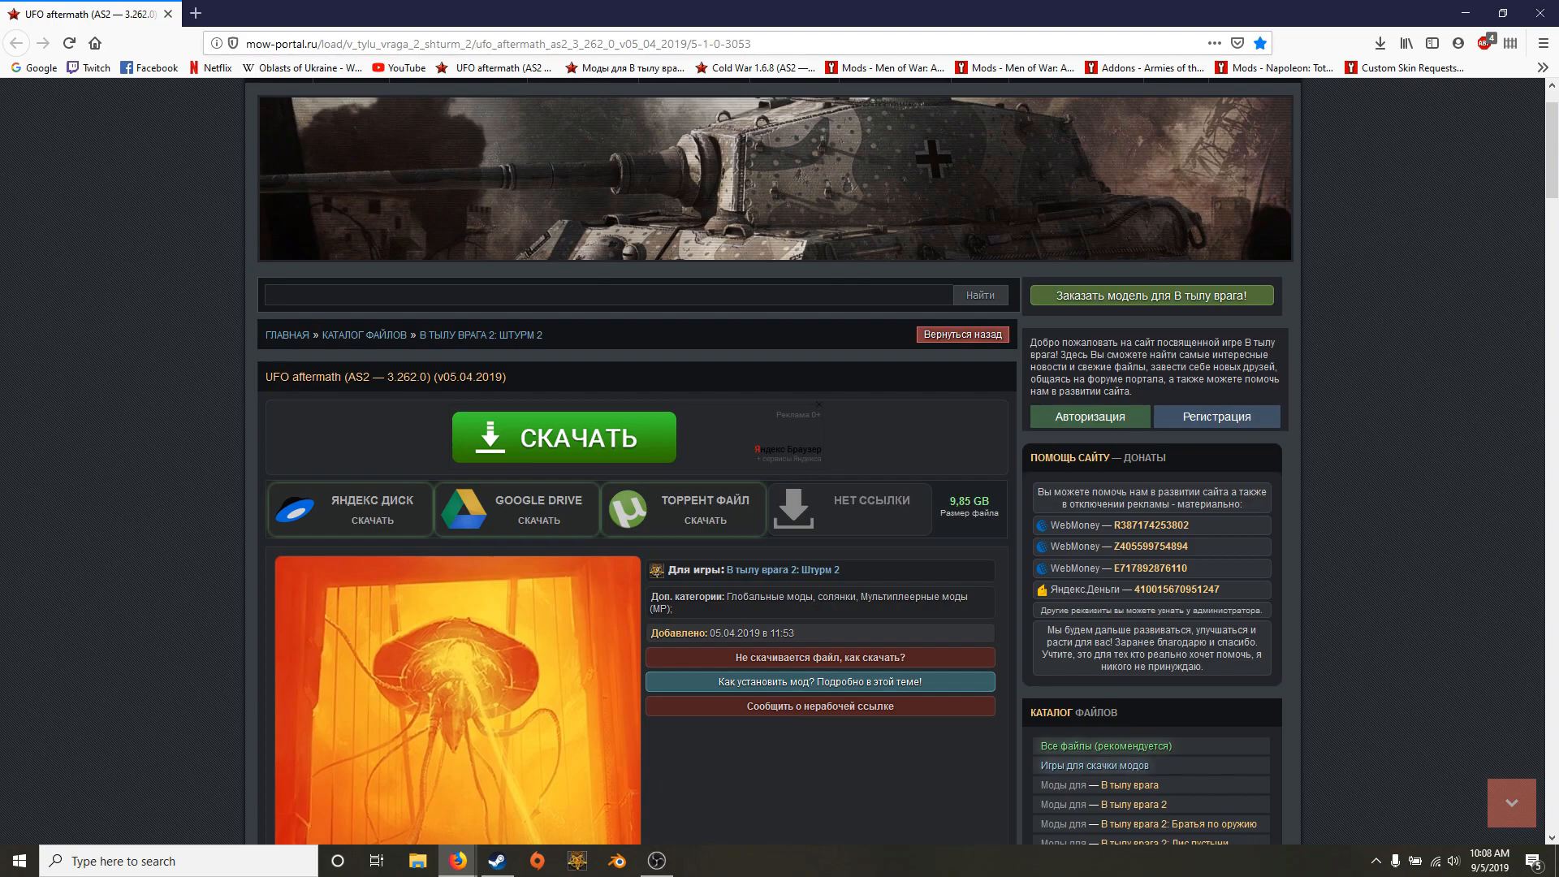
scroll(down, 3)
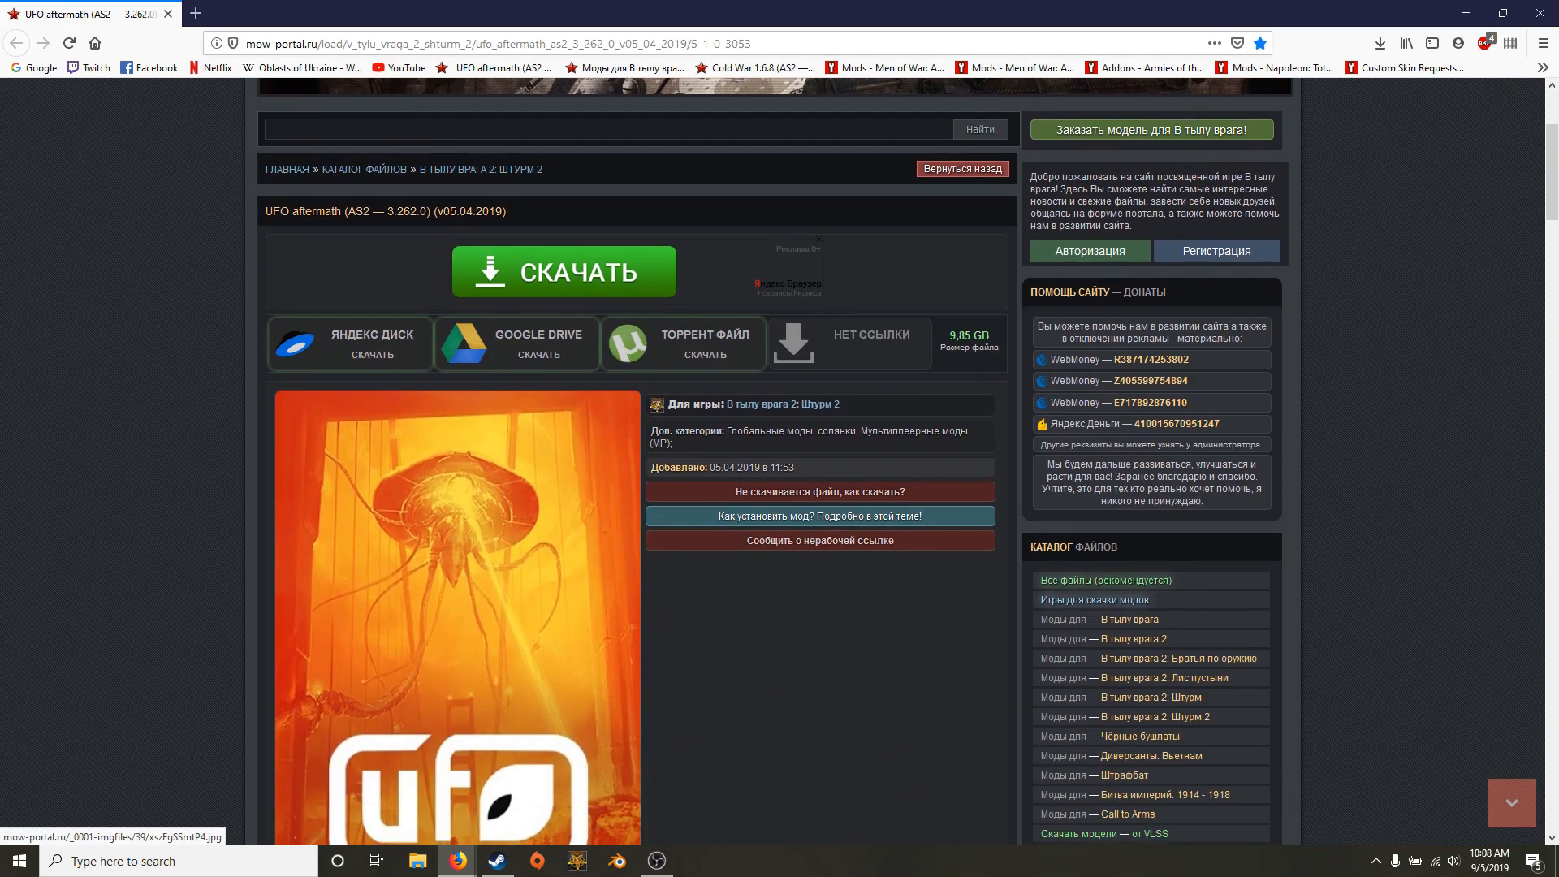
mouse_move(516, 342)
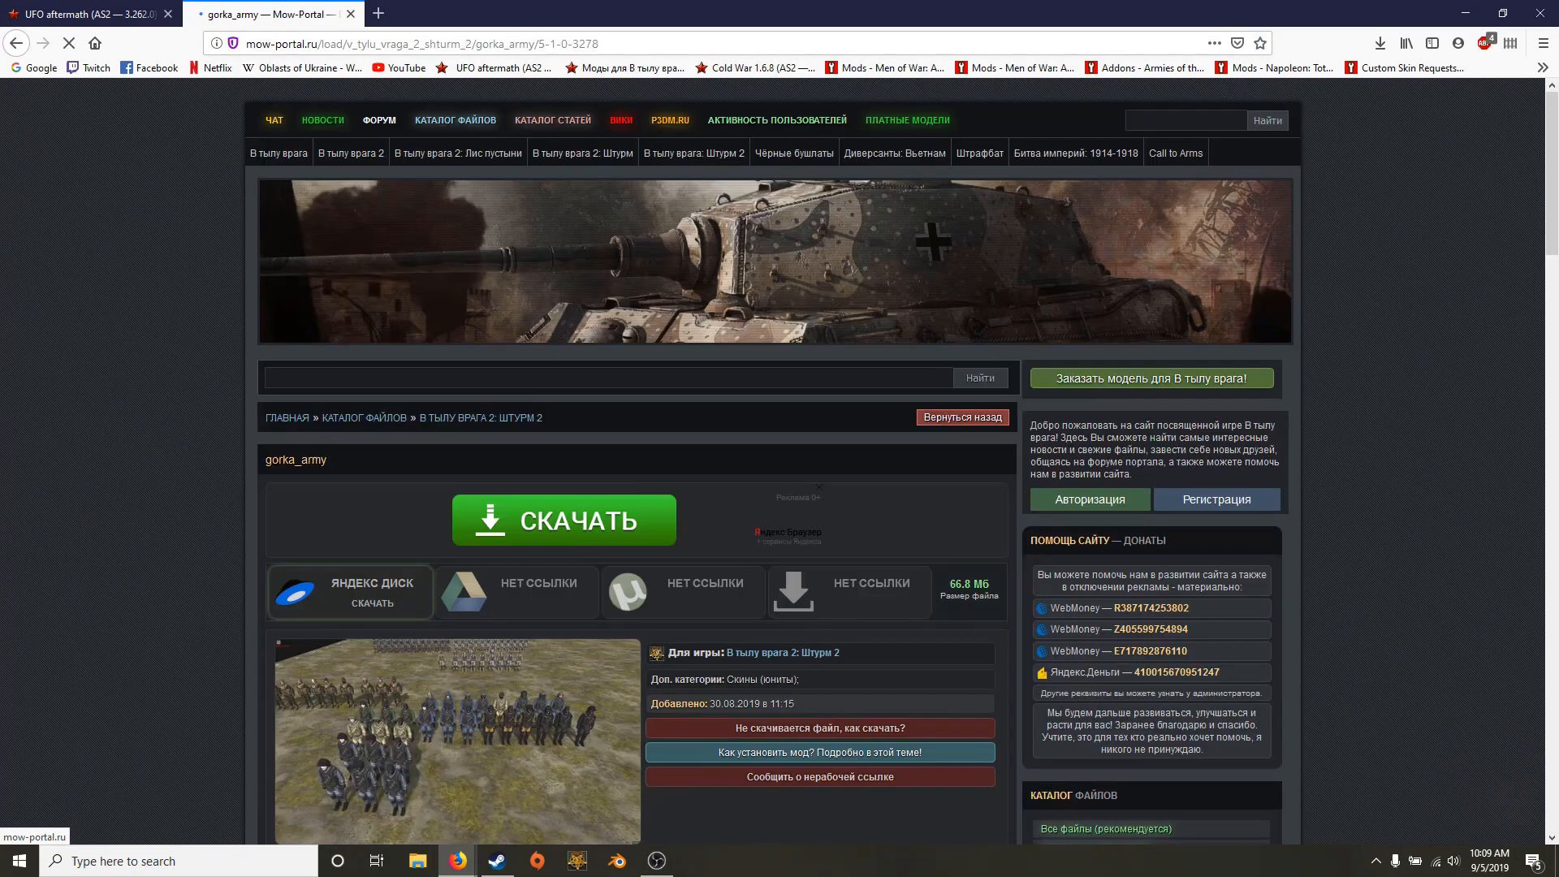
click(349, 591)
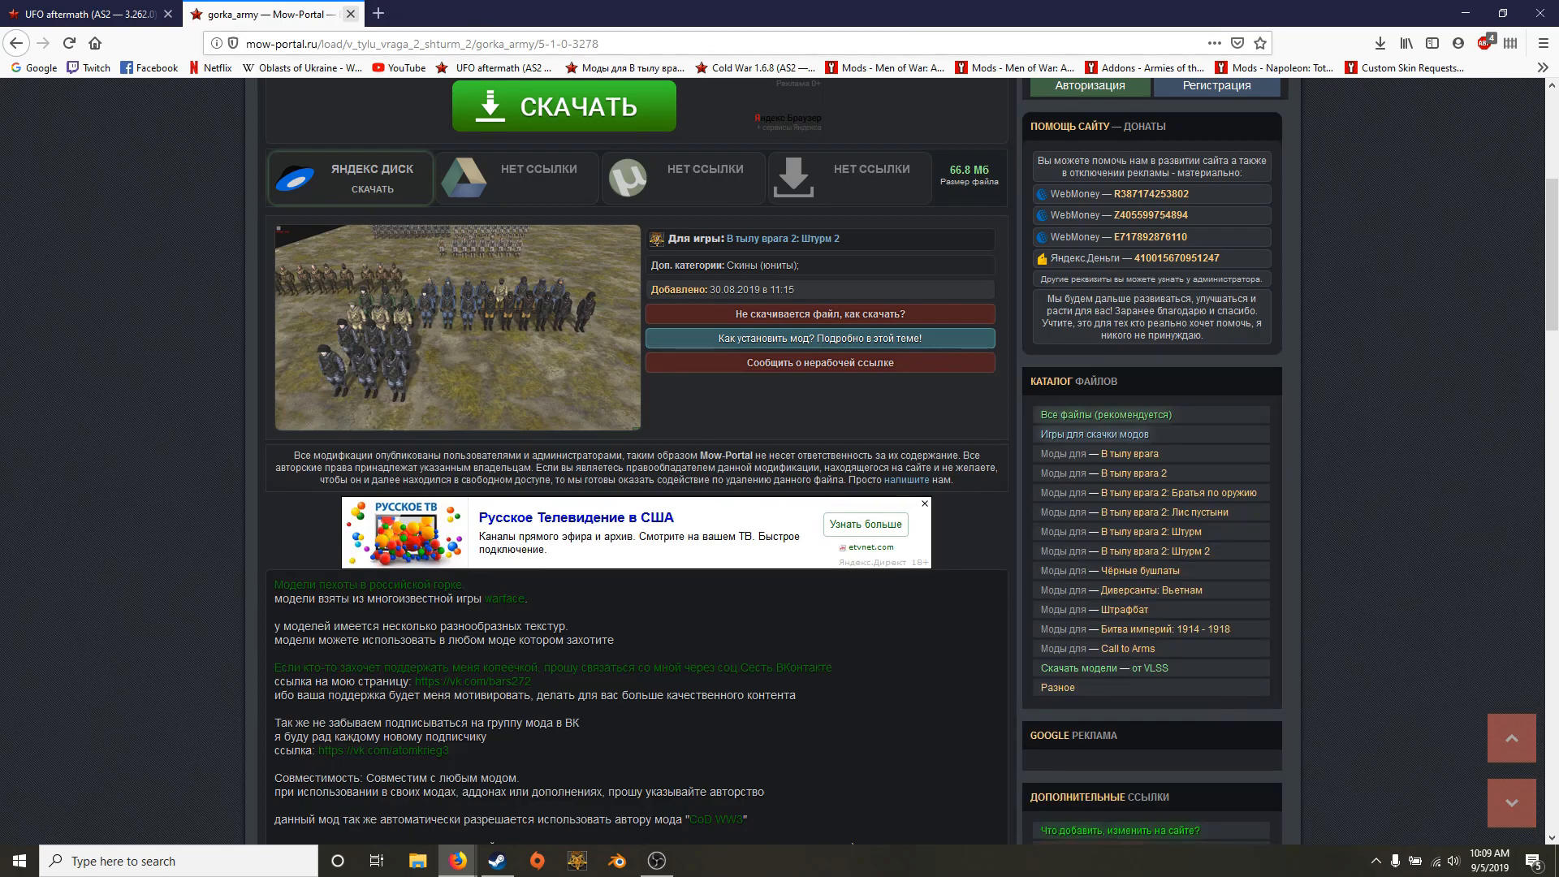
scroll(up, 3)
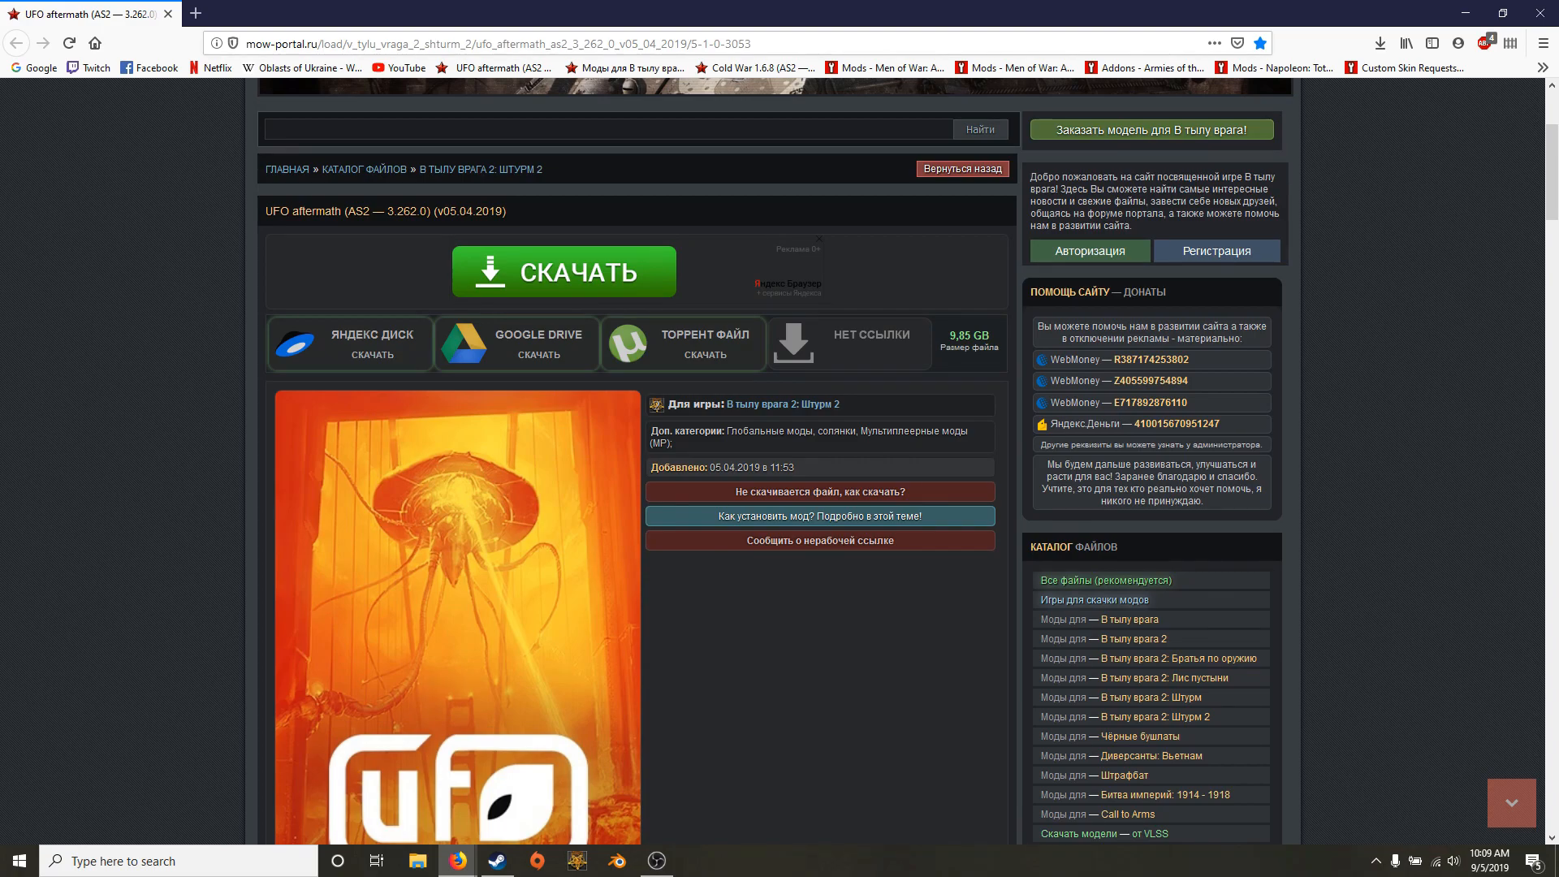
mouse_move(517, 344)
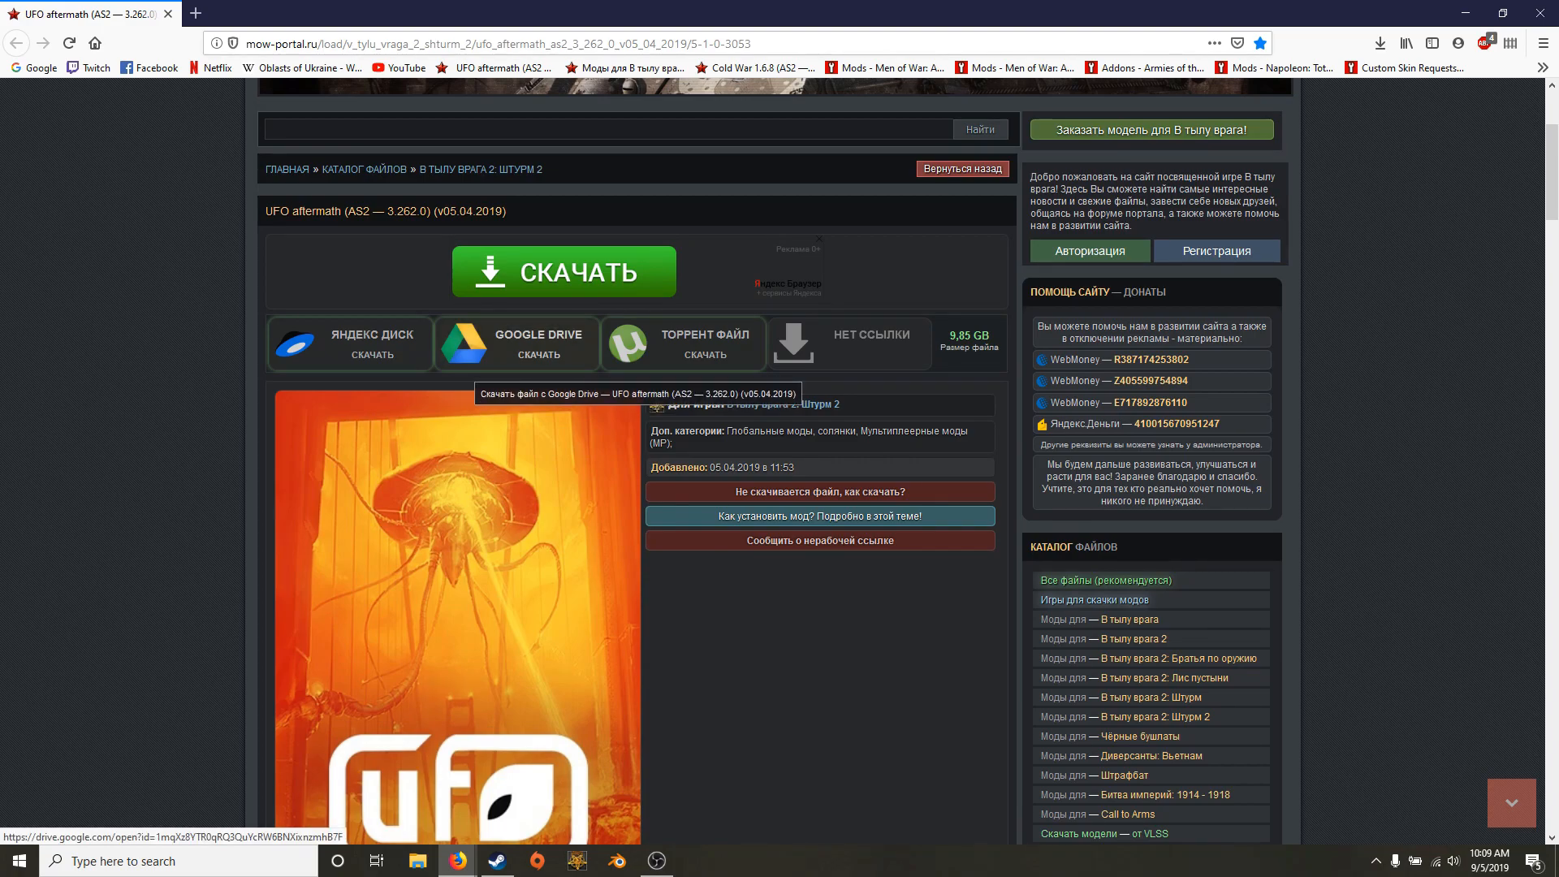
Follow the GOOGLE DRIVE button to the UFO aftermath.7z file page.
click(682, 343)
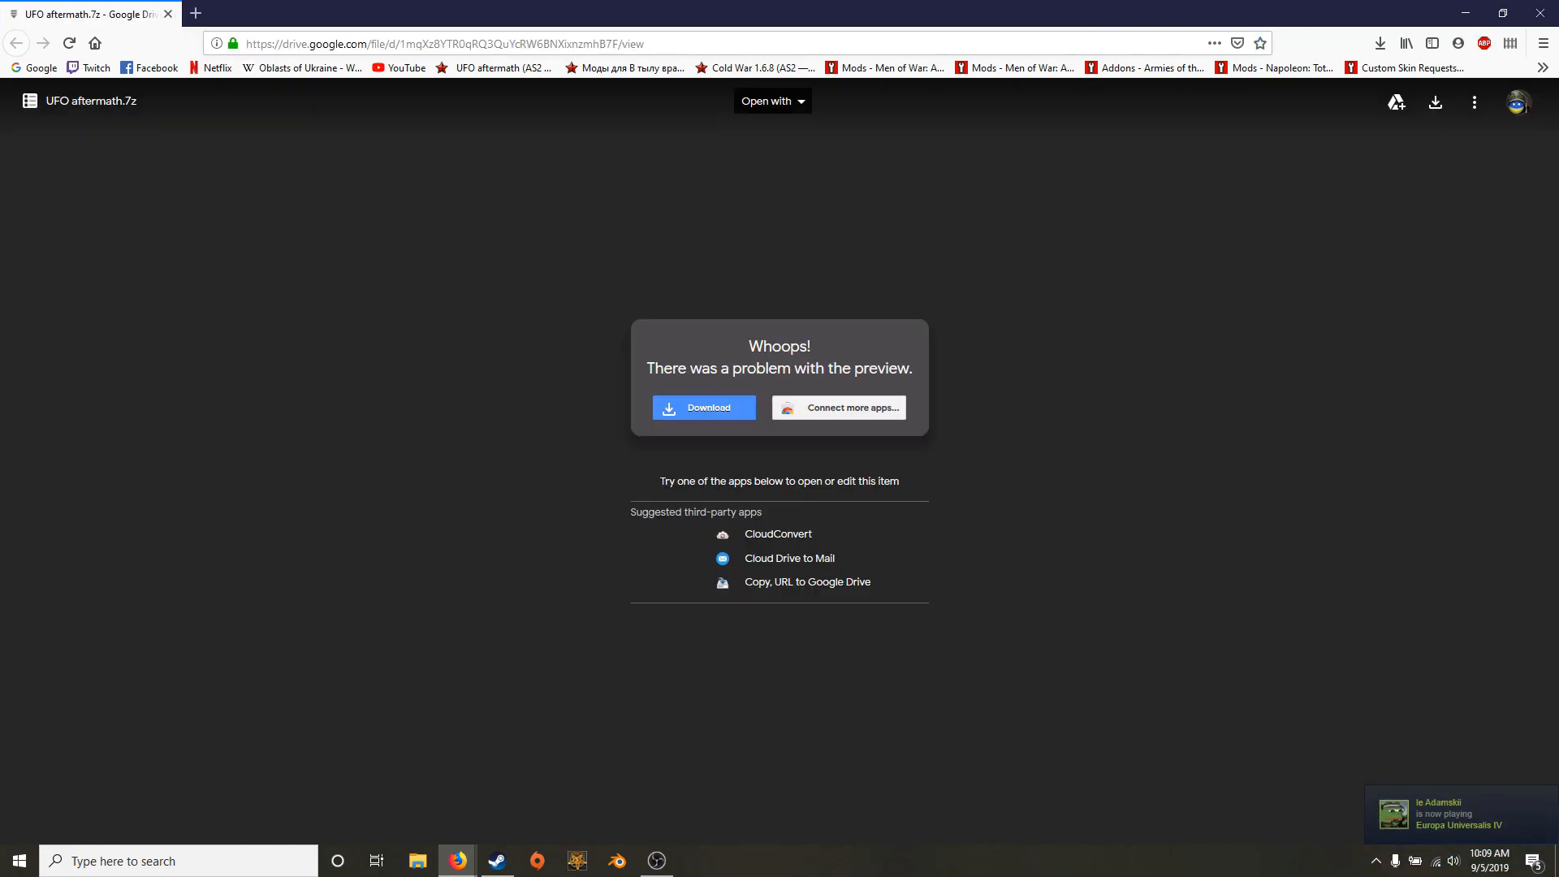
click(701, 407)
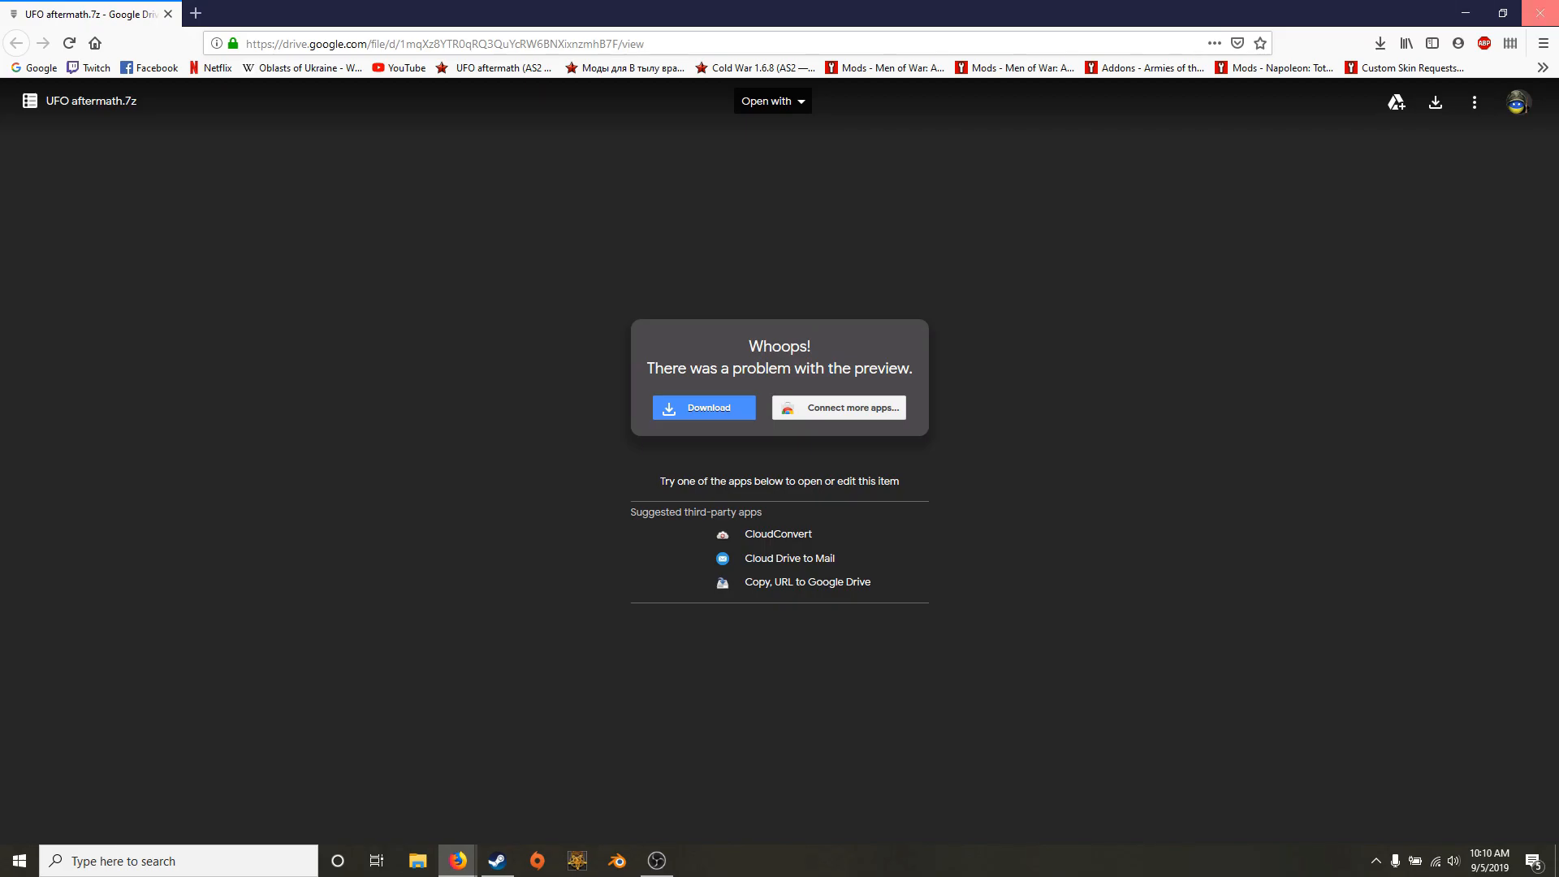
Browse the game's local files via Properties and view its mods folder with UFO aftermath.
click(497, 860)
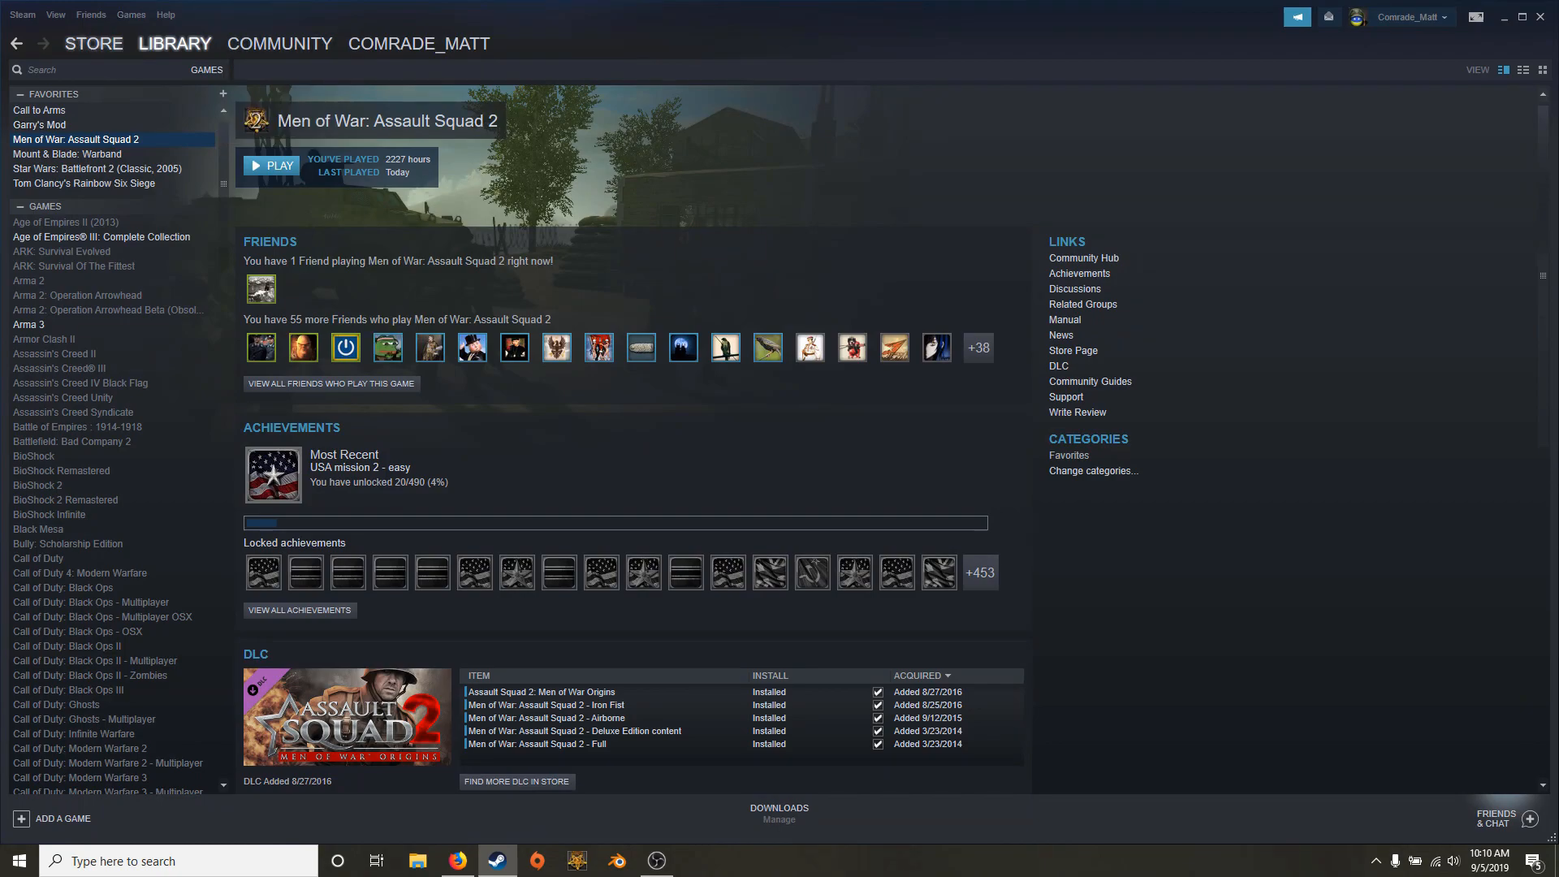
right_click(101, 140)
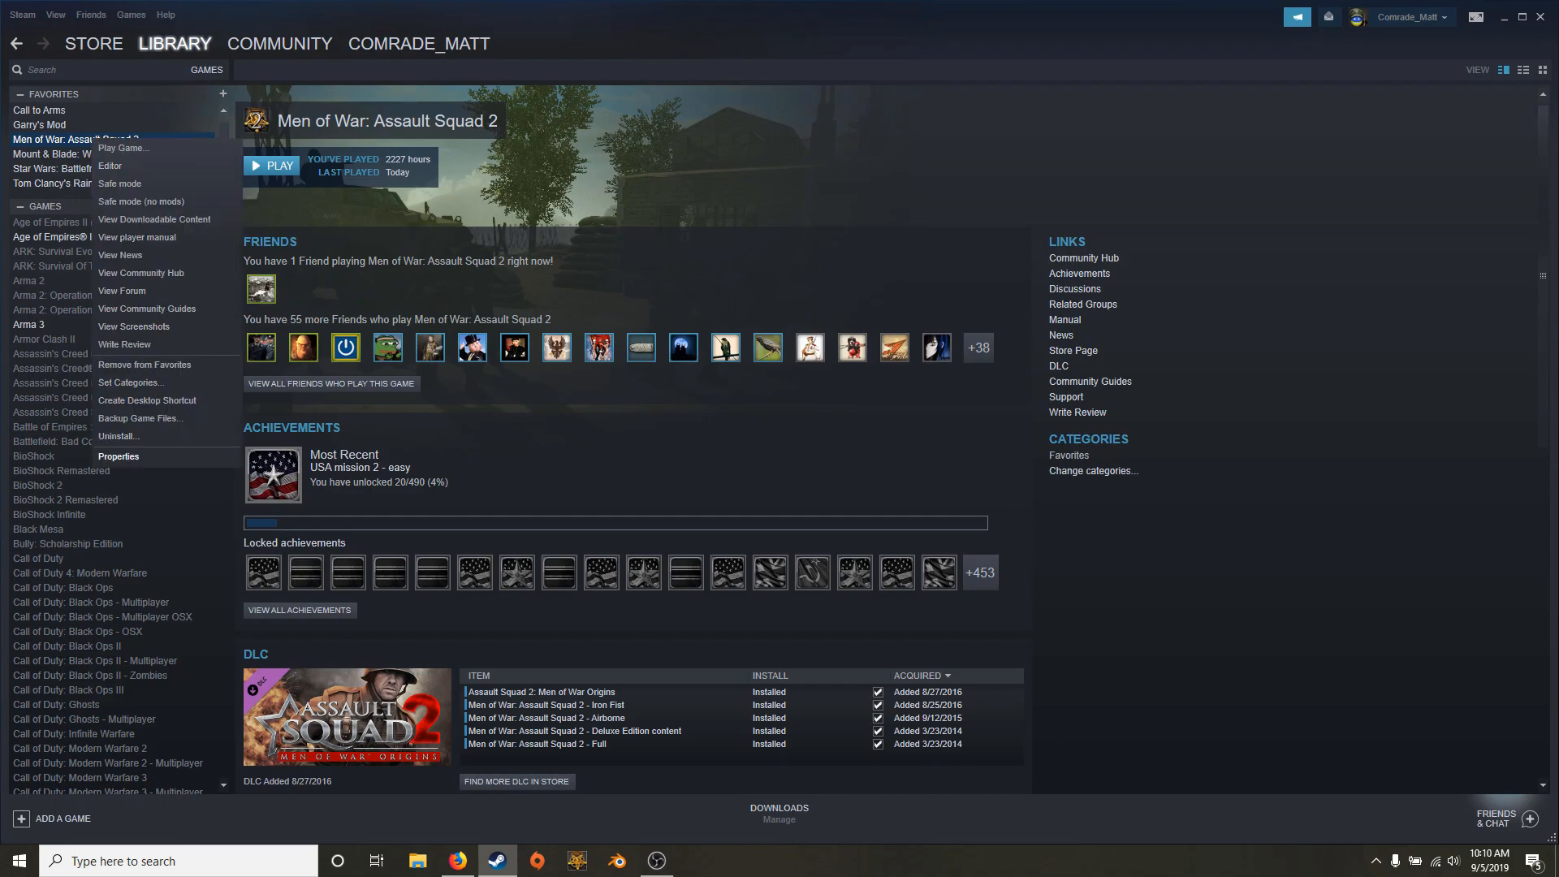
click(119, 456)
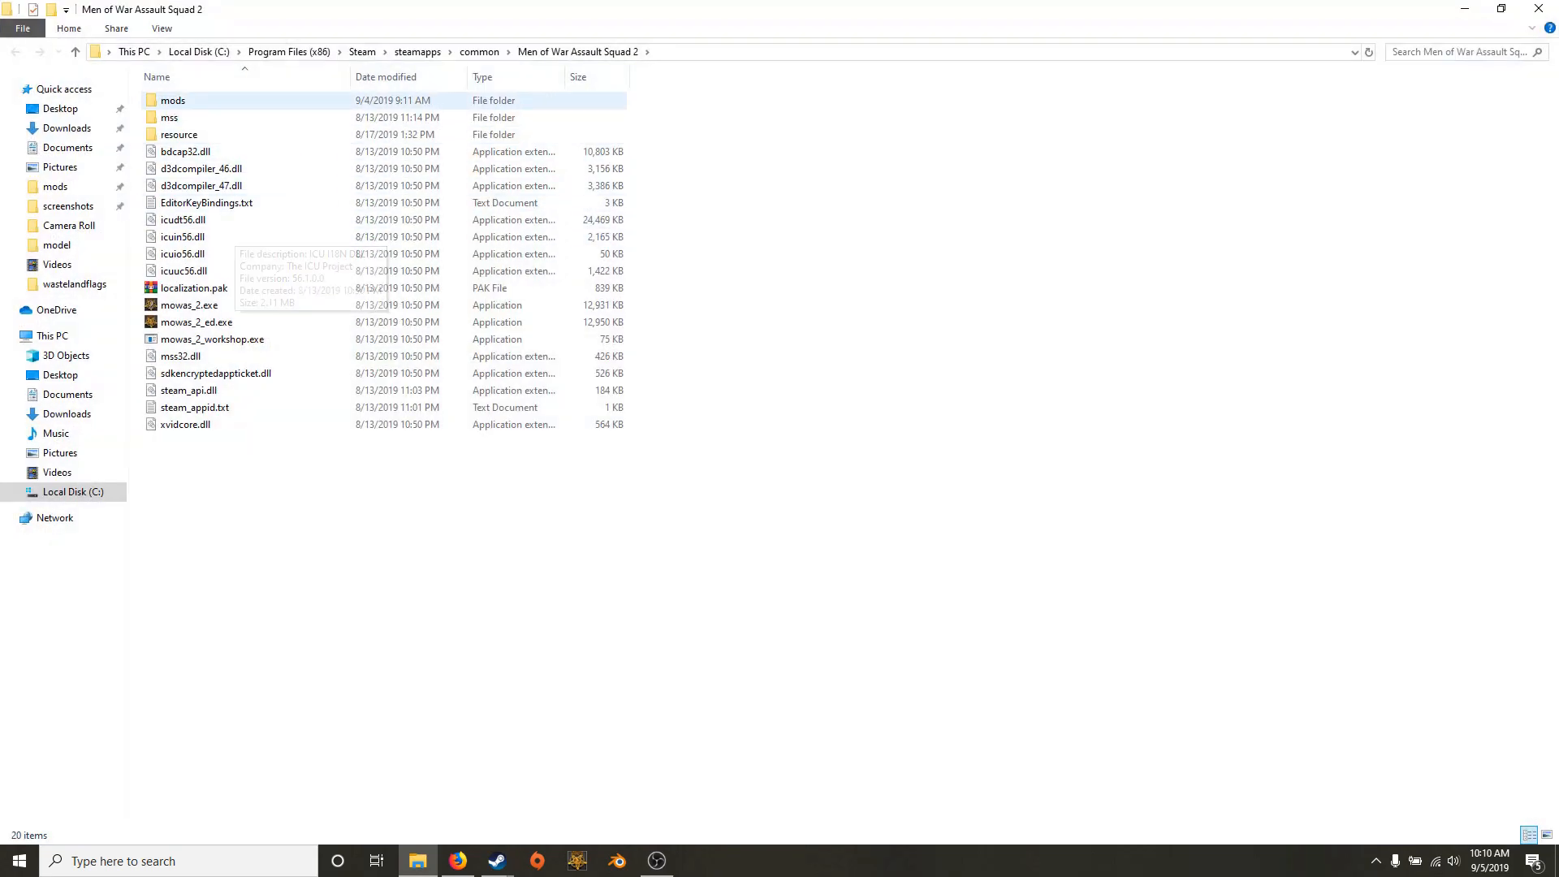
double_click(172, 101)
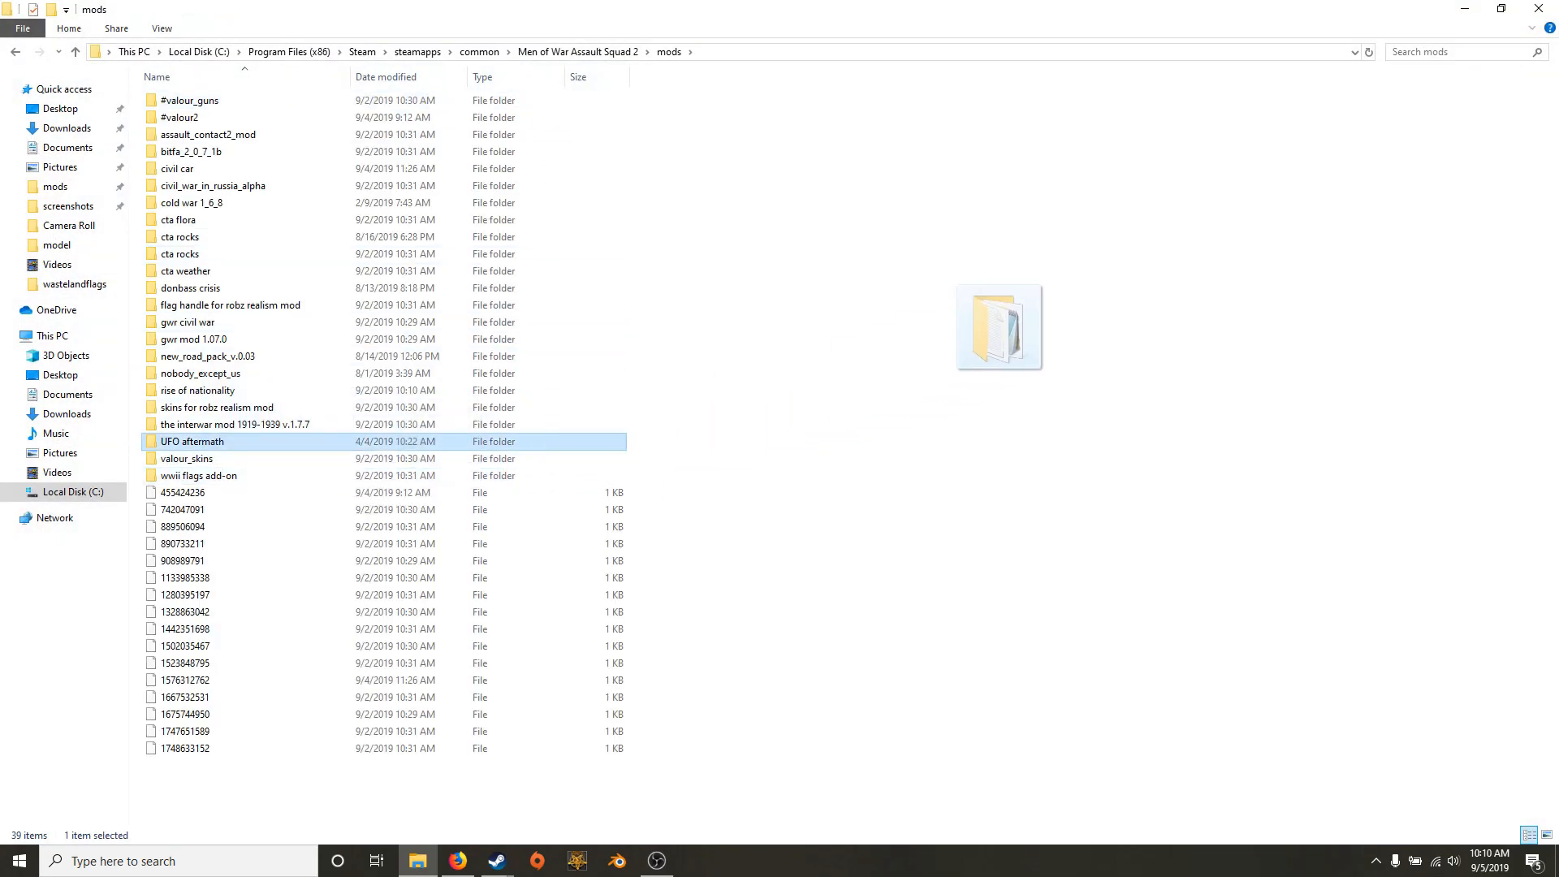
mouse_move(192, 440)
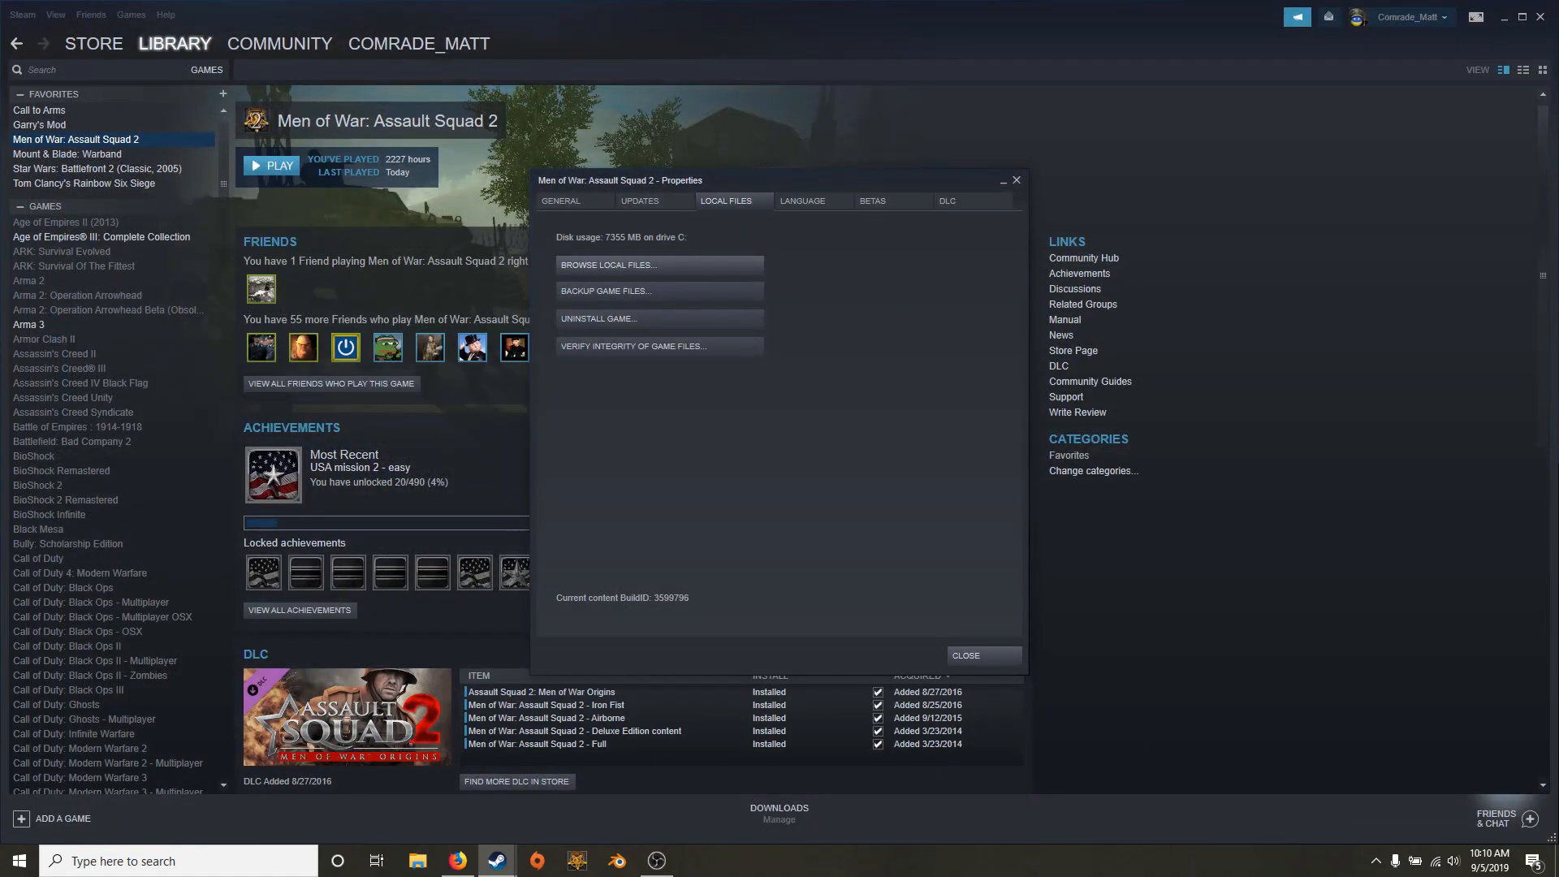
click(963, 655)
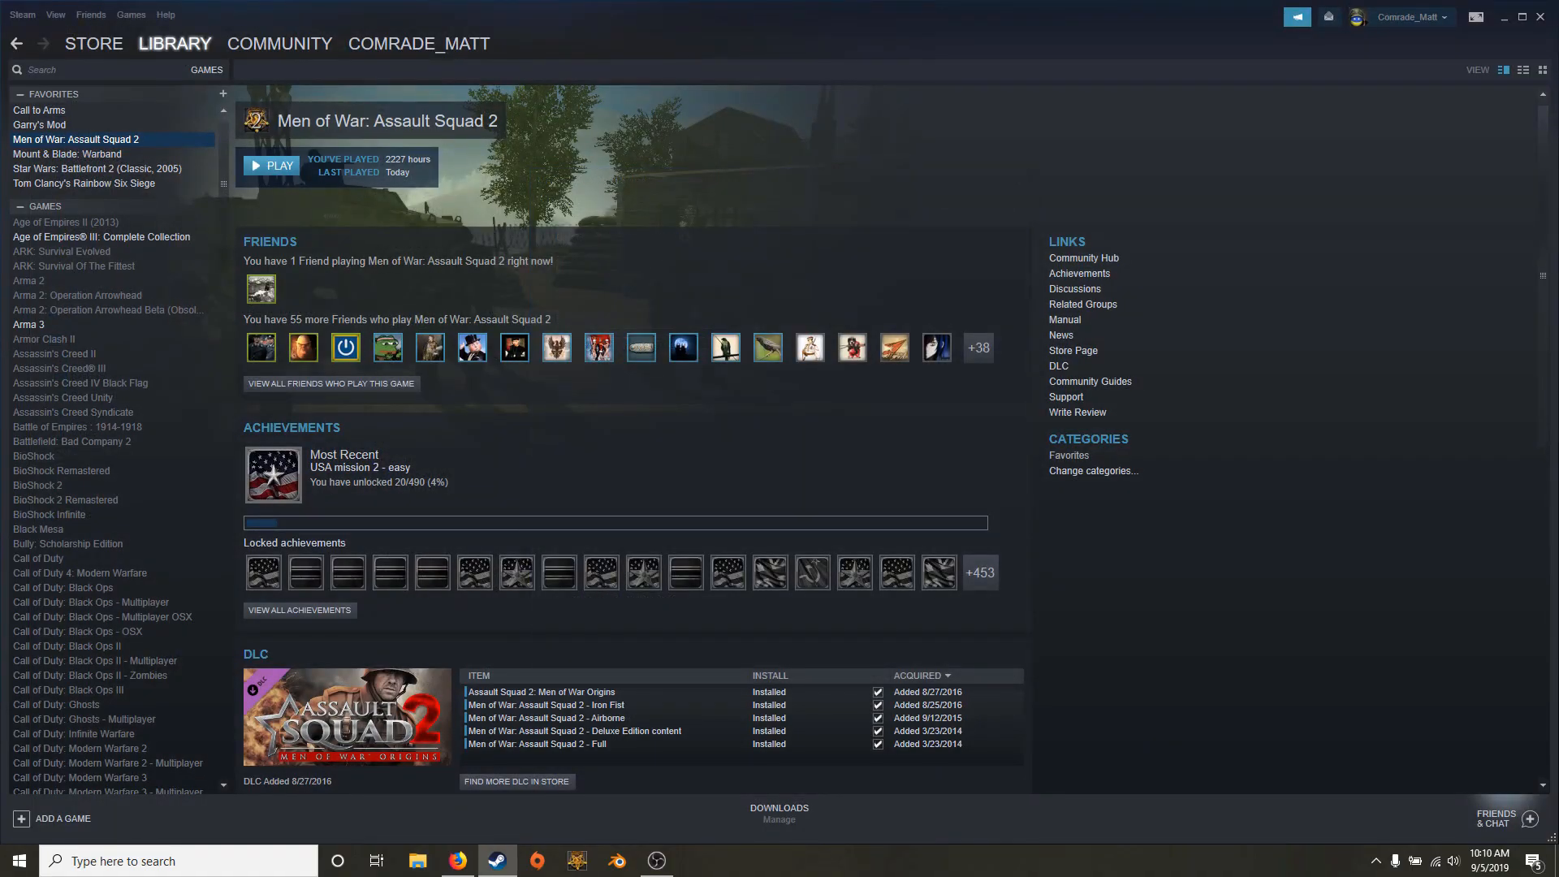